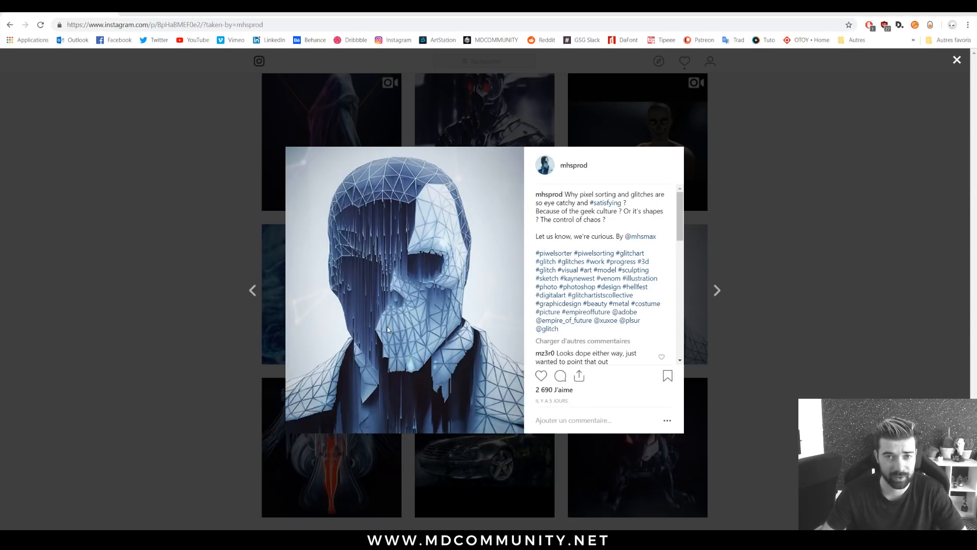
- Close and reopen the glitched skull portrait post, then scroll down the page
click(955, 59)
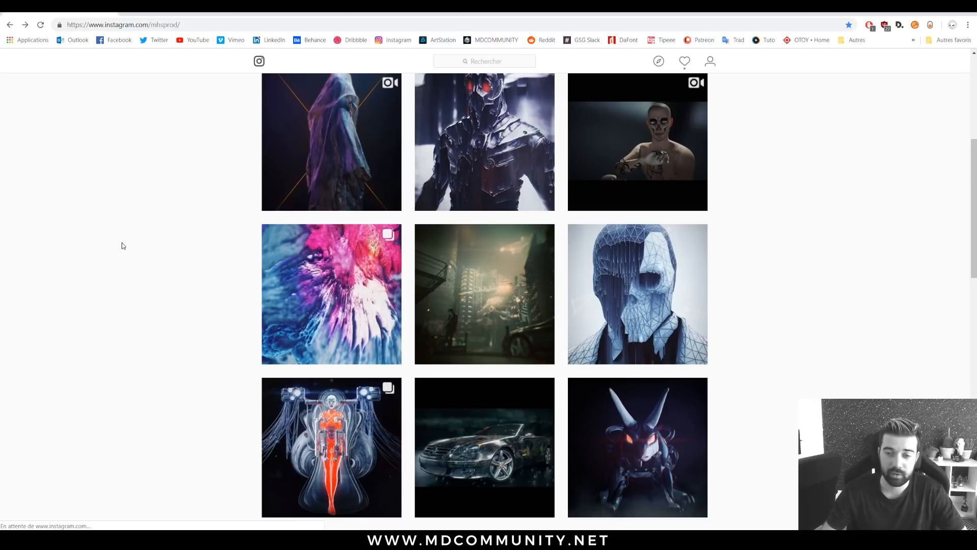
click(637, 295)
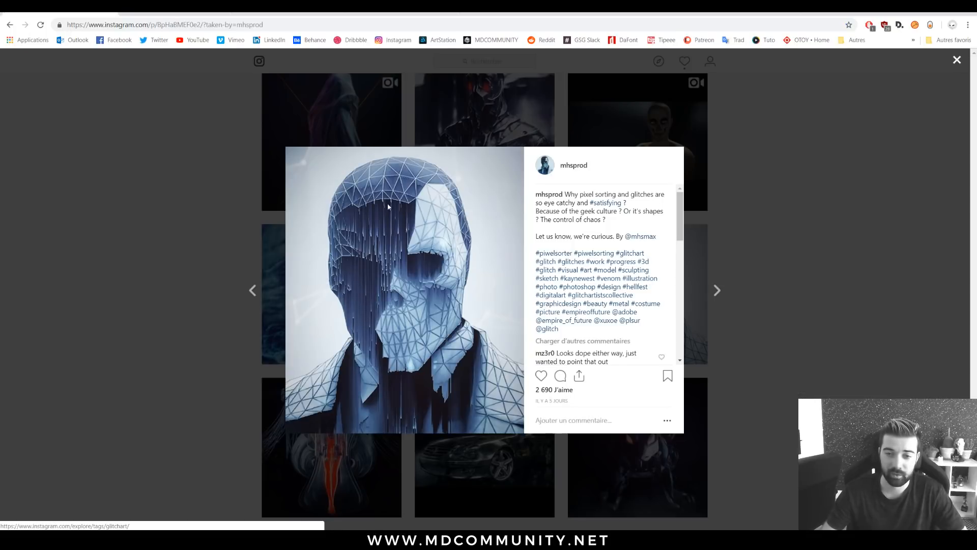
mouse_move(355, 346)
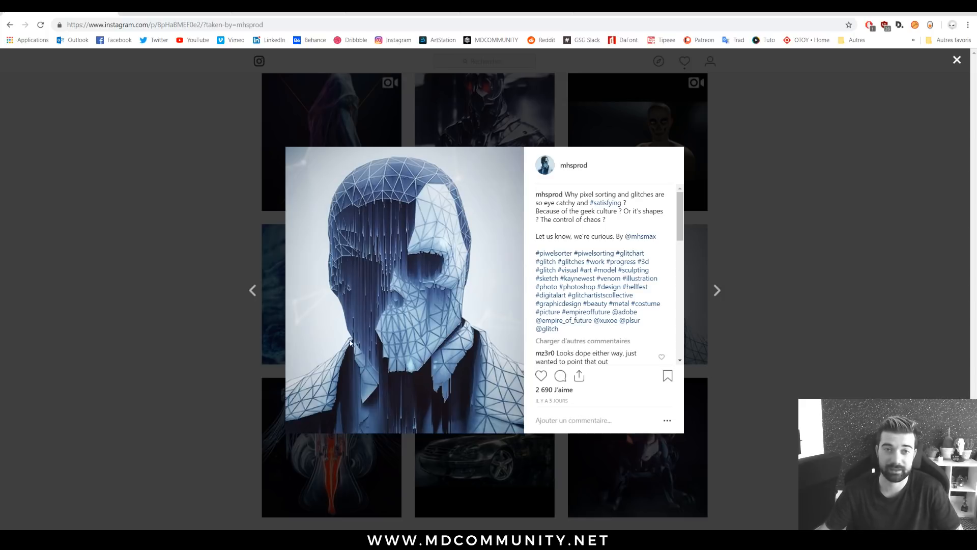
click(717, 290)
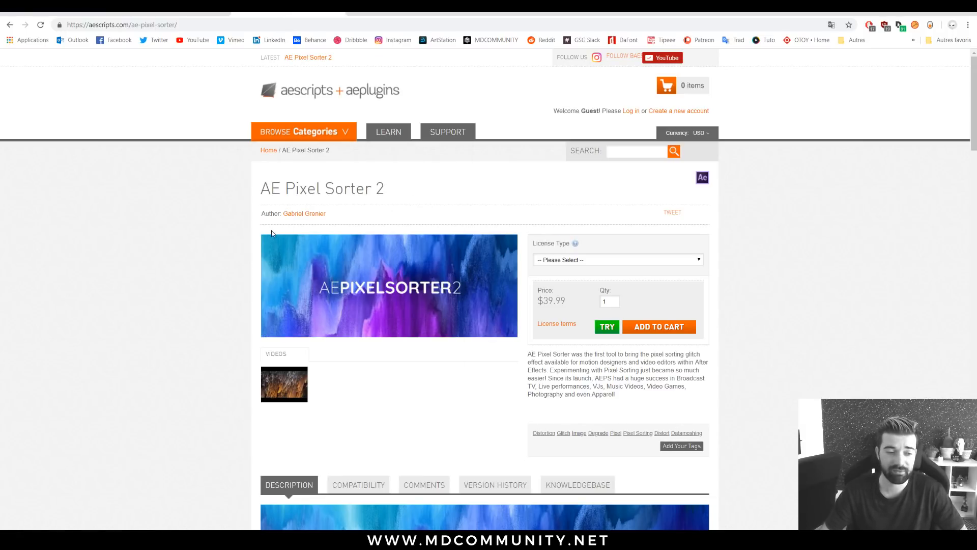
scroll(down, 3)
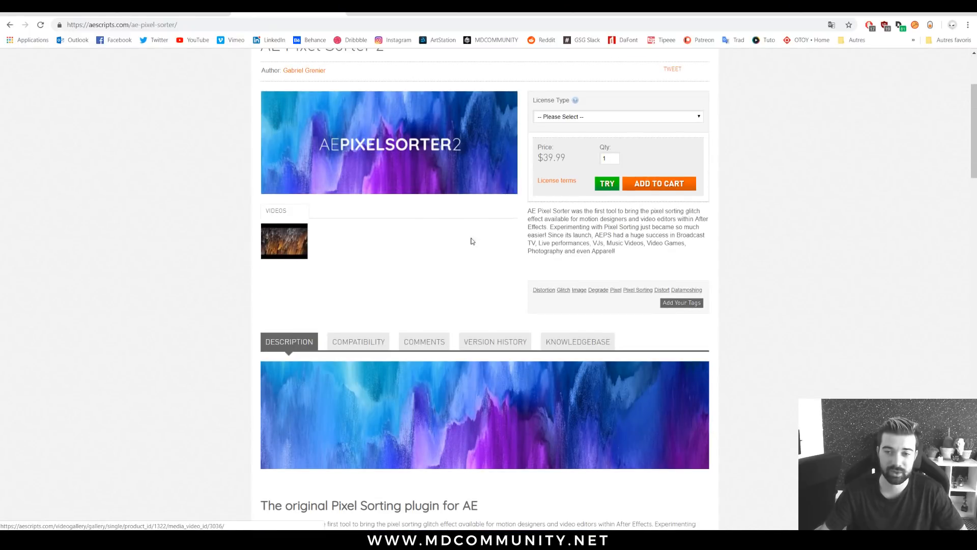
scroll(down, 3)
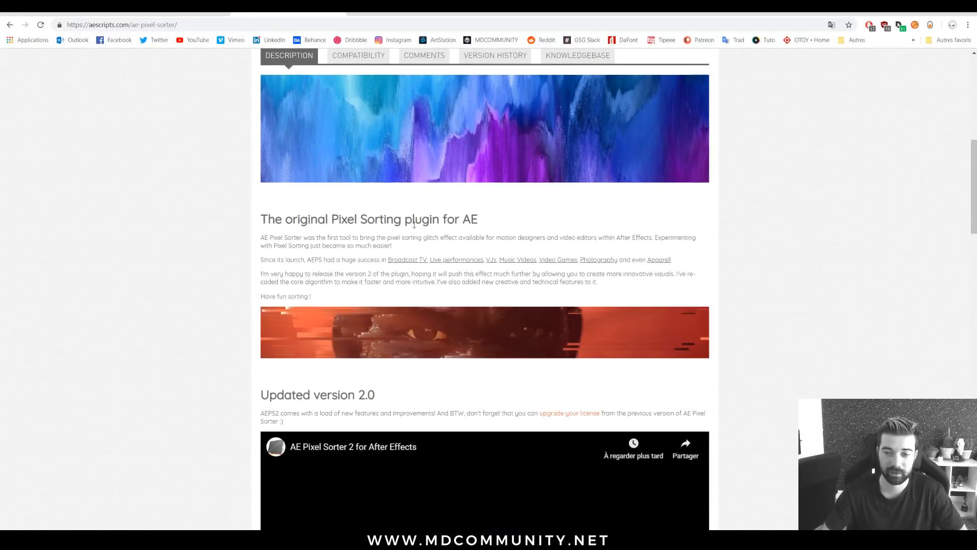
scroll(down, 3)
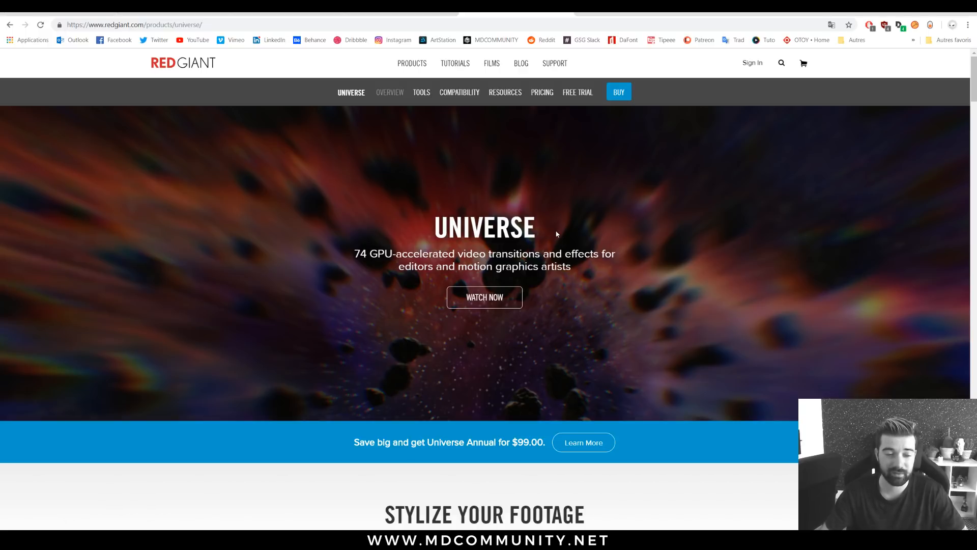
scroll(down, 3)
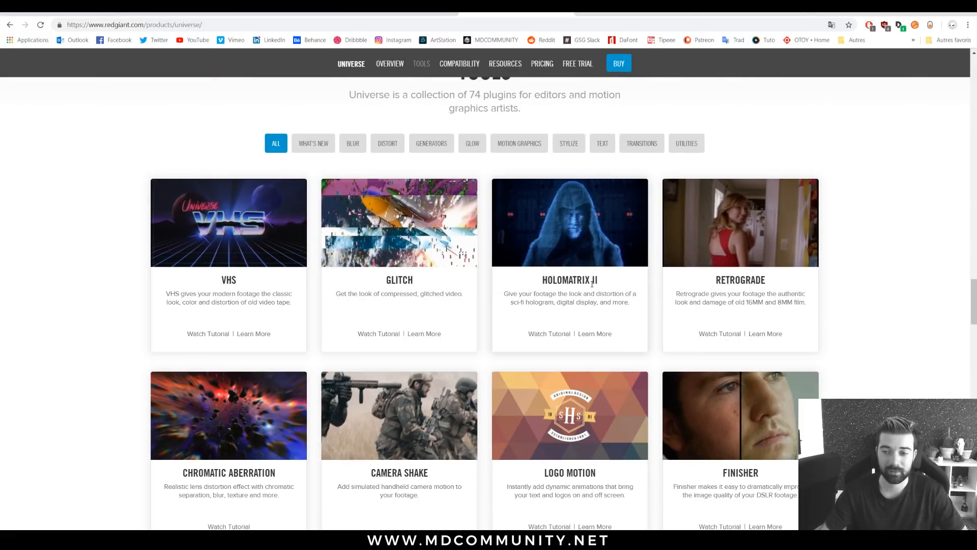
mouse_move(272, 343)
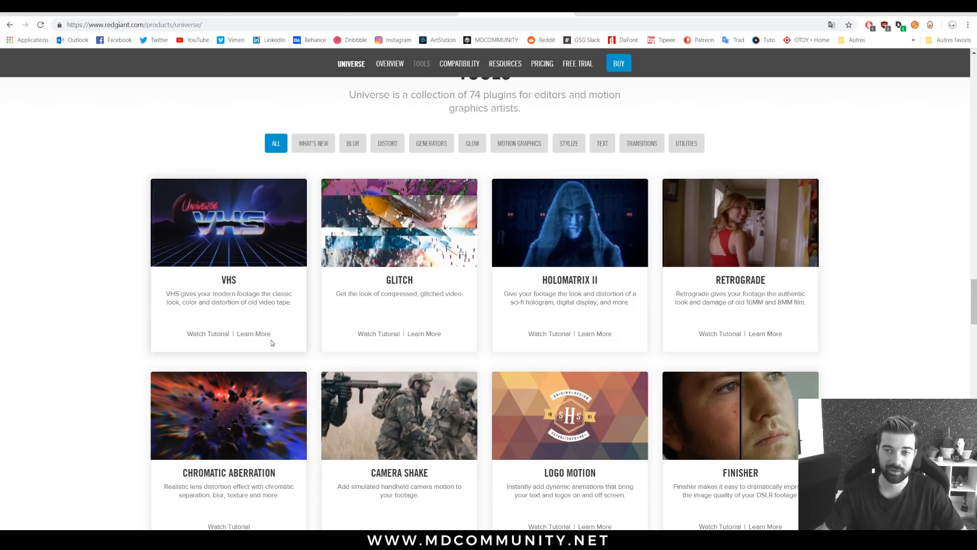
mouse_move(244, 319)
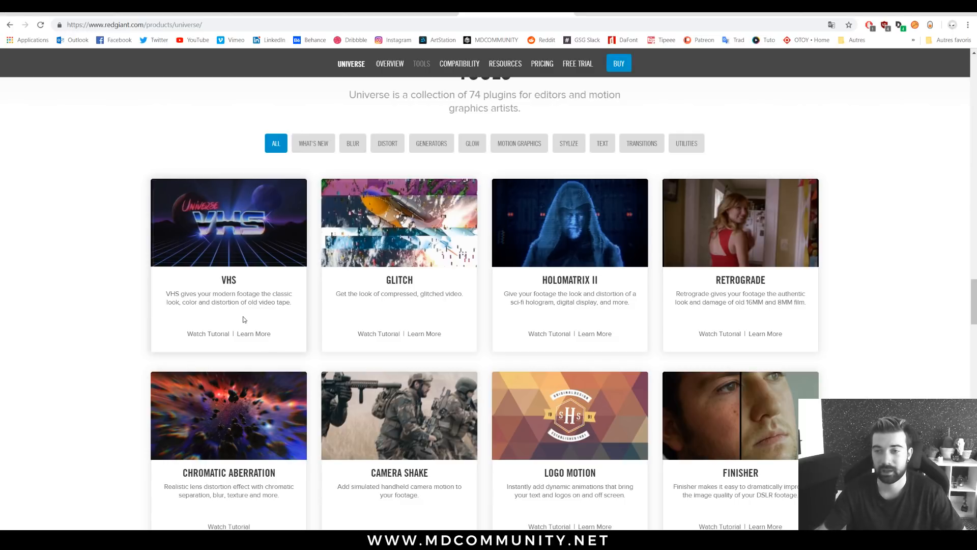
- Scroll through the MDCOMMUNITY events listing
scroll(up, 3)
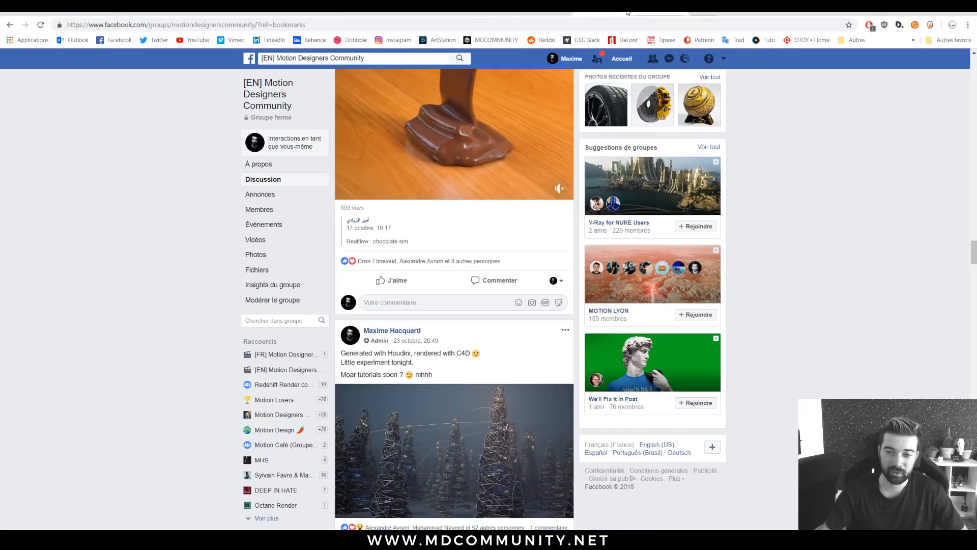
scroll(down, 3)
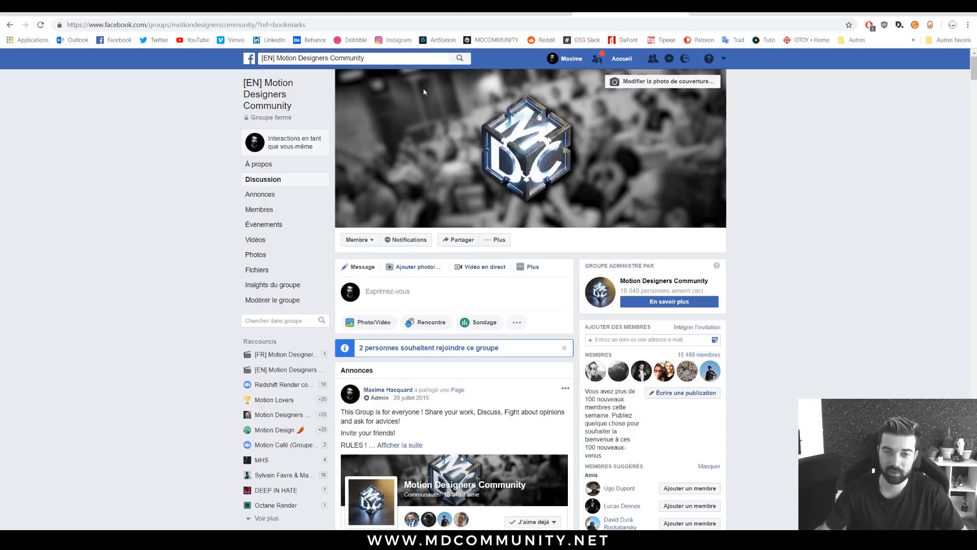
scroll(down, 3)
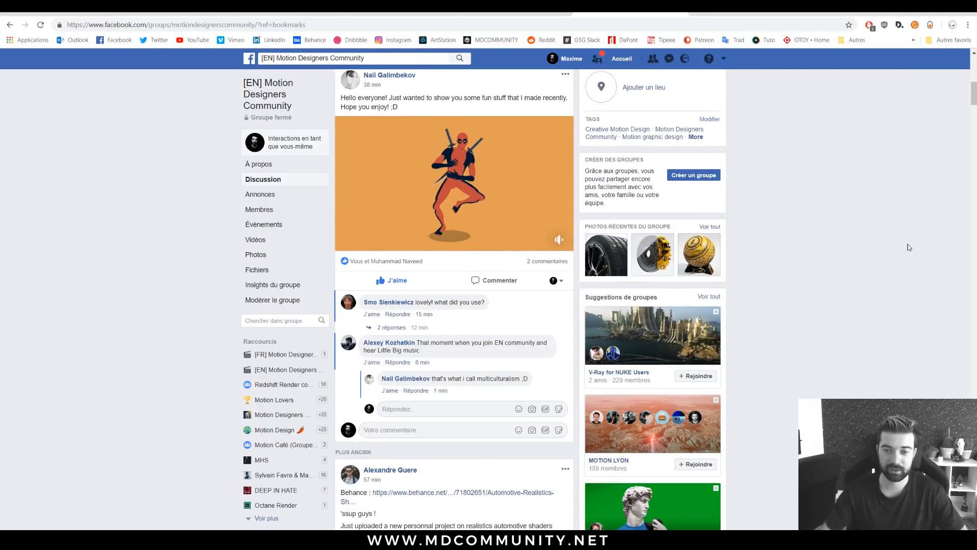
scroll(down, 3)
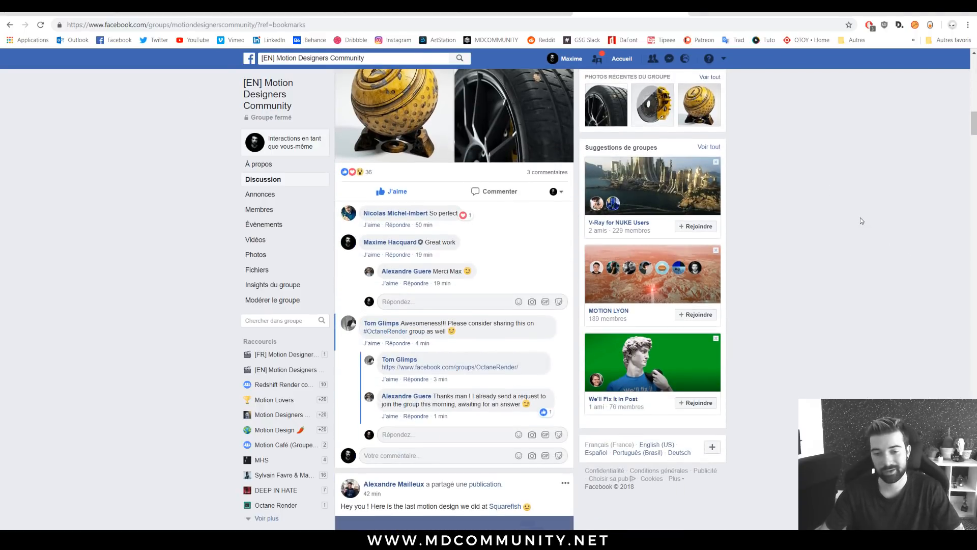
scroll(down, 3)
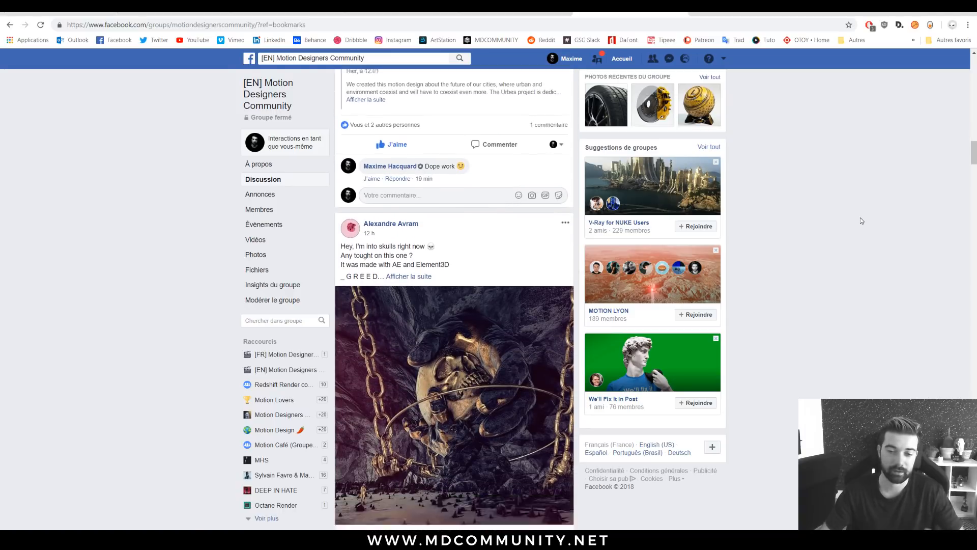
scroll(down, 3)
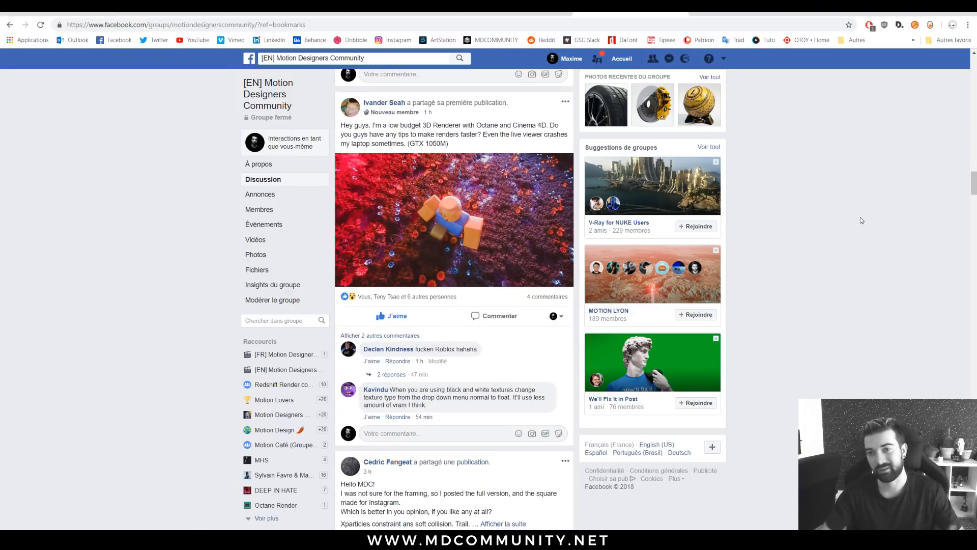
scroll(down, 3)
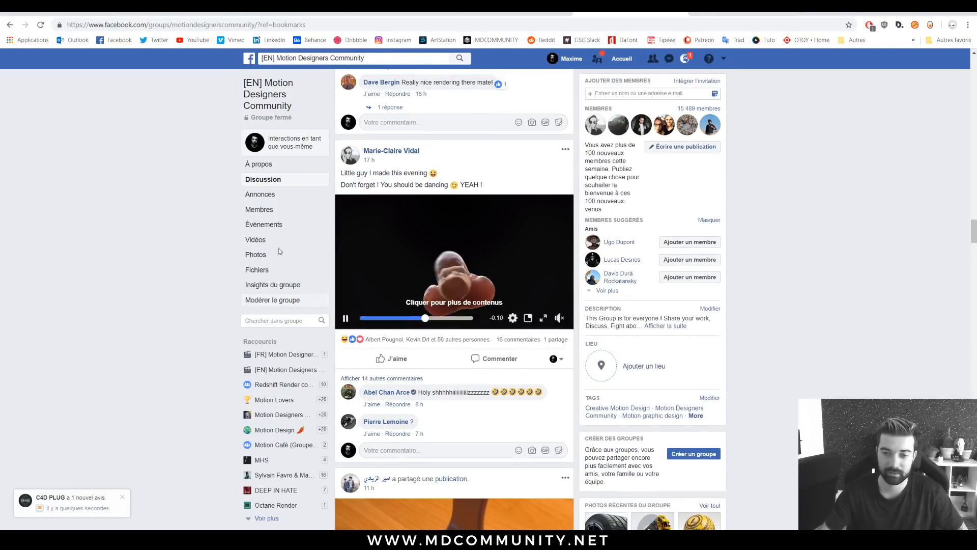
scroll(down, 3)
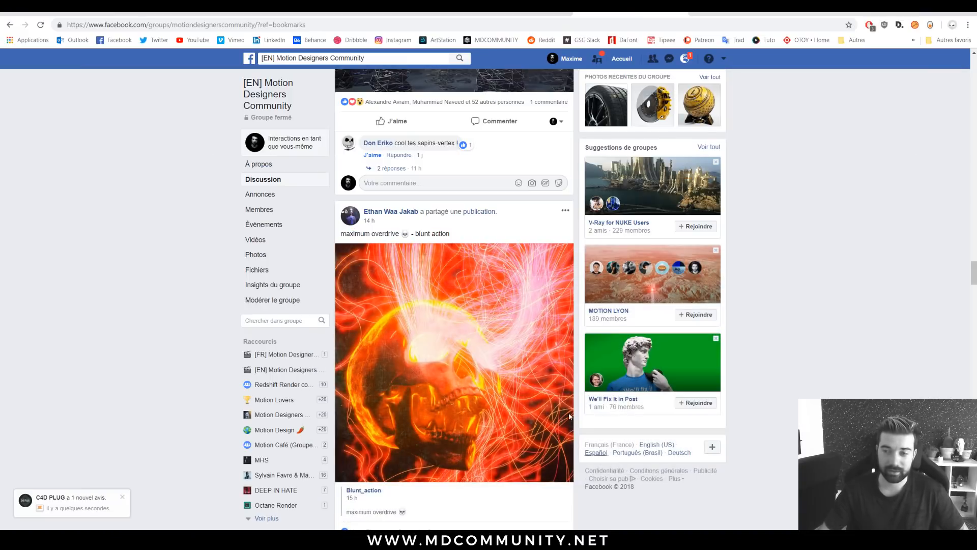
mouse_move(761, 49)
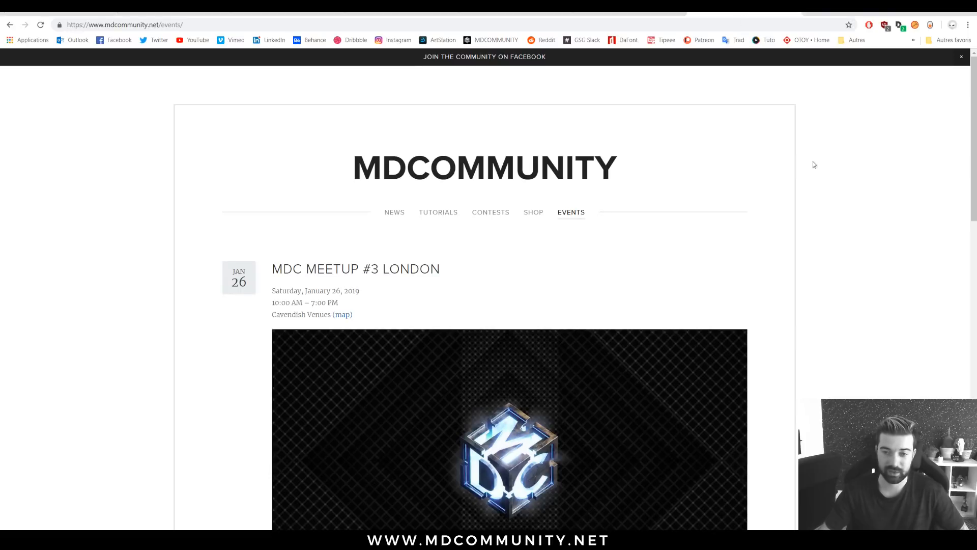
scroll(down, 3)
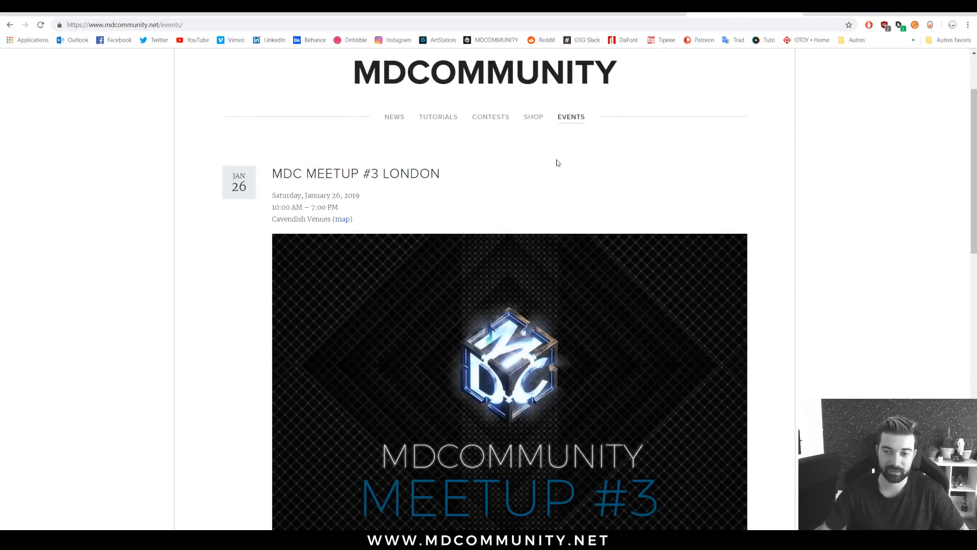
mouse_move(491, 124)
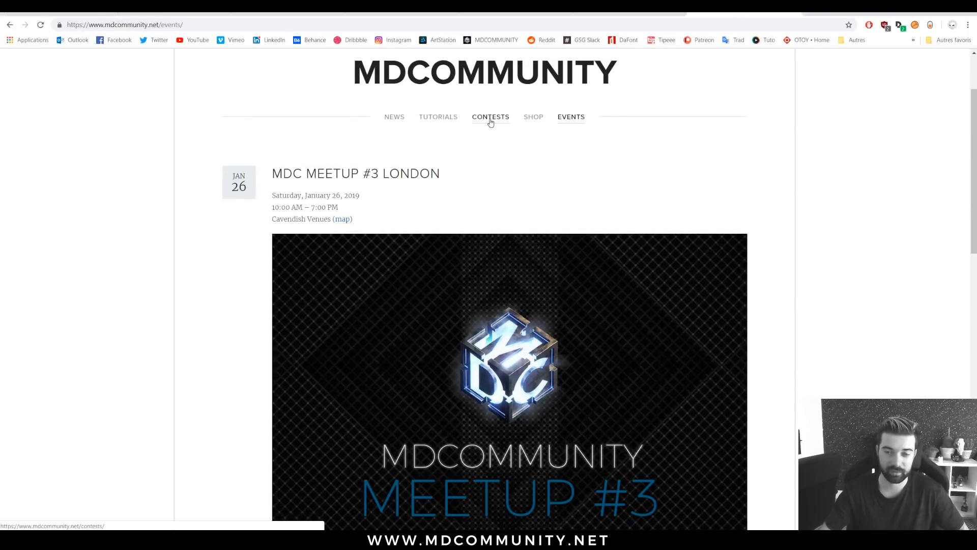
- Go from Contests to Tutorials and scroll the tutorial thumbnails
click(490, 117)
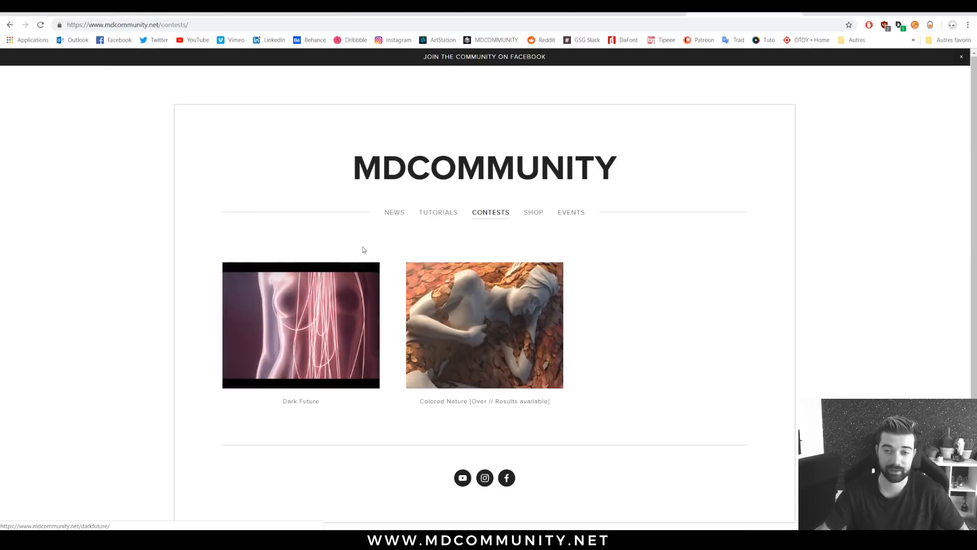
click(438, 212)
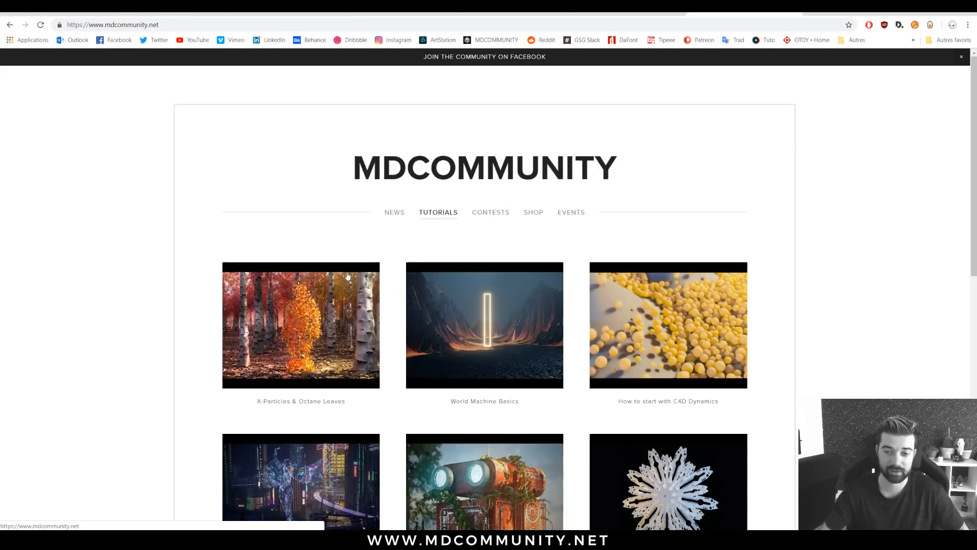
scroll(down, 3)
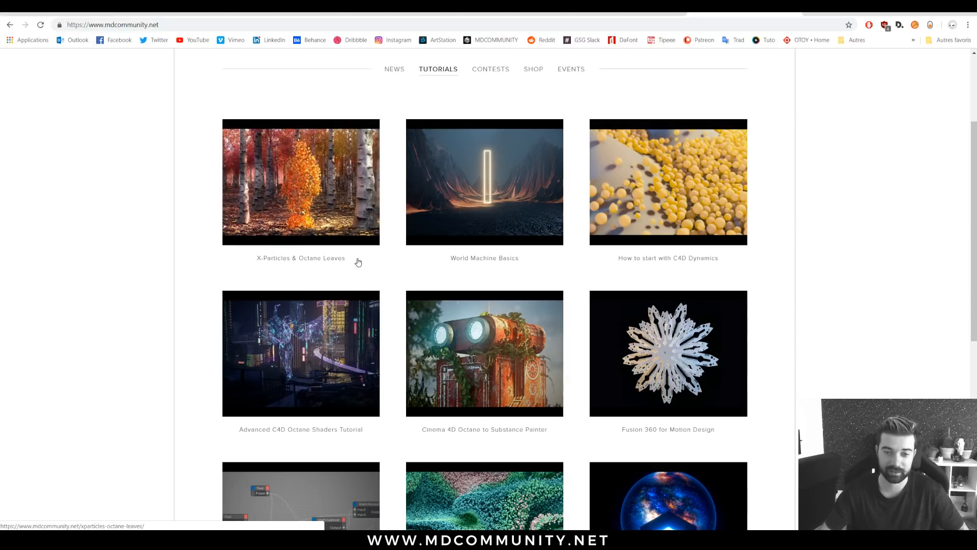
scroll(down, 3)
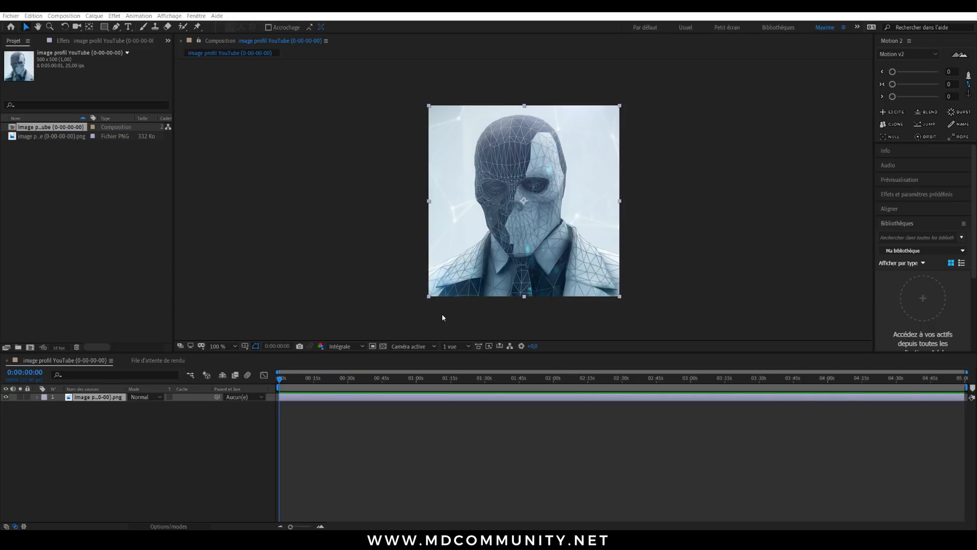
- Create a new adjustment layer above the skull portrait PNG layer
click(133, 426)
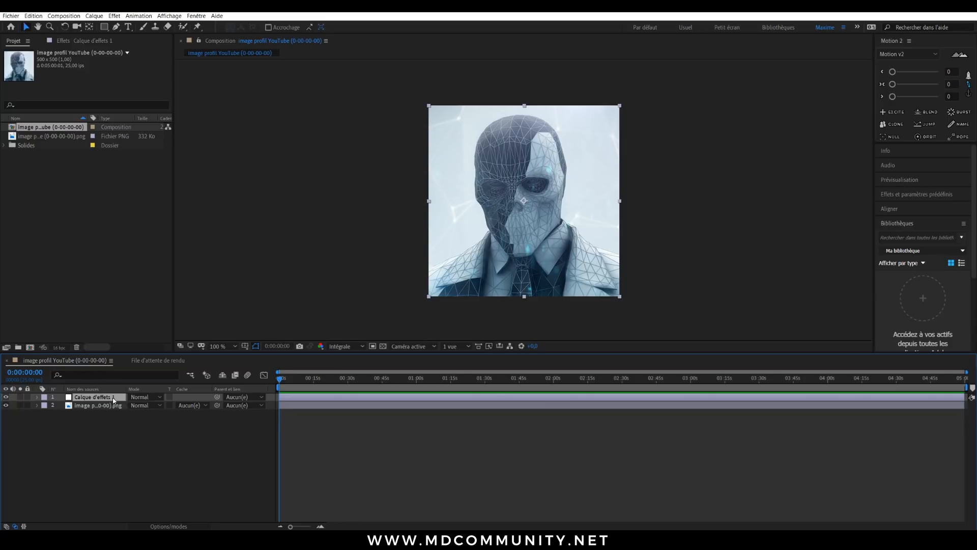
text(a)
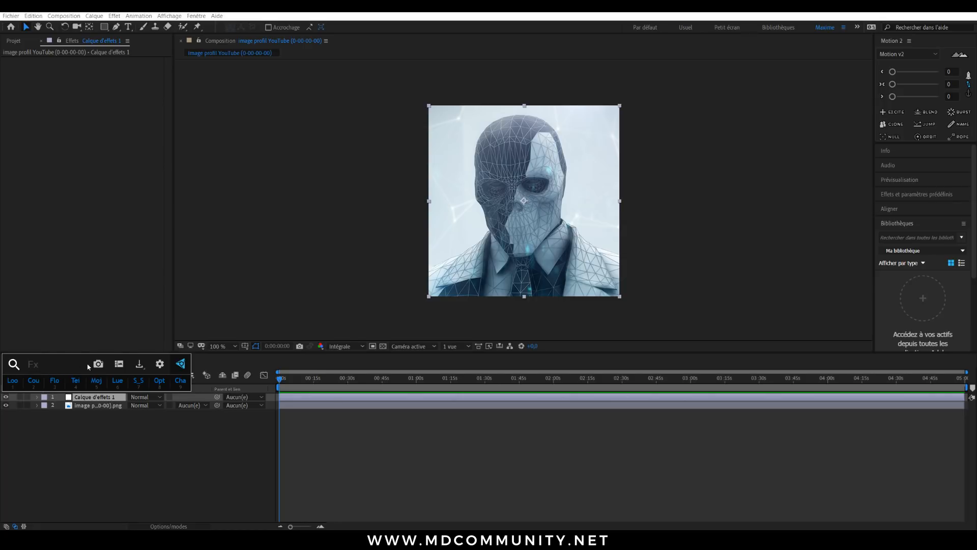
mouse_move(97, 446)
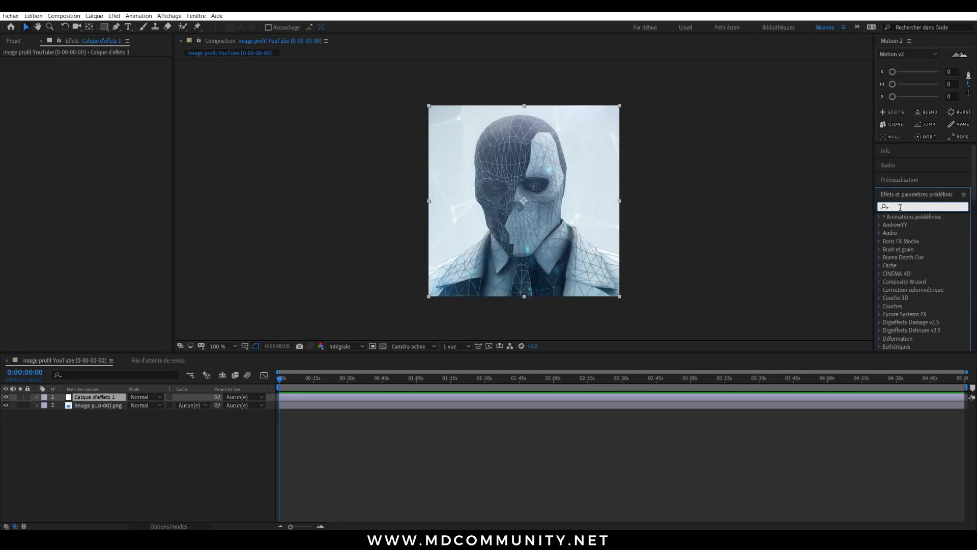
- Select the adjustment layer and search effects for 'ae' to list AE Pixel Sorter 2
text(ae)
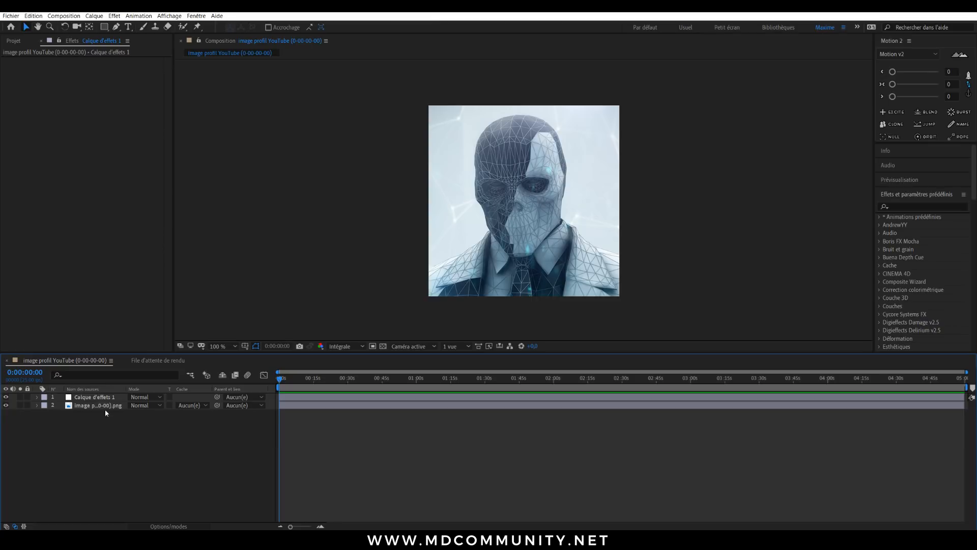
click(89, 397)
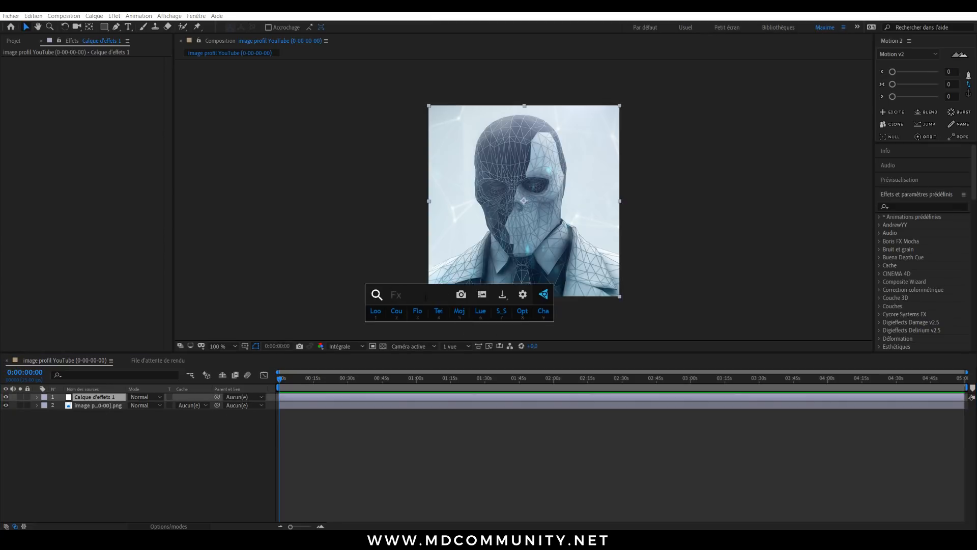
text(ae)
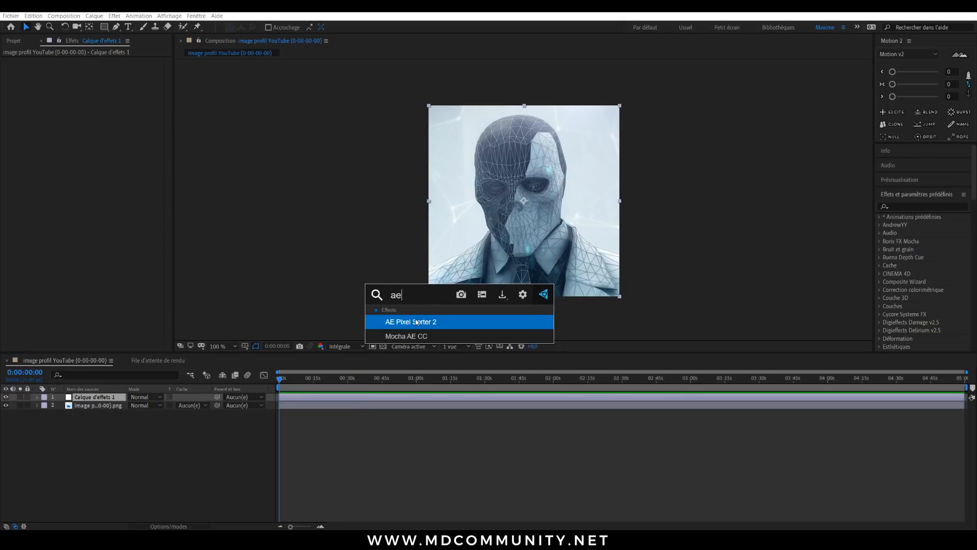
- Apply AE Pixel Sorter 2 and switch Affect between Shadows and Highlights
double_click(410, 321)
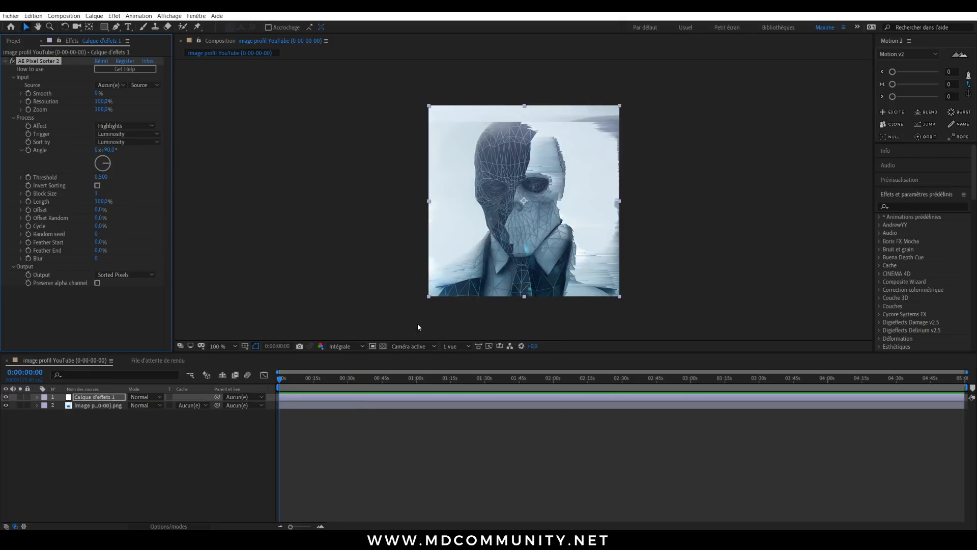
mouse_move(424, 263)
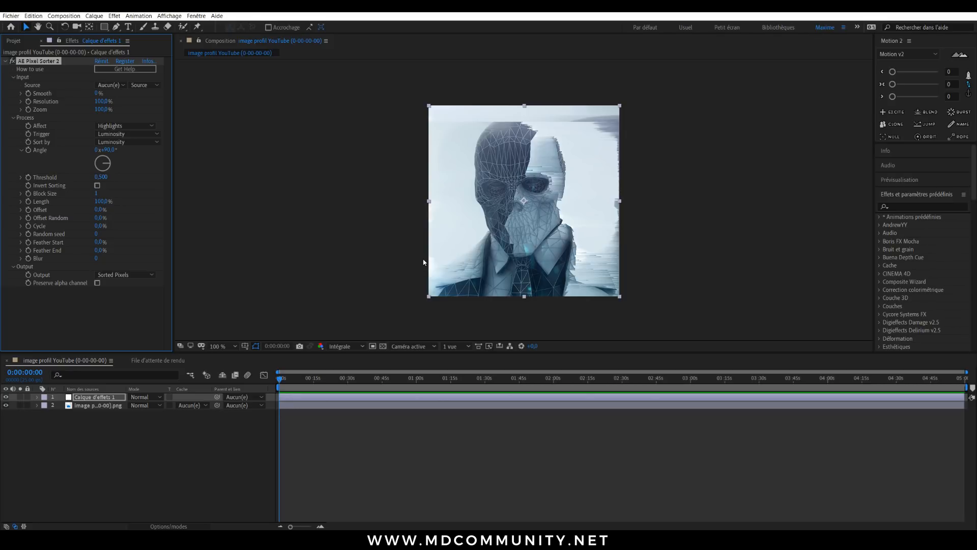
mouse_move(621, 228)
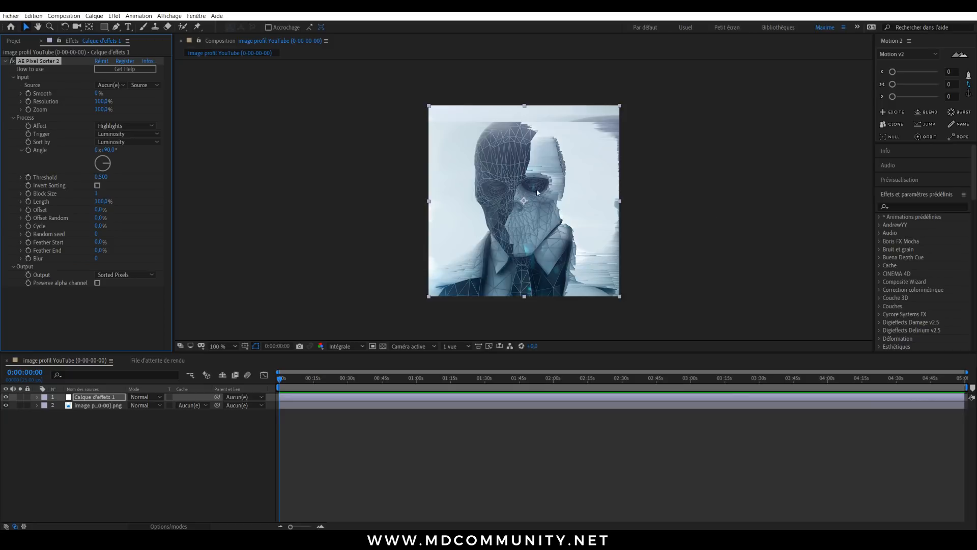
mouse_move(537, 174)
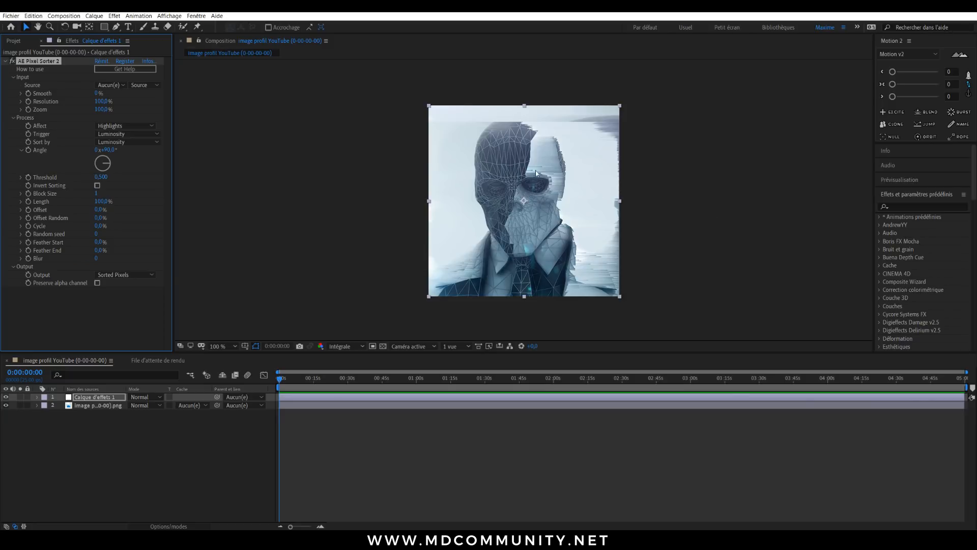
mouse_move(537, 193)
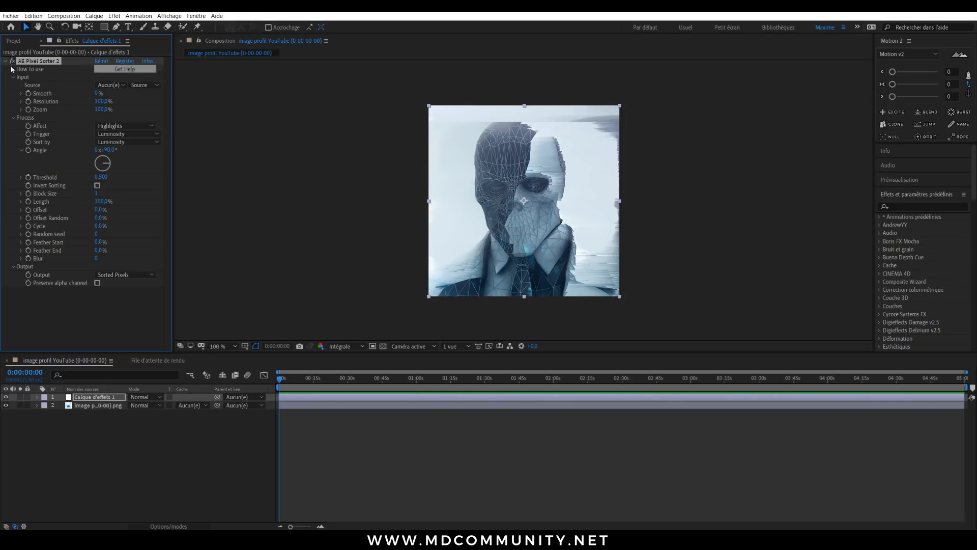
mouse_move(124, 68)
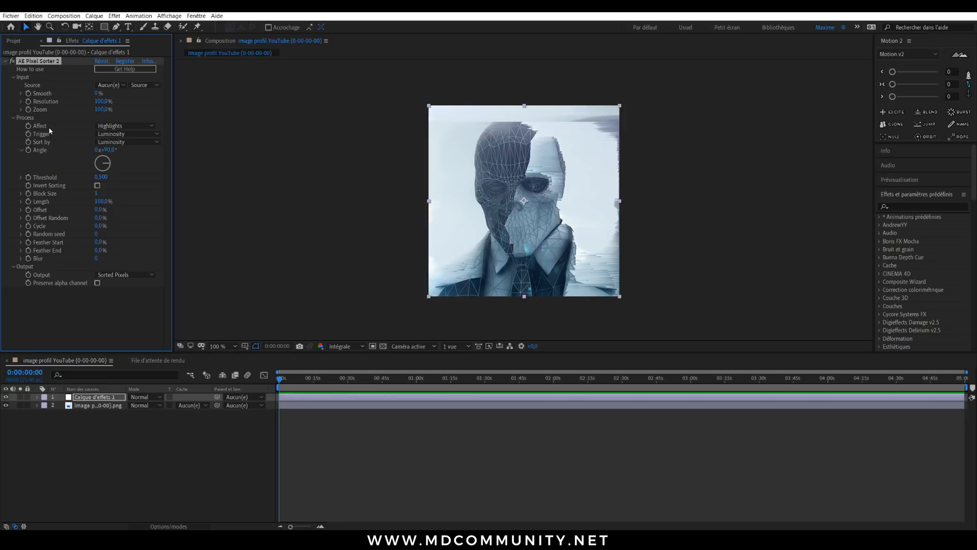
click(124, 125)
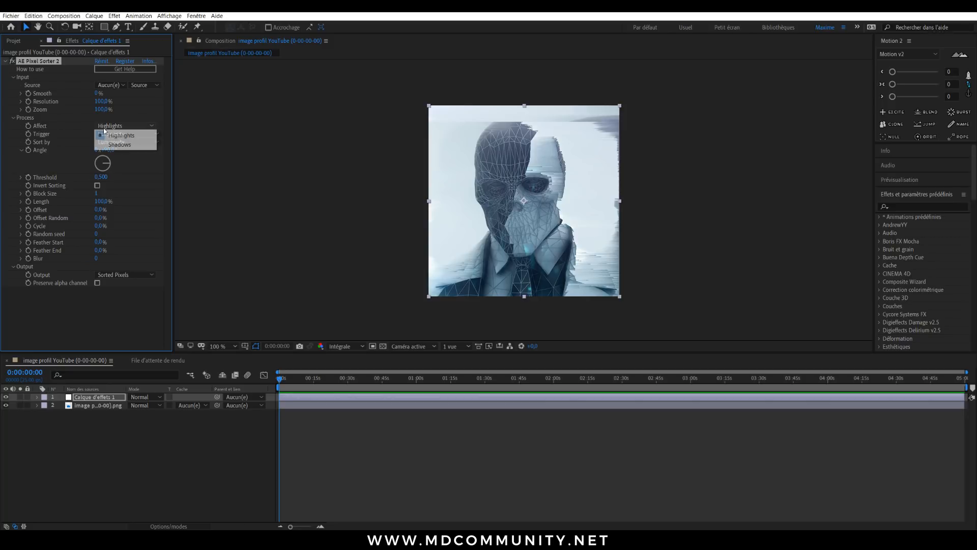
click(119, 144)
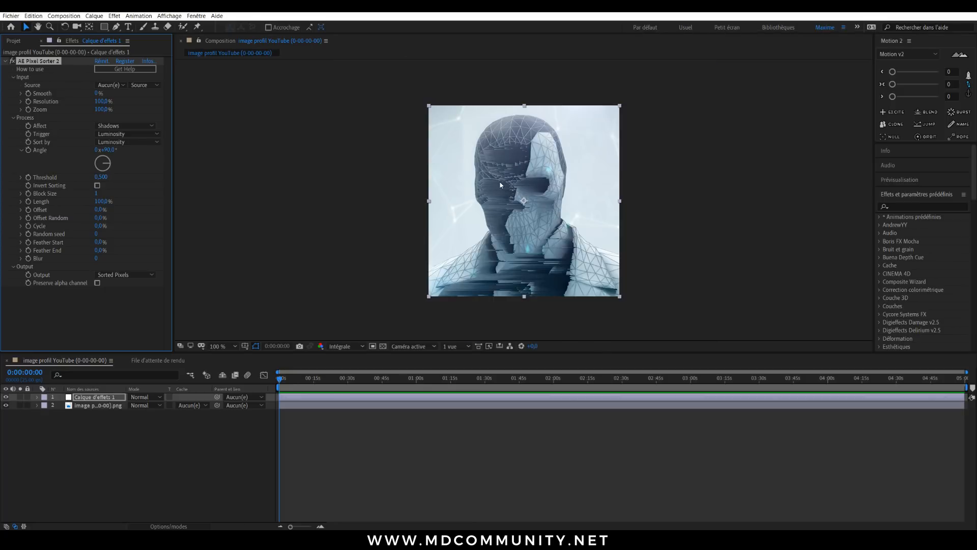
click(124, 125)
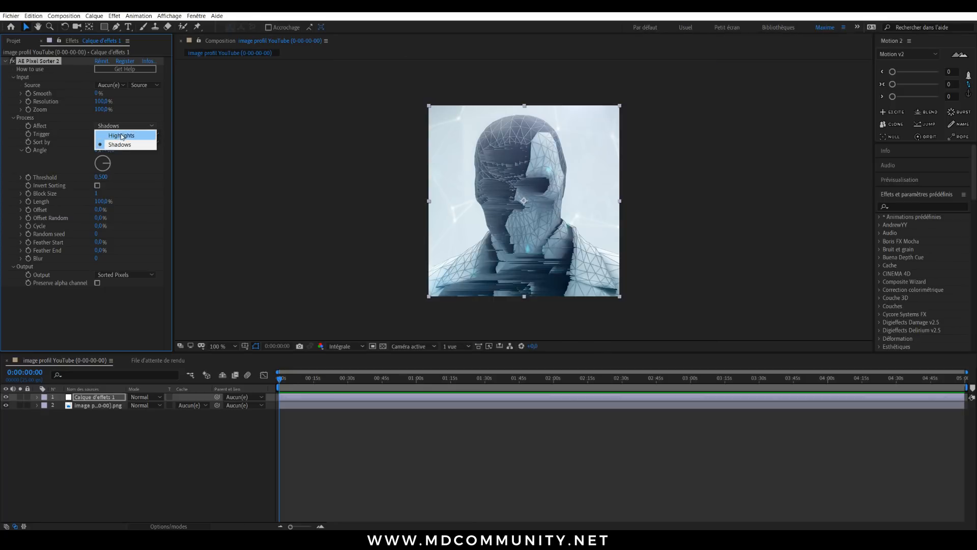
click(121, 135)
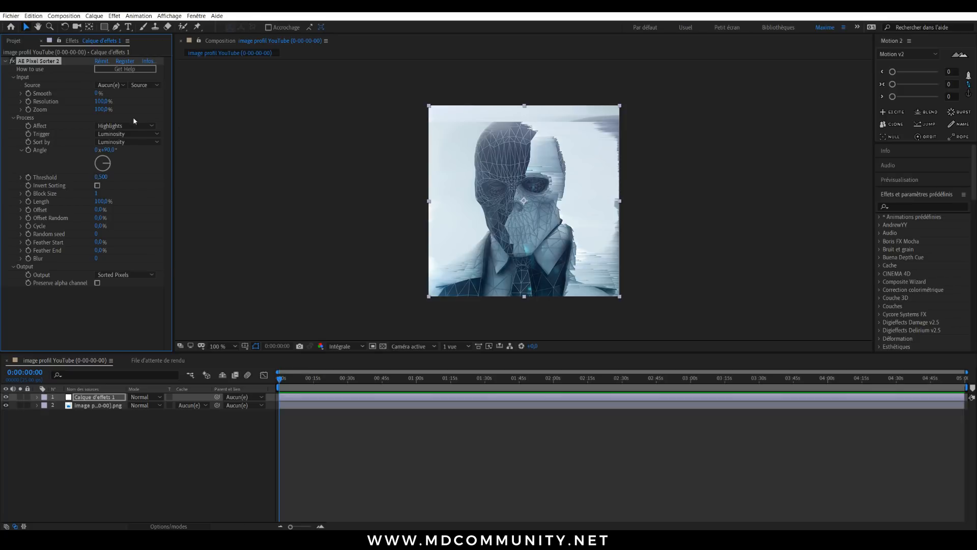
click(122, 126)
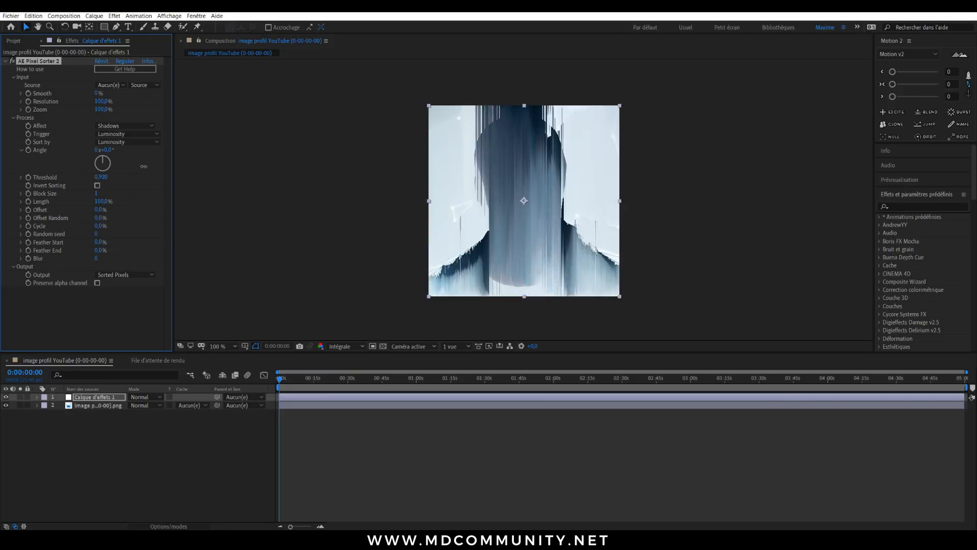
- Keyframe Threshold at 0.590 and preview the streaks at later points in time
drag(100, 176, 100, 177)
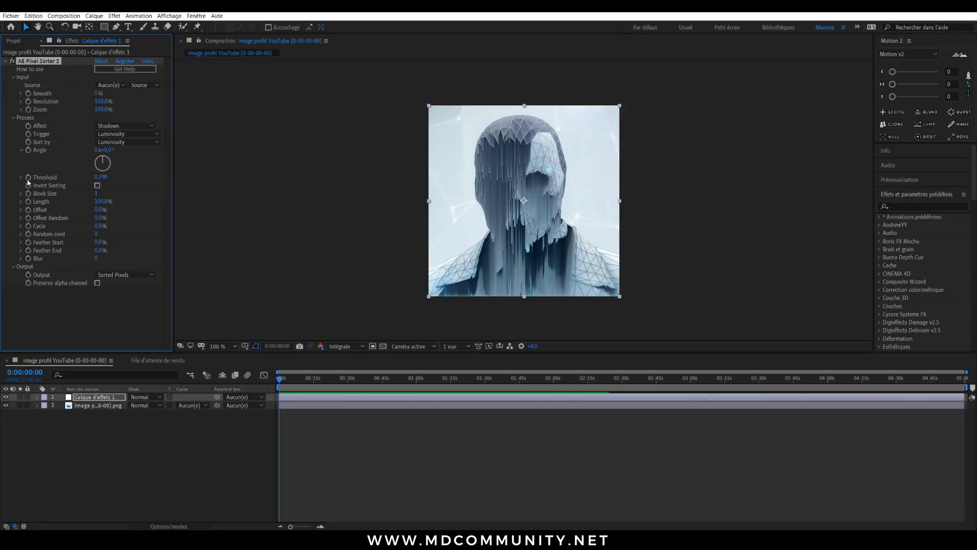
click(739, 379)
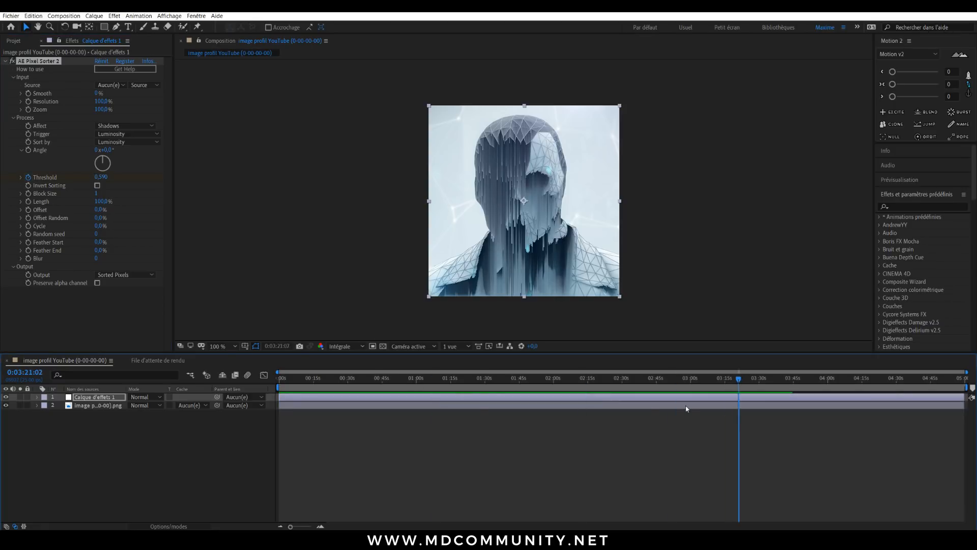
click(450, 379)
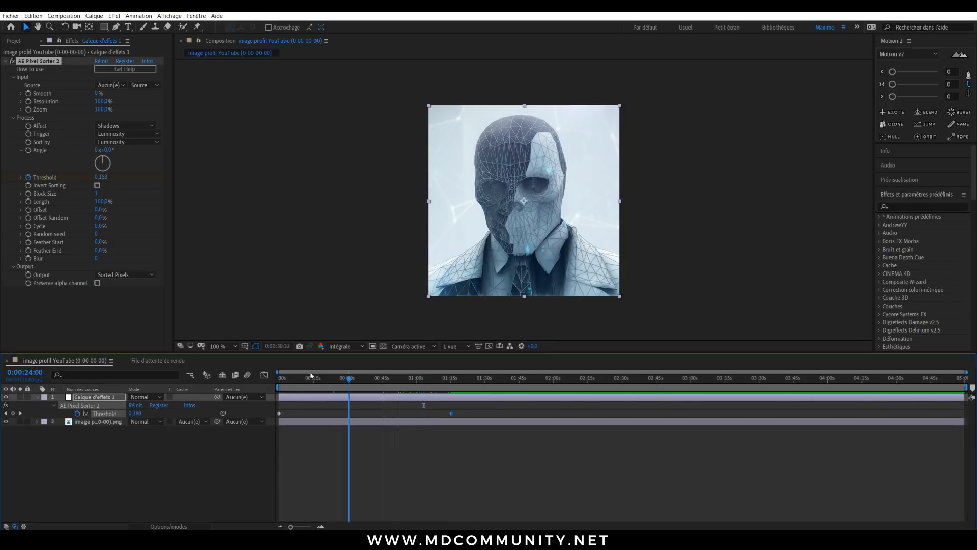
click(354, 377)
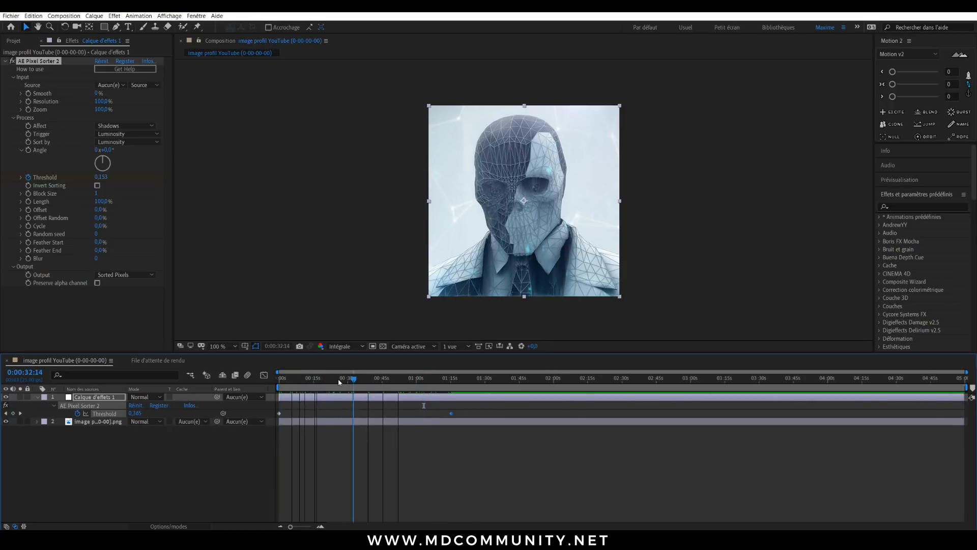
click(360, 378)
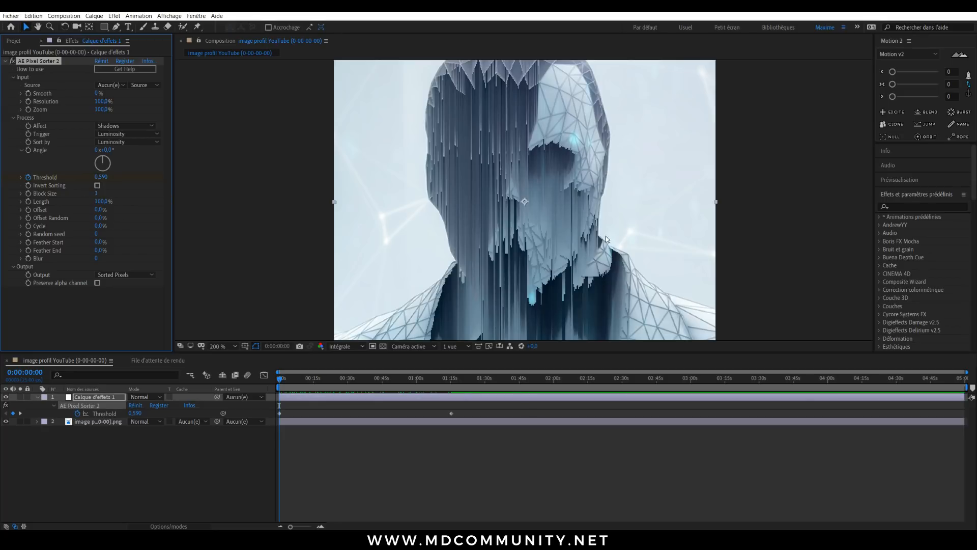
mouse_move(504, 128)
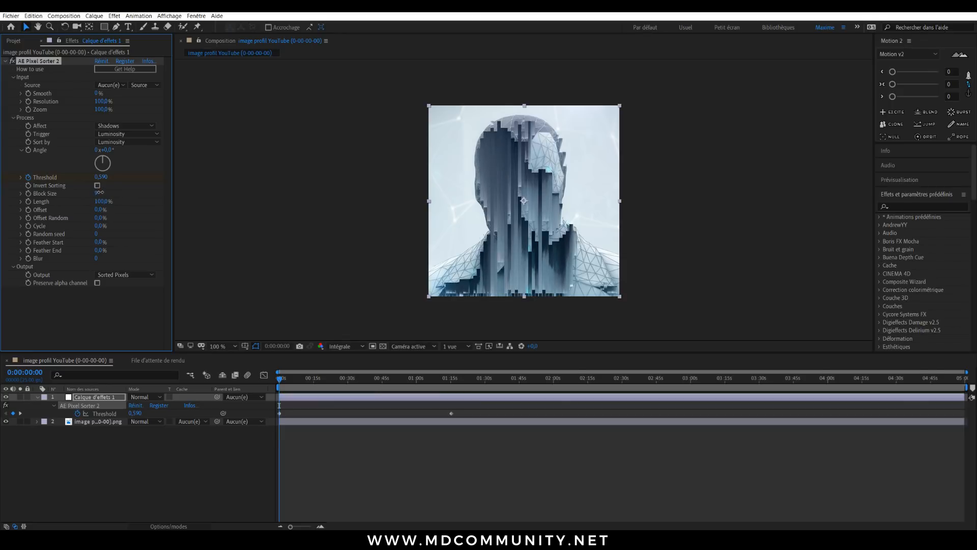
- Reset Block size to 1 for fine streaks, leaving the Output setting unchanged
click(280, 378)
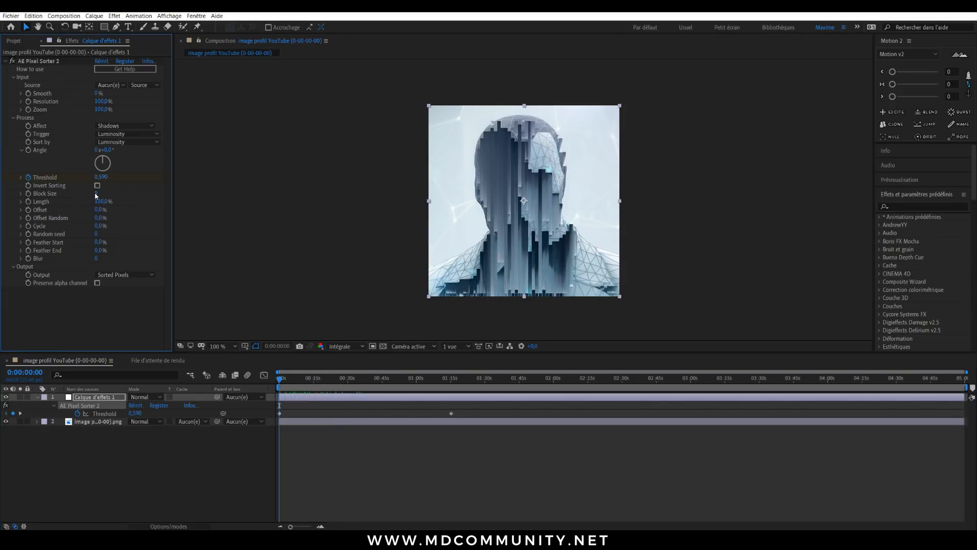
drag(103, 200, 103, 200)
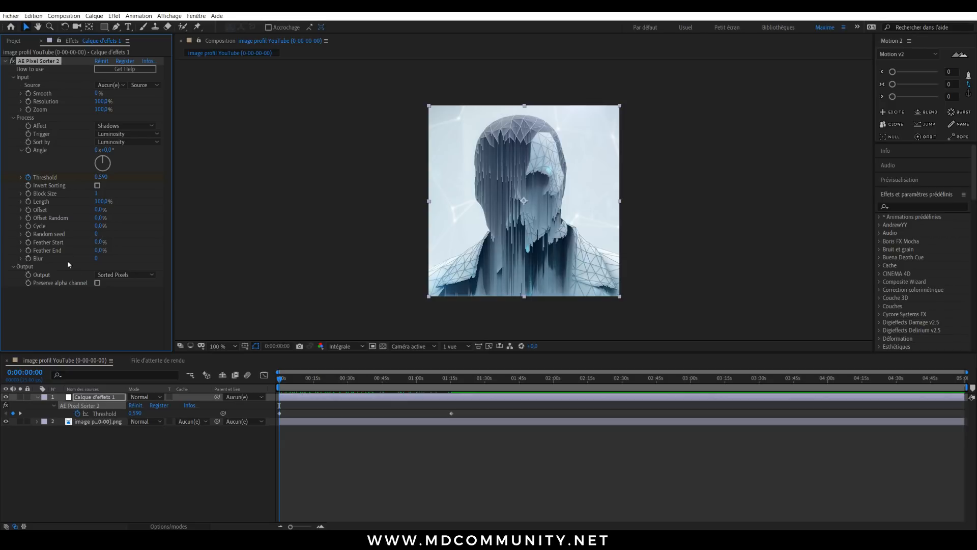
mouse_move(97, 265)
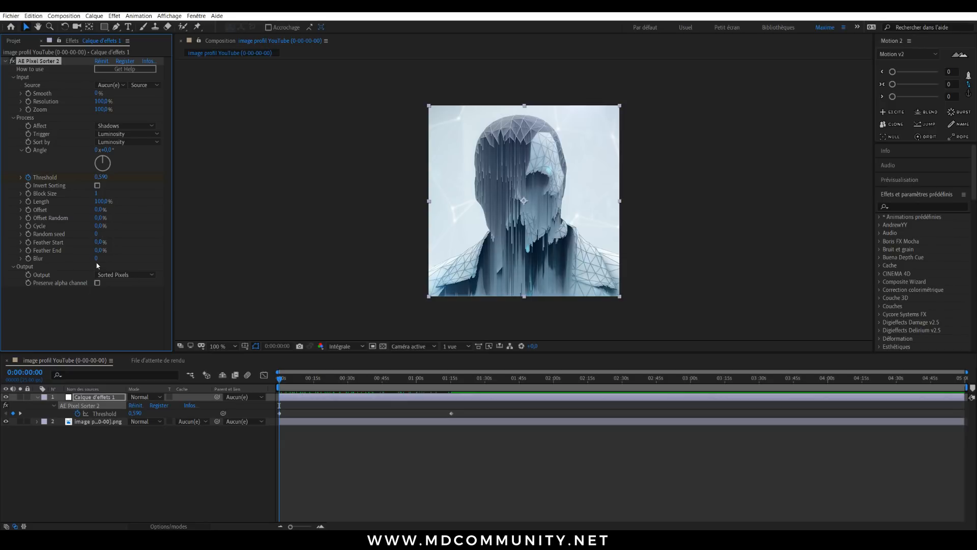
click(125, 275)
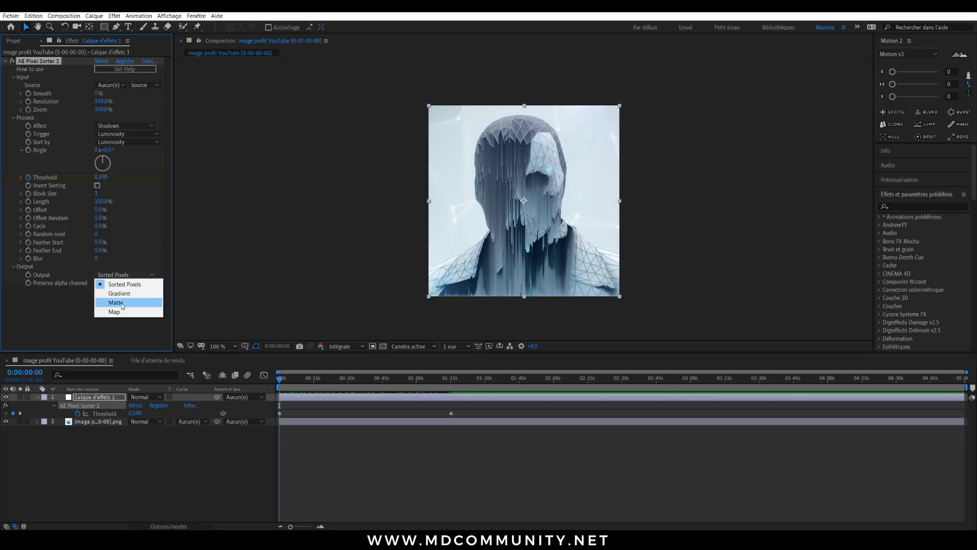
click(124, 284)
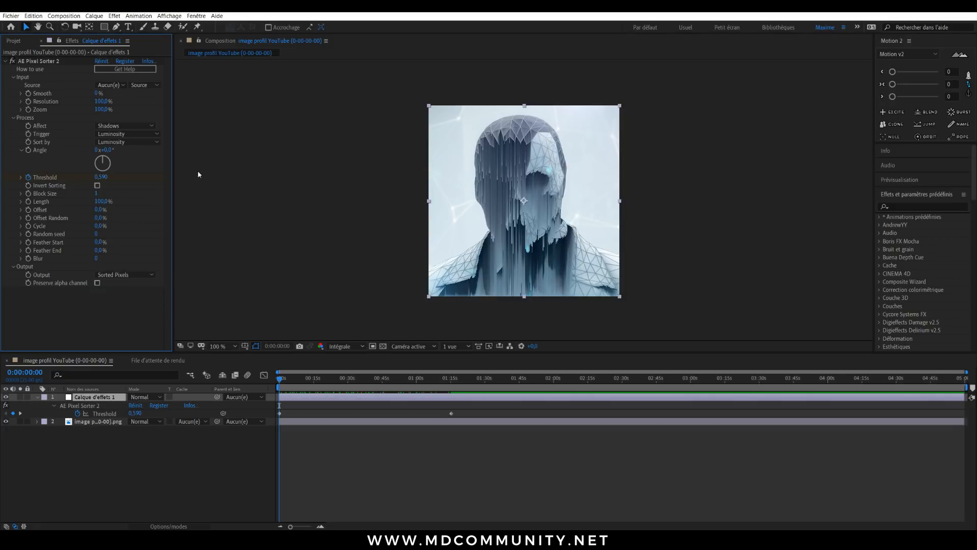
mouse_move(153, 109)
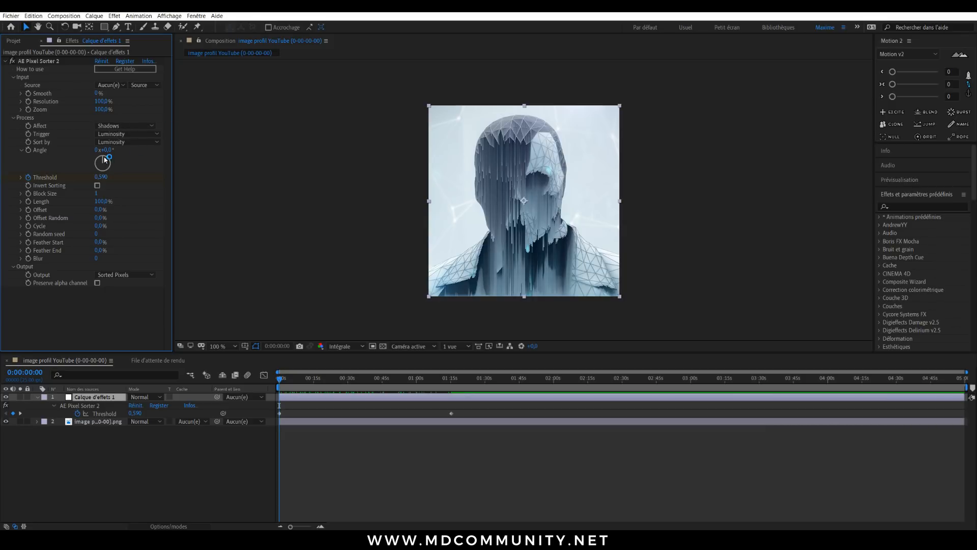
mouse_move(104, 196)
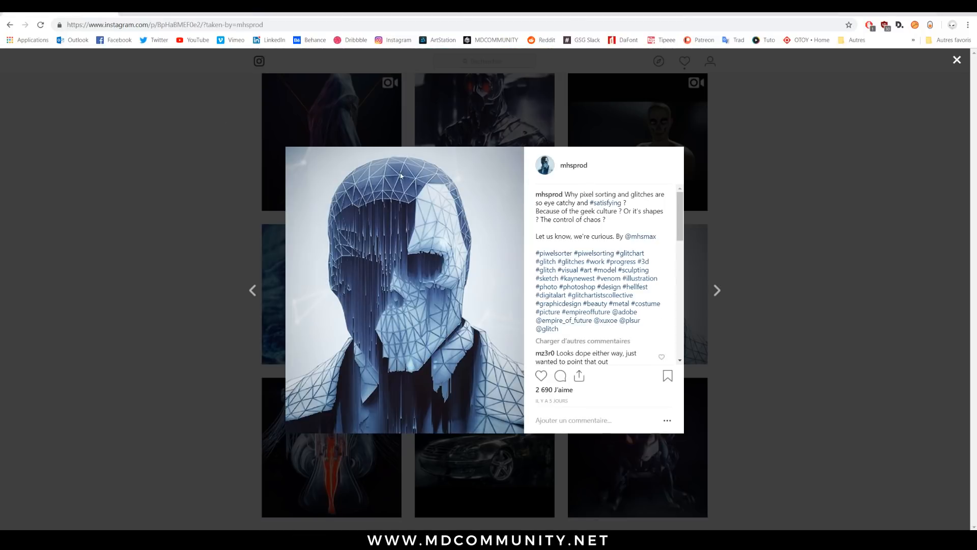
- Scroll down through the skull portrait post's comments
scroll(down, 3)
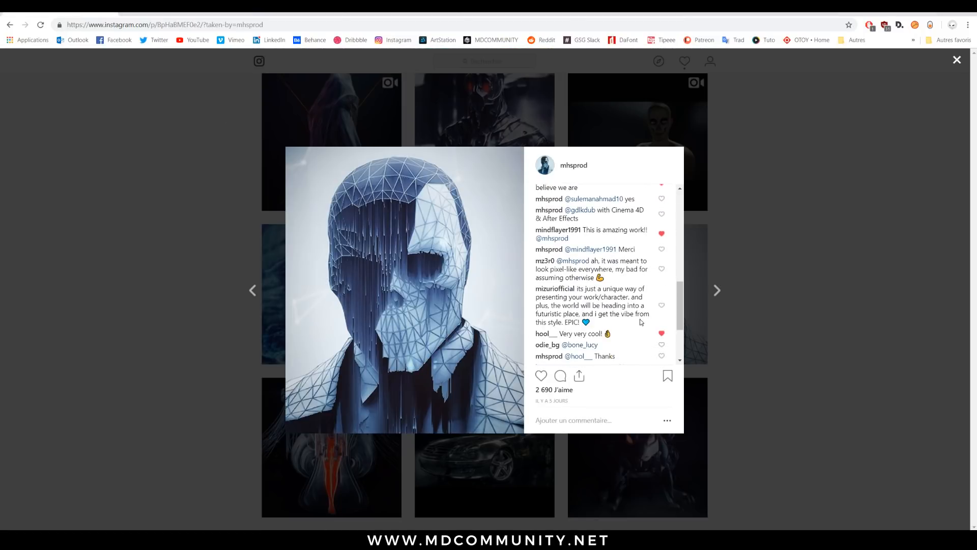
scroll(down, 3)
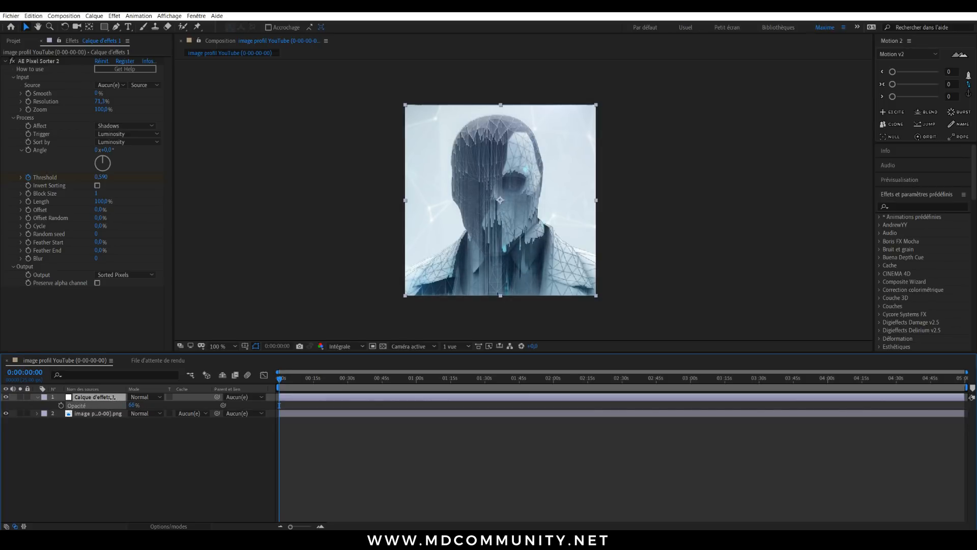
- Magnify the preview to 200% and set the adjustment layer's opacity to 100%
click(217, 345)
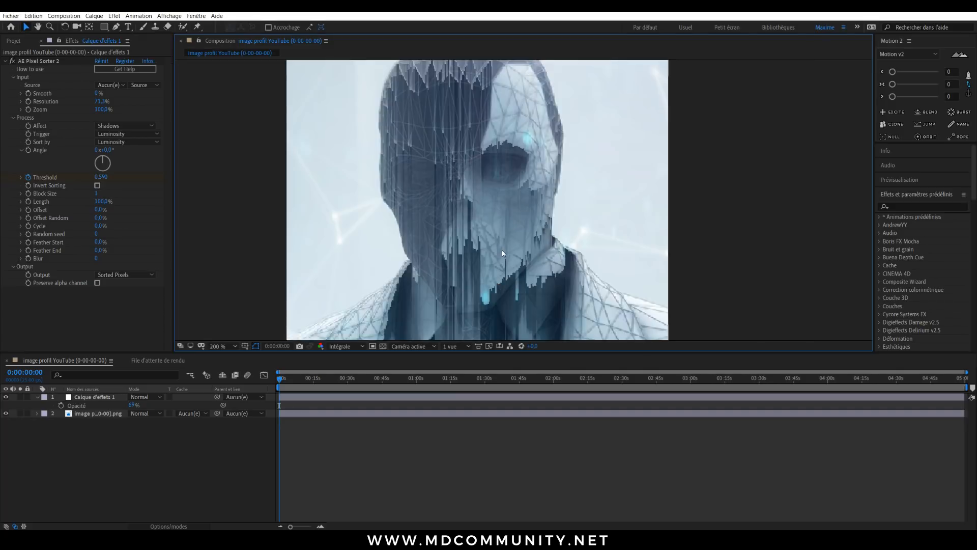
click(217, 346)
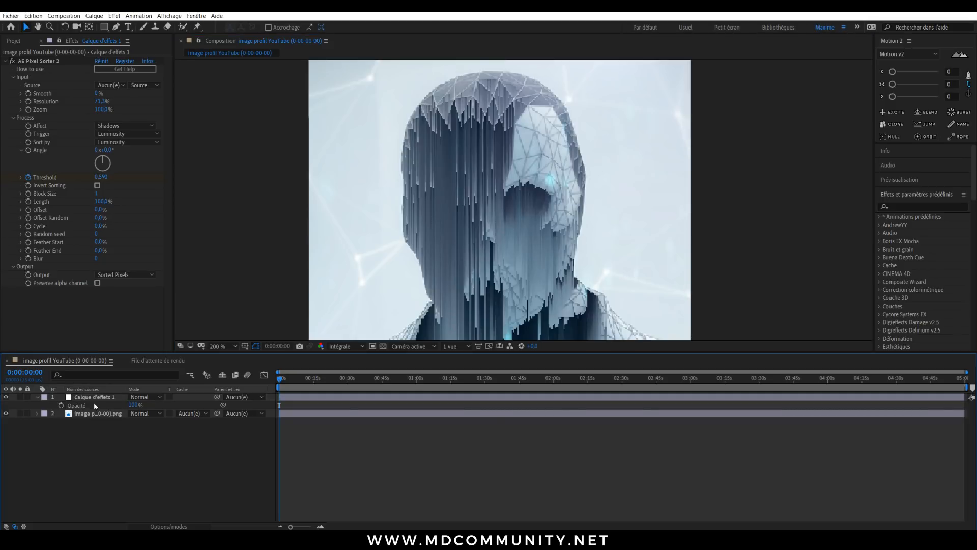
click(94, 397)
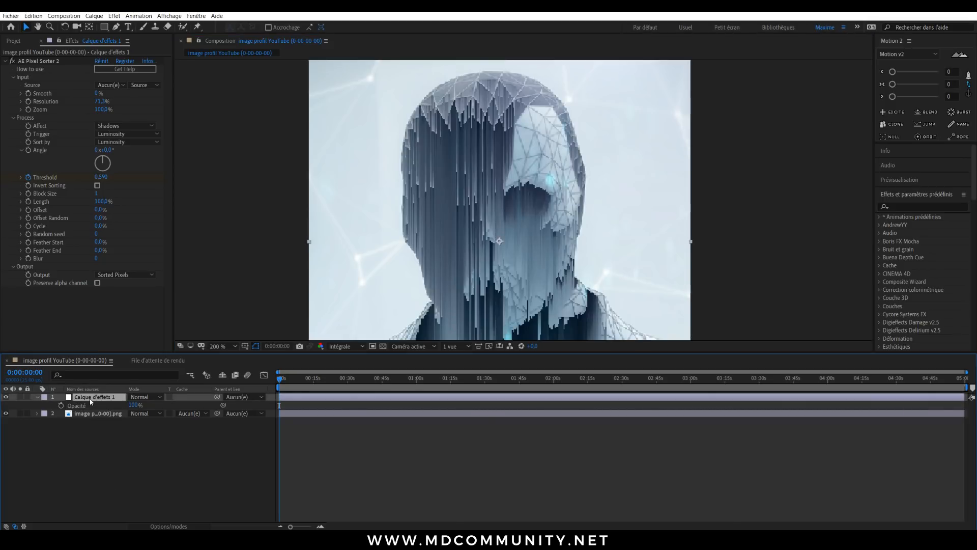
- Search 'finis' and apply uni.Finisher to the adjustment layer, then scroll its controls
text(finis)
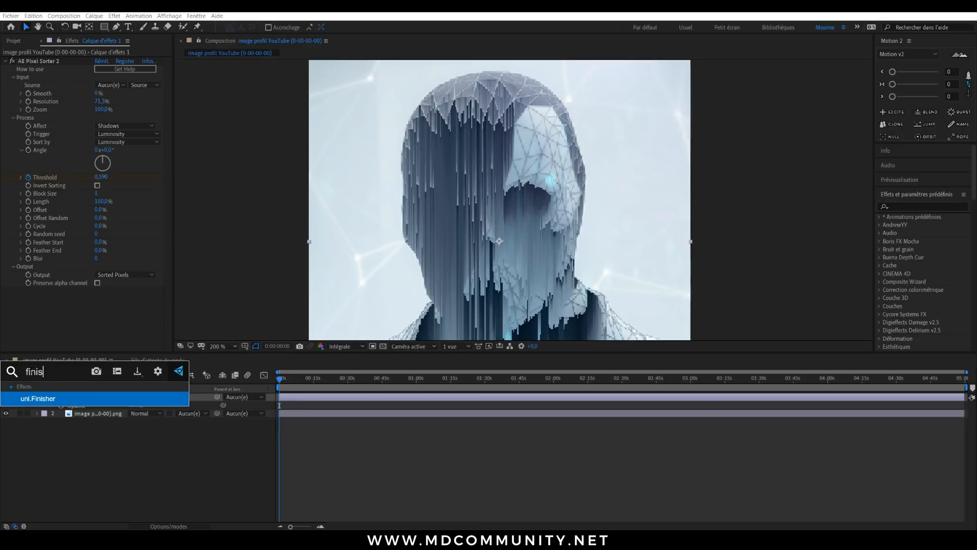
double_click(36, 398)
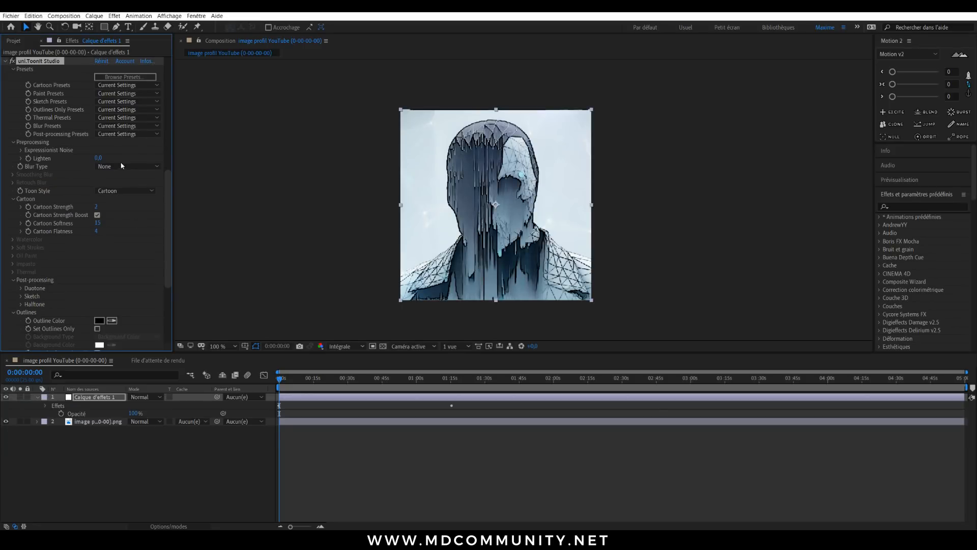
scroll(down, 3)
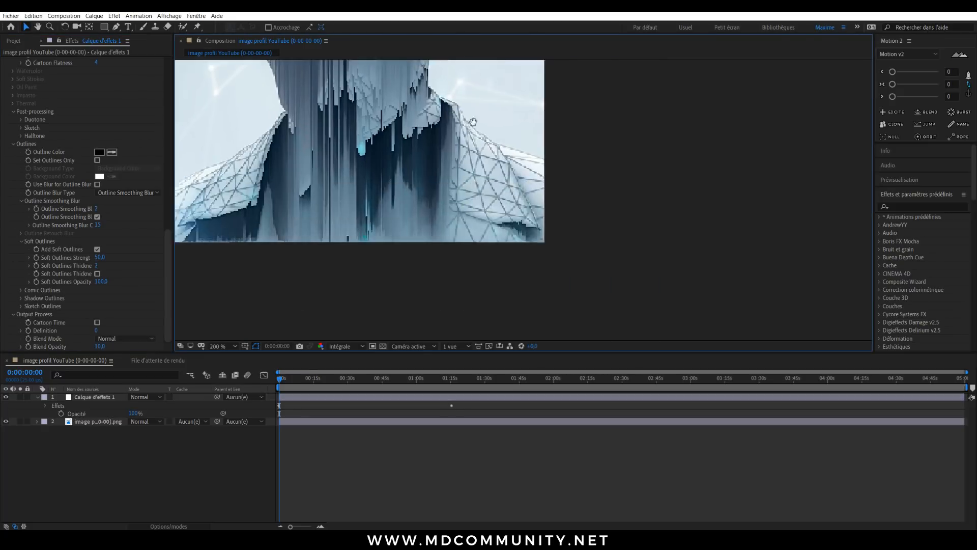
click(218, 346)
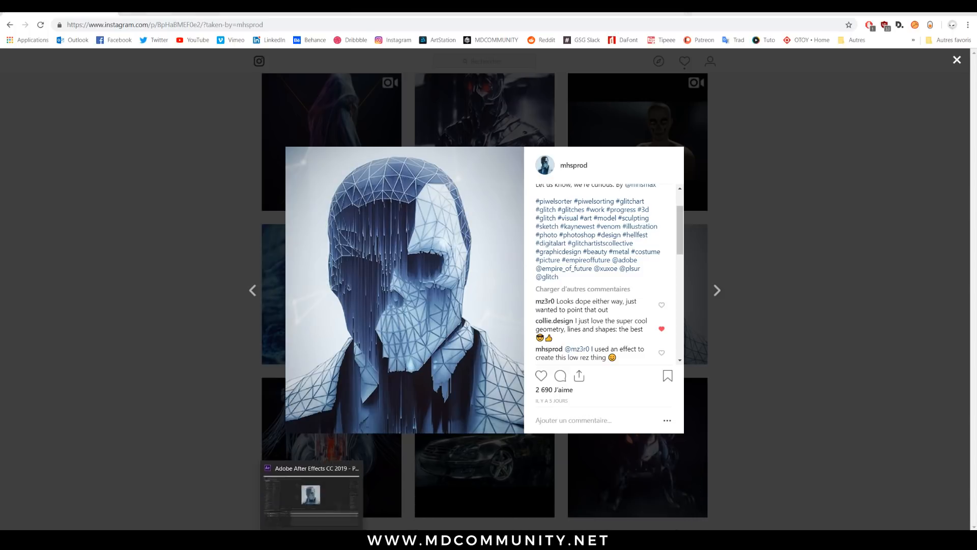
- Return to the After Effects portrait composition with Threshold at 0.520
click(313, 497)
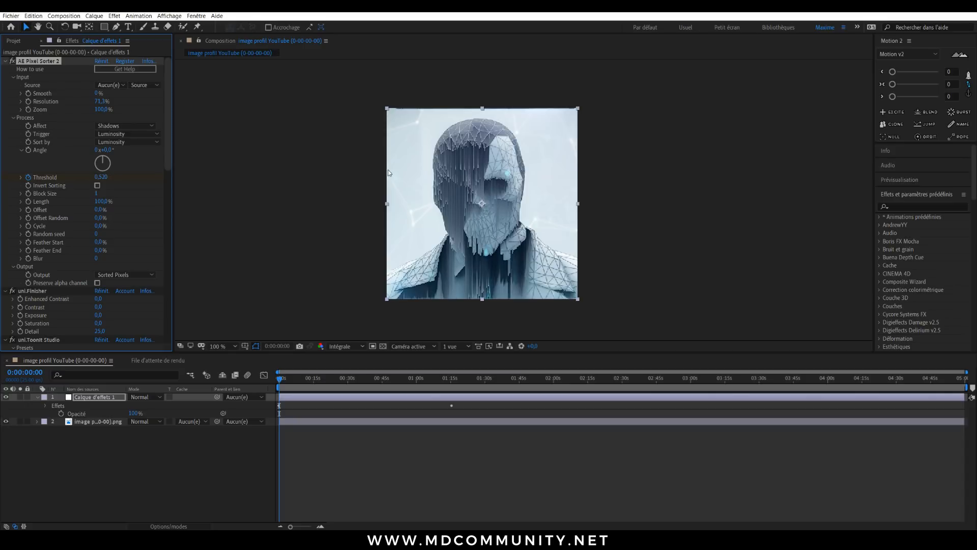
mouse_move(478, 138)
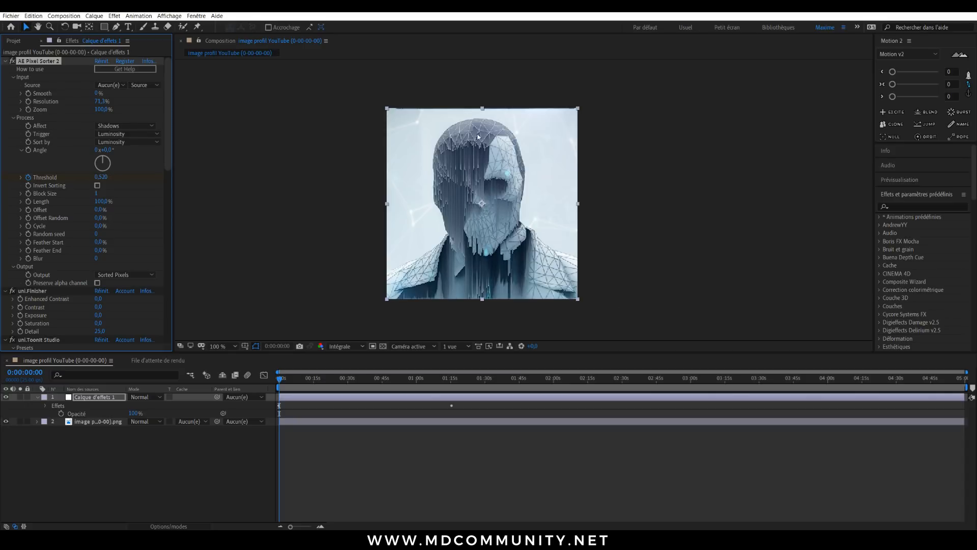
click(218, 346)
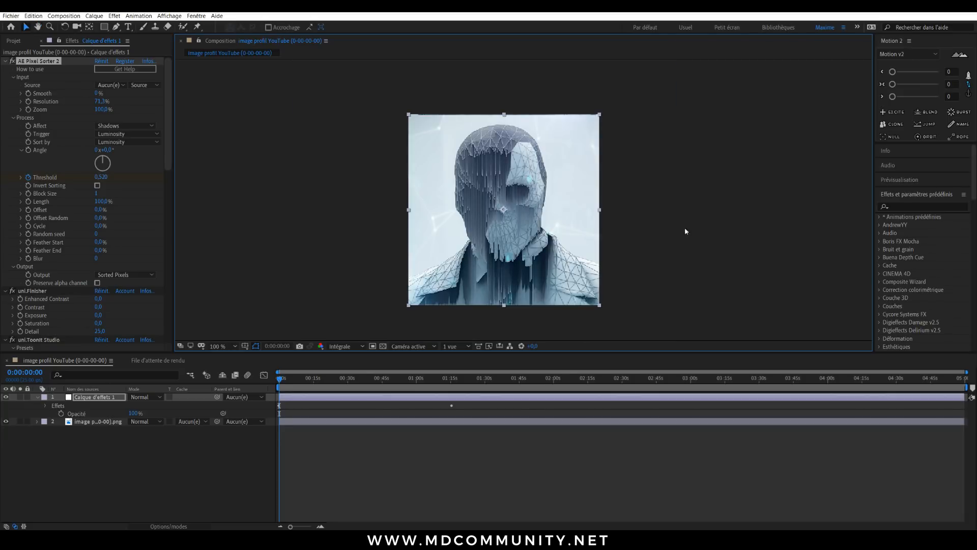
mouse_move(477, 236)
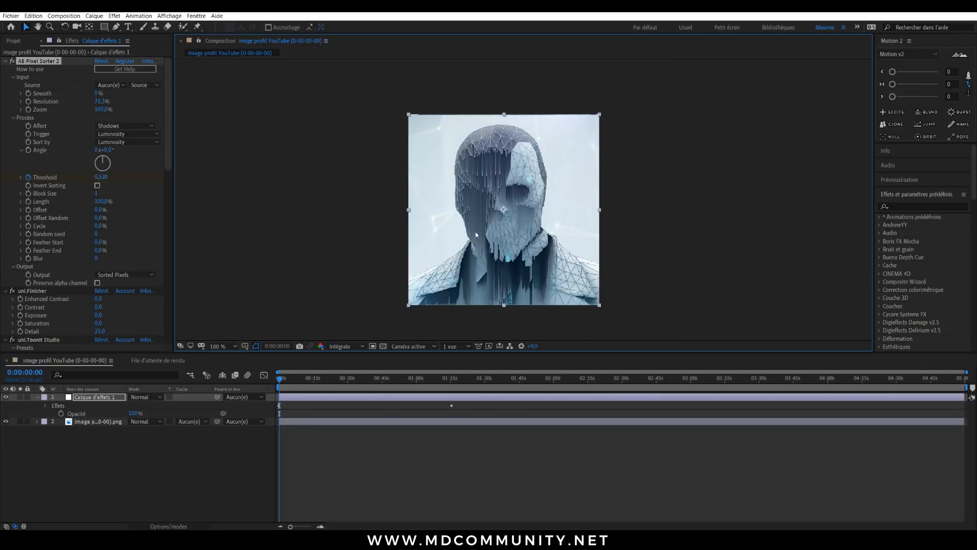
mouse_move(455, 224)
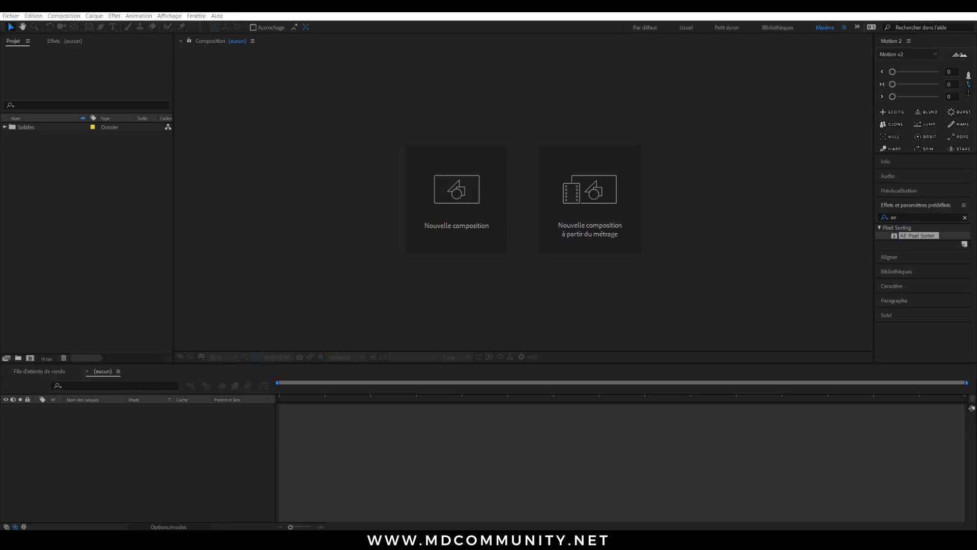
mouse_move(94, 187)
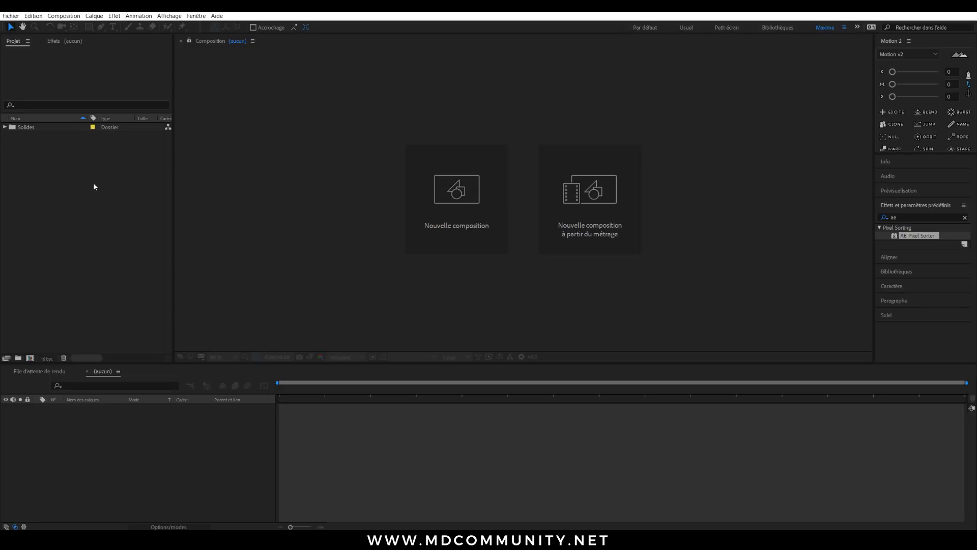
mouse_move(87, 211)
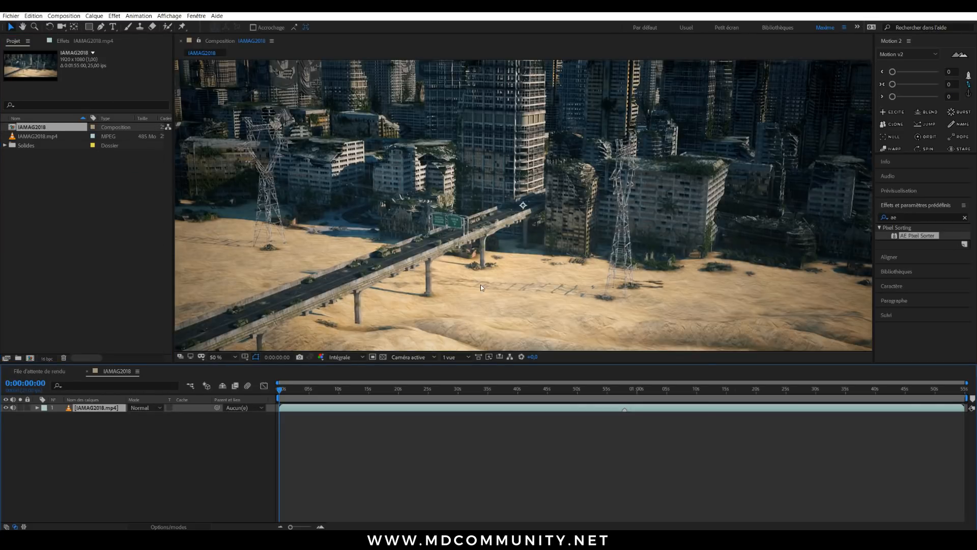
- Scrub the IAMAG2018 trailer past billboards, the chase and credits to the woman's close-up
click(348, 389)
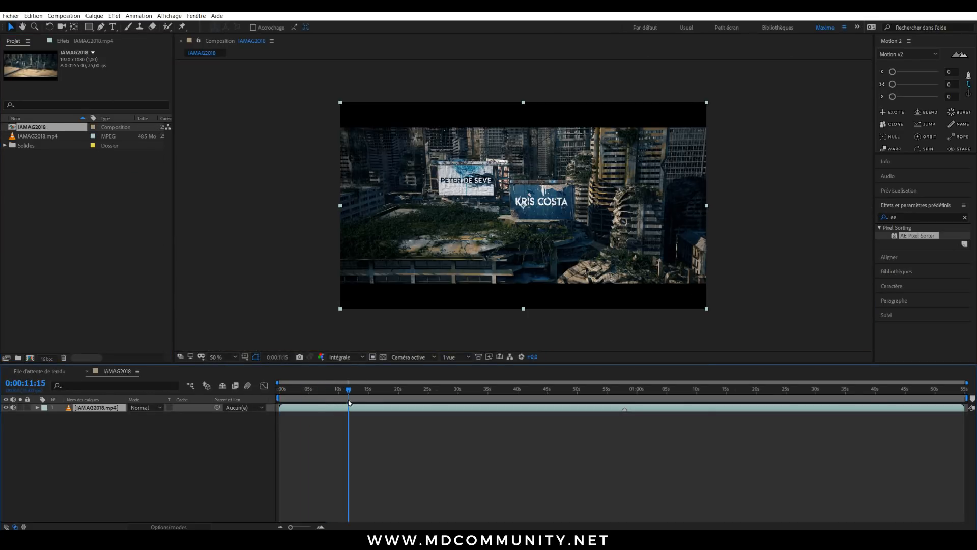
click(428, 390)
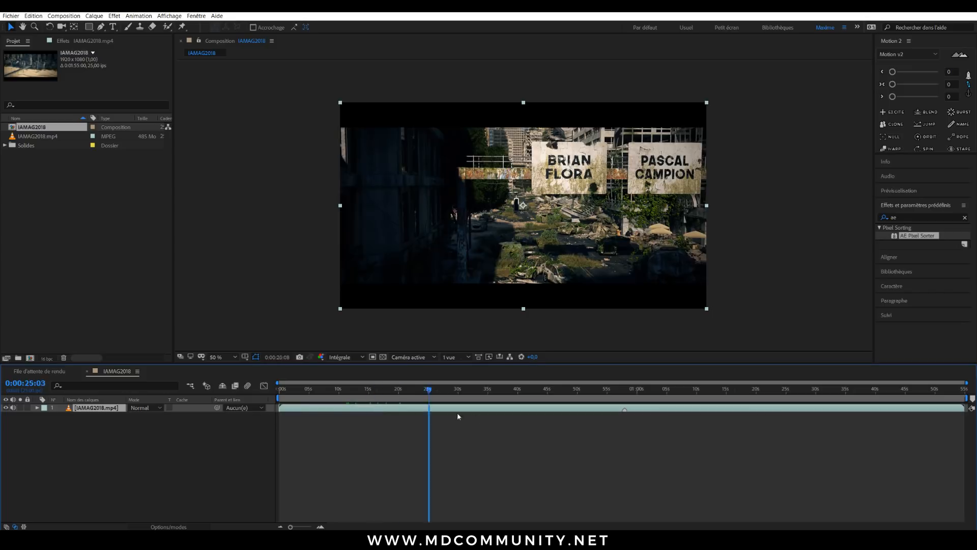
click(659, 388)
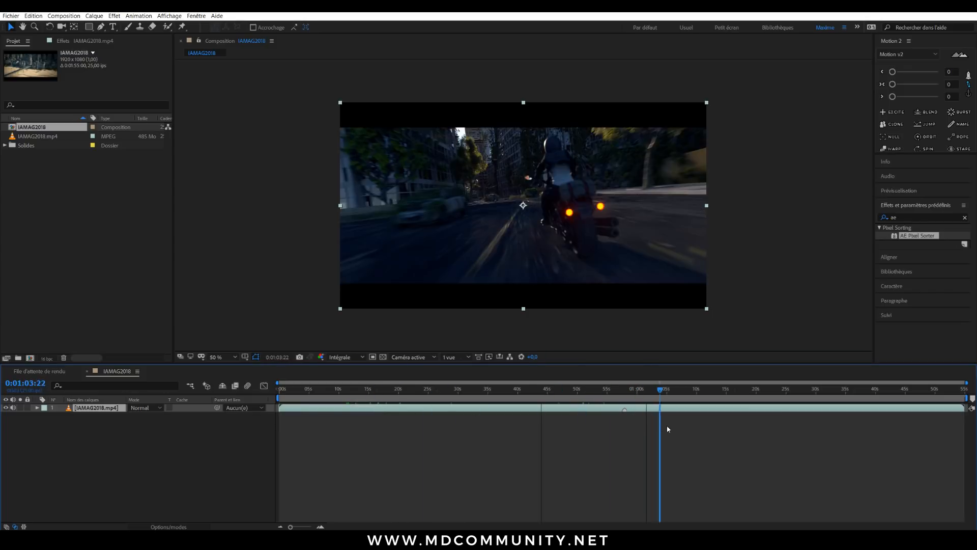
click(819, 402)
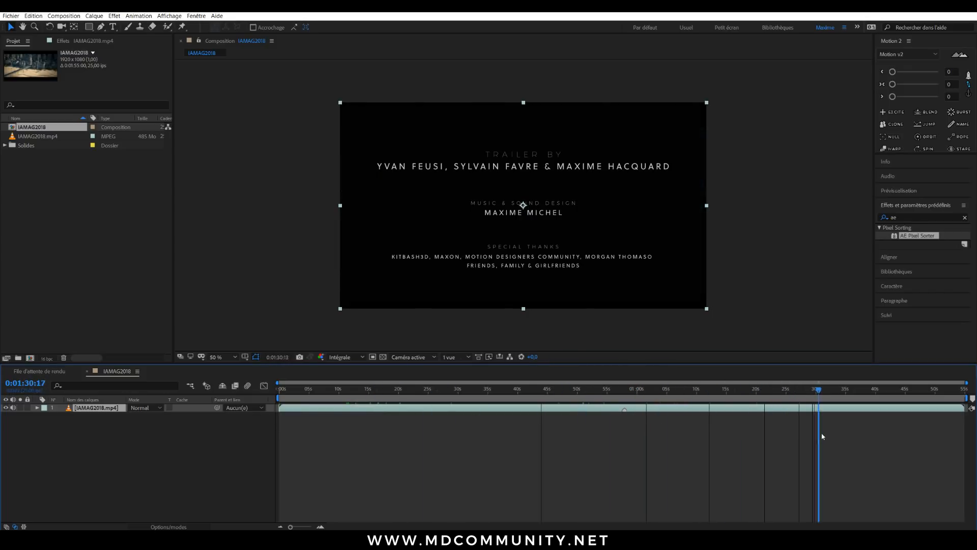
click(733, 388)
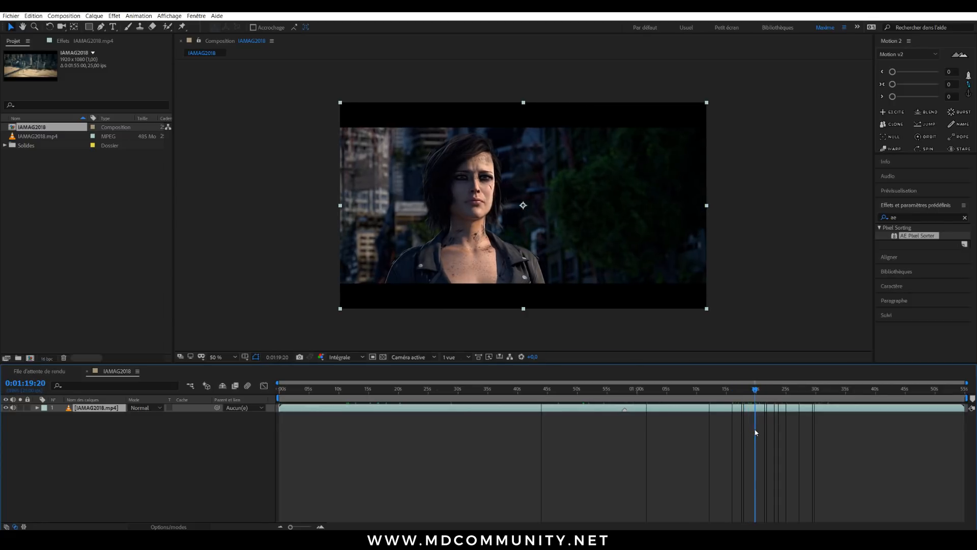
- Zoom the timeline in around 1:19:20 on the woman's shot
right_click(756, 432)
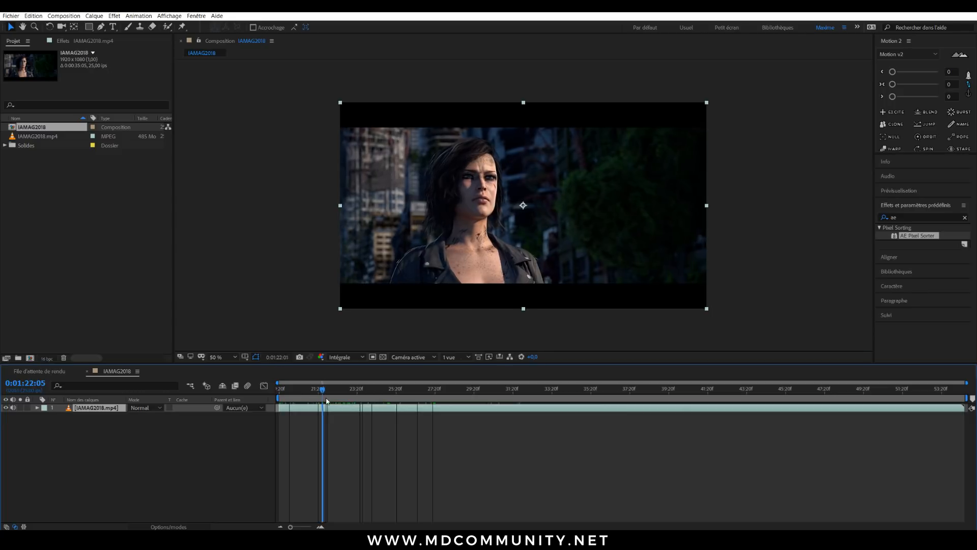
right_click(332, 388)
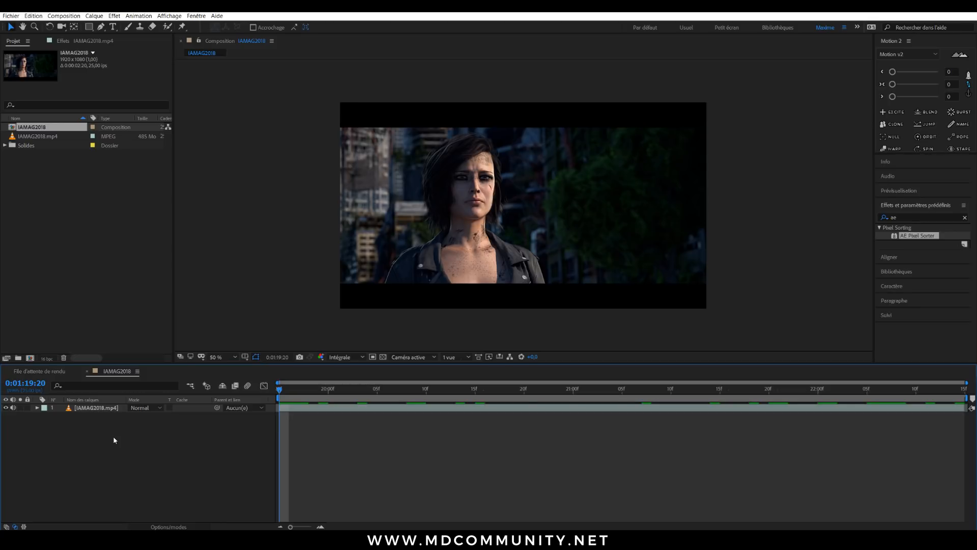
click(93, 407)
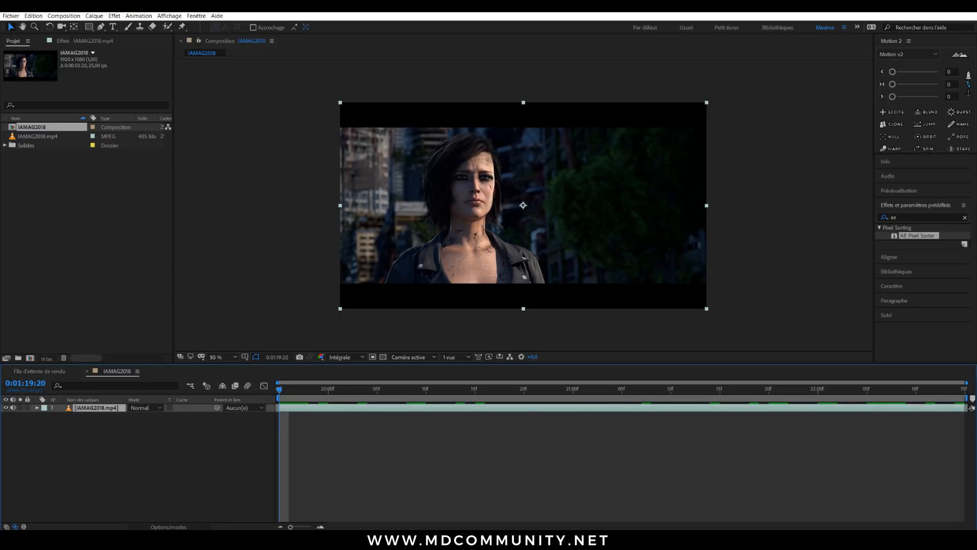
click(200, 16)
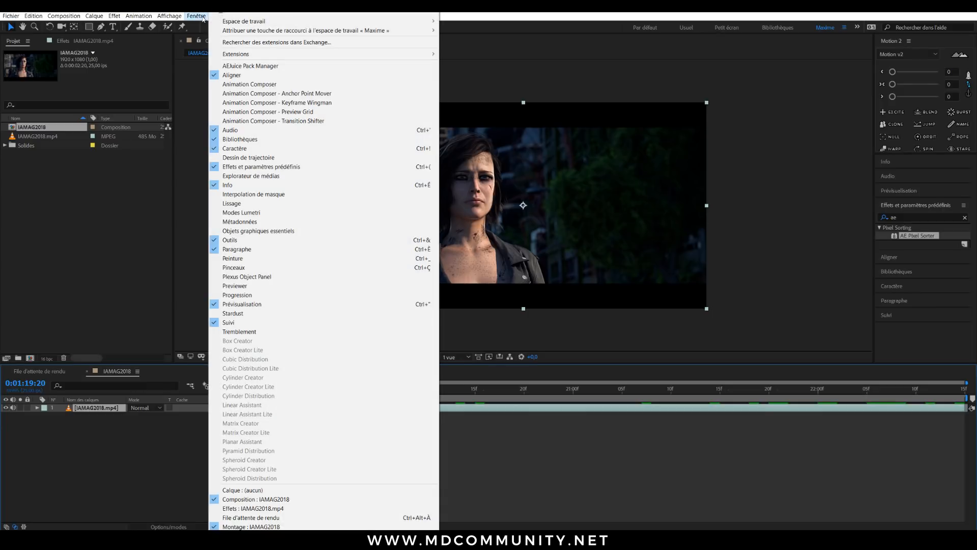
mouse_move(236, 54)
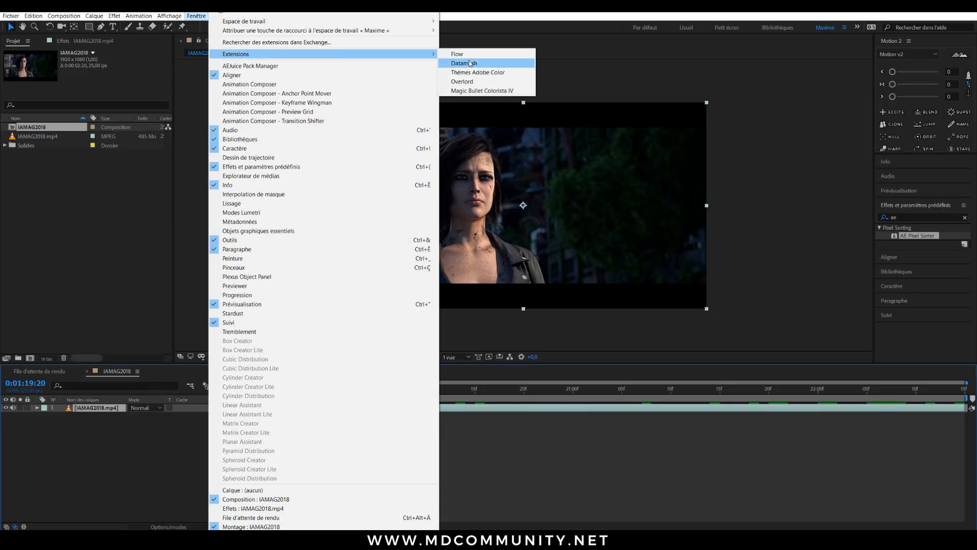
- Launch the Datamosh extension, dismiss the fly-out notice and close the Let's Datamosh welcome
click(463, 63)
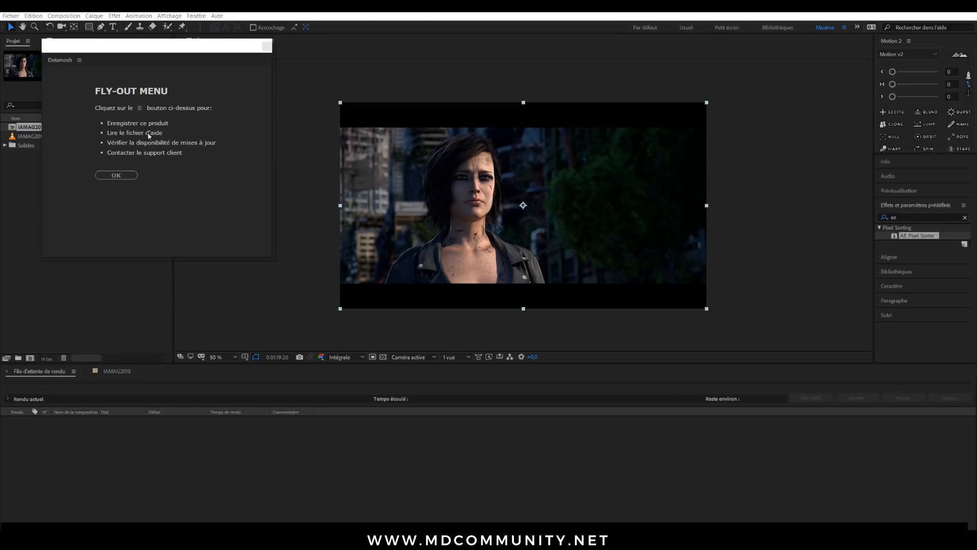
click(116, 175)
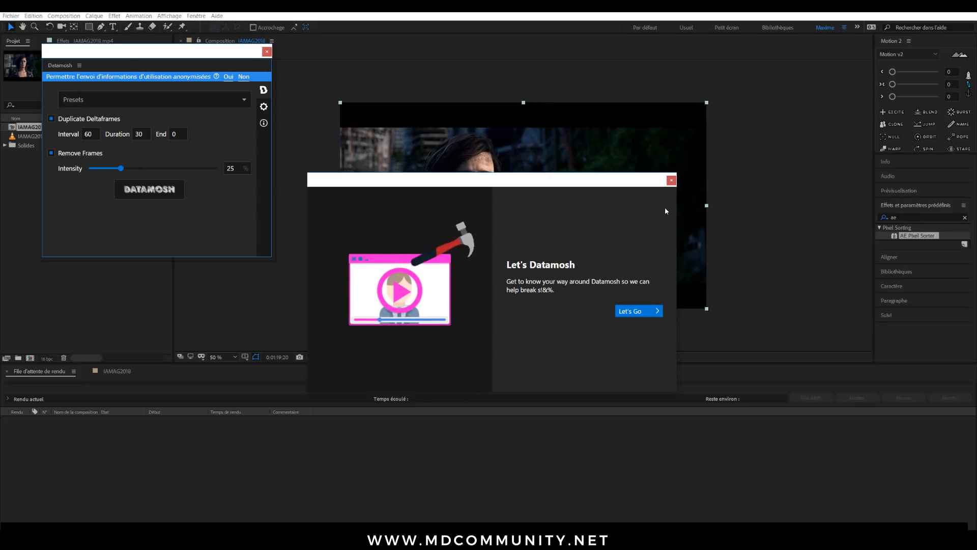
click(671, 181)
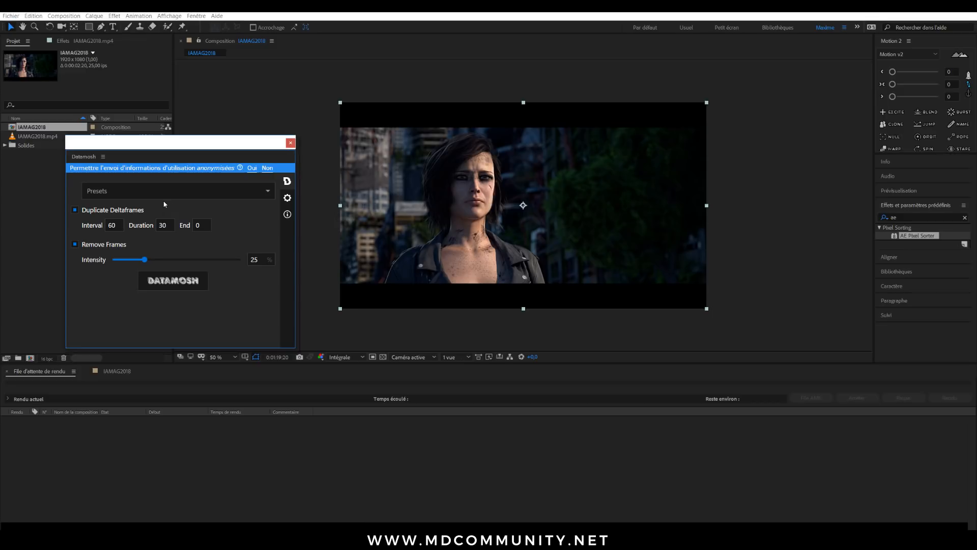
- Apply the Blue Dream preset, enable Remove Frames at intensity 24, and start DATAMOSH
click(177, 191)
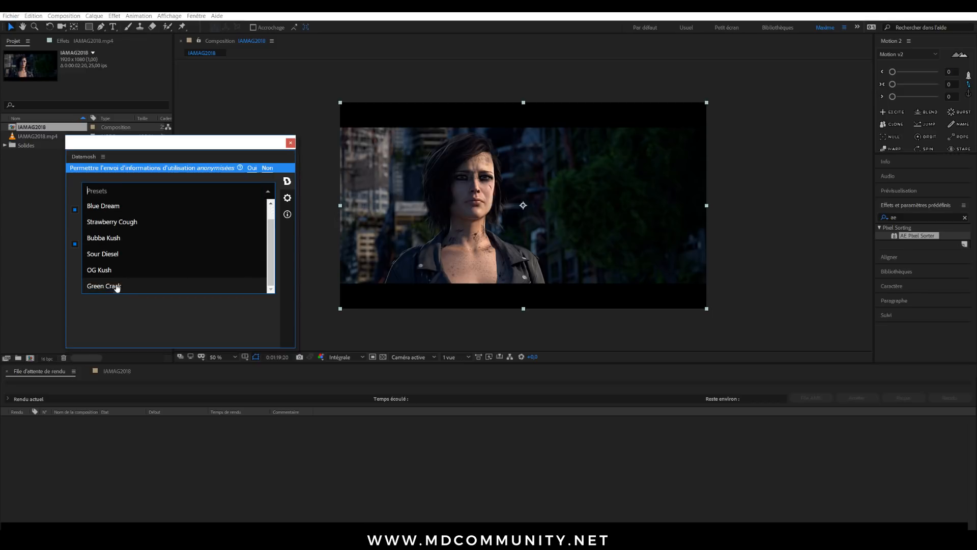
click(103, 205)
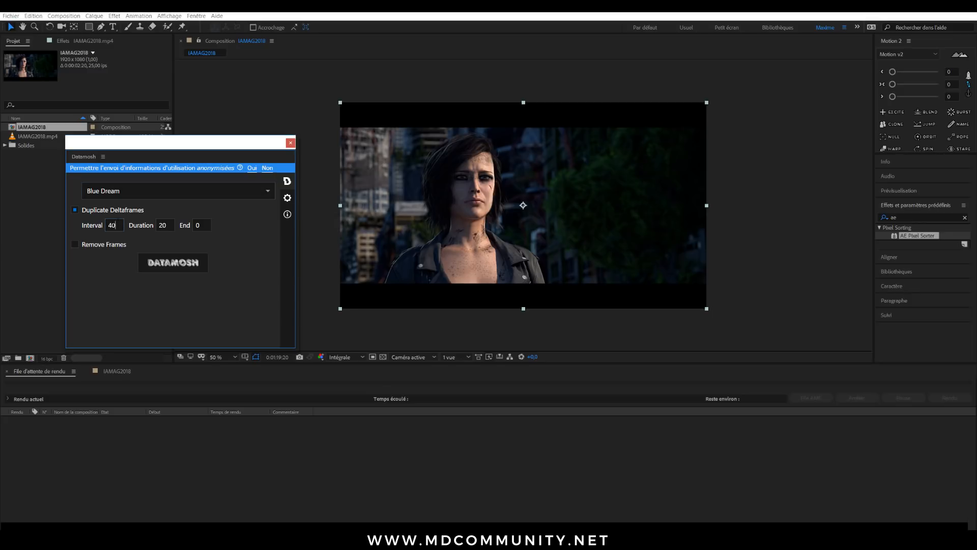
click(201, 225)
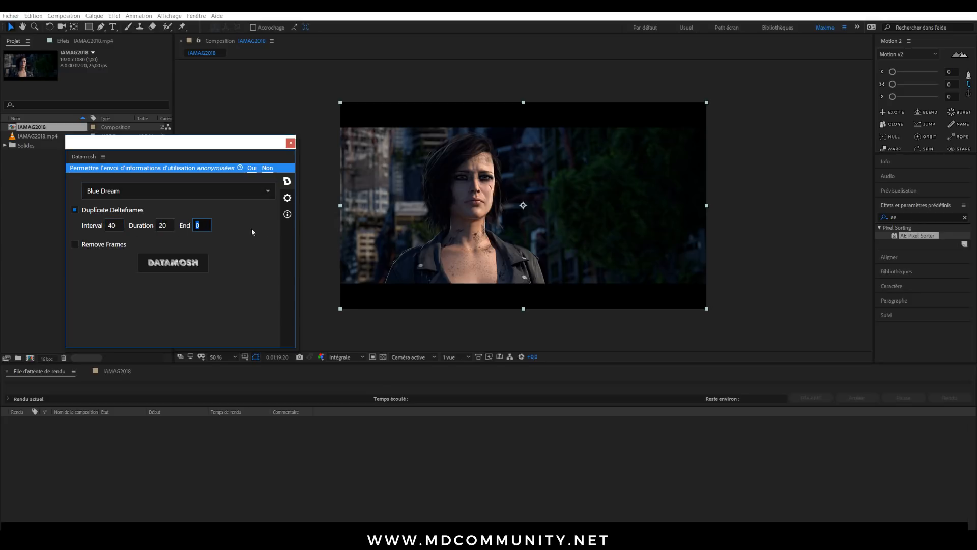
click(75, 244)
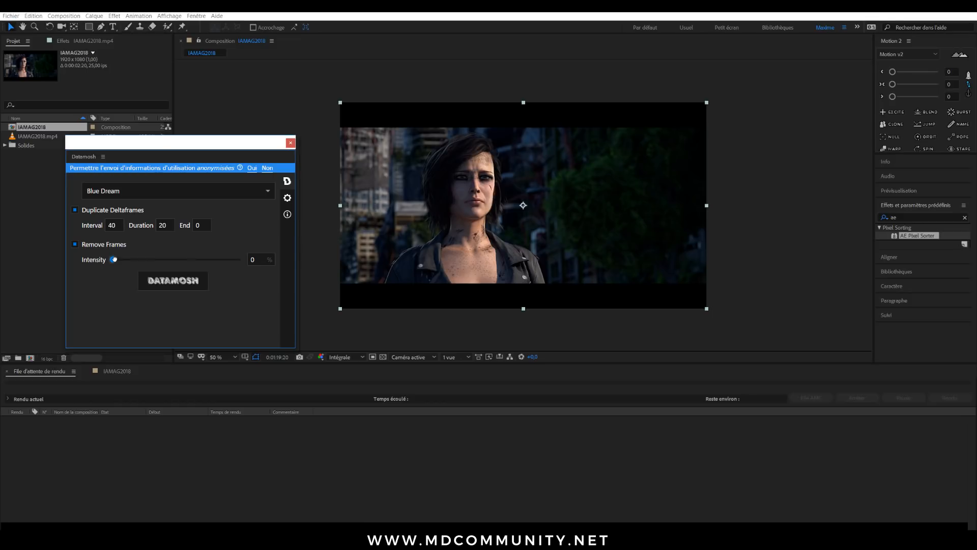
drag(113, 259, 130, 259)
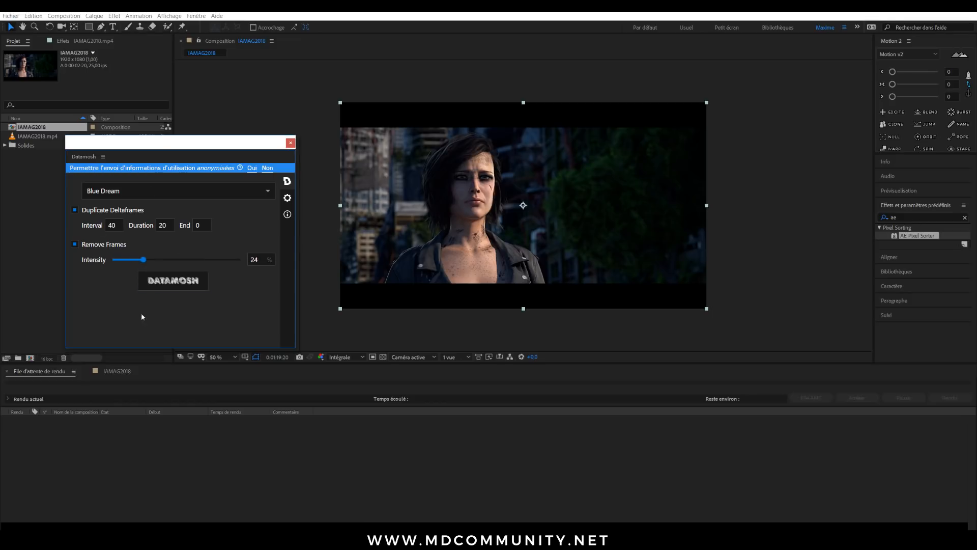
mouse_move(278, 217)
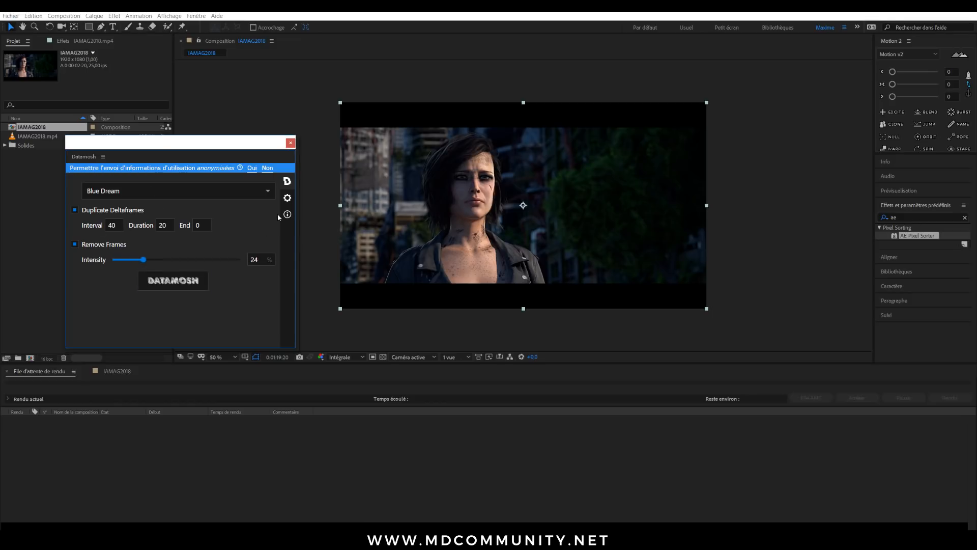
click(287, 198)
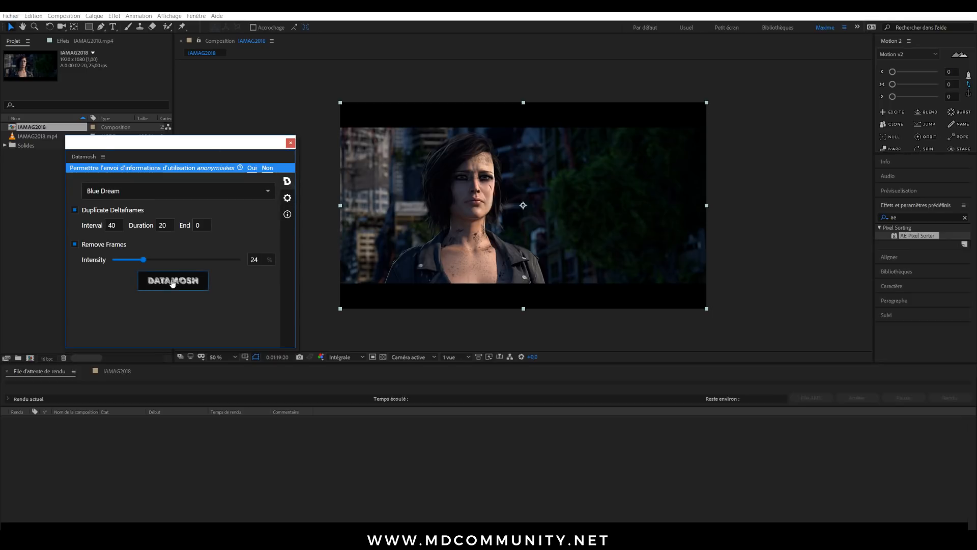
click(172, 281)
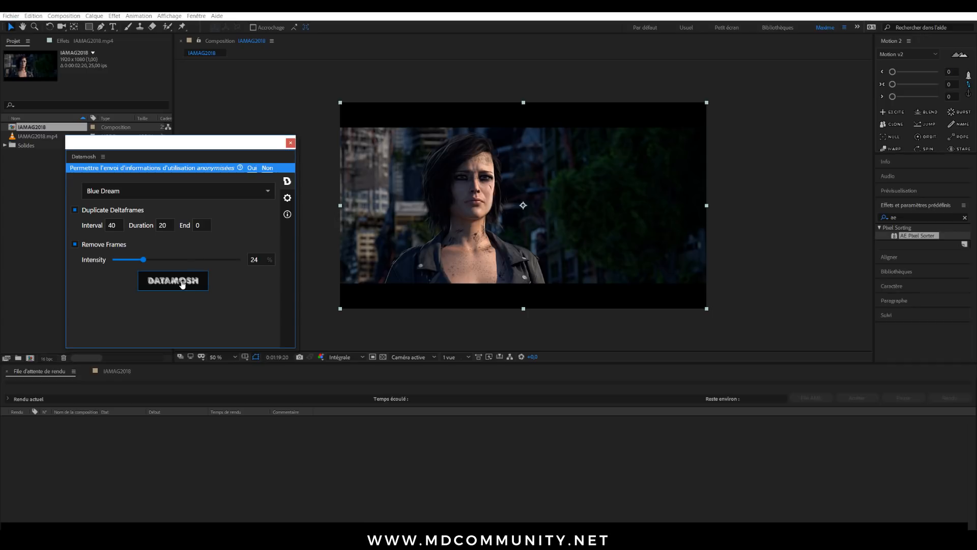
click(172, 281)
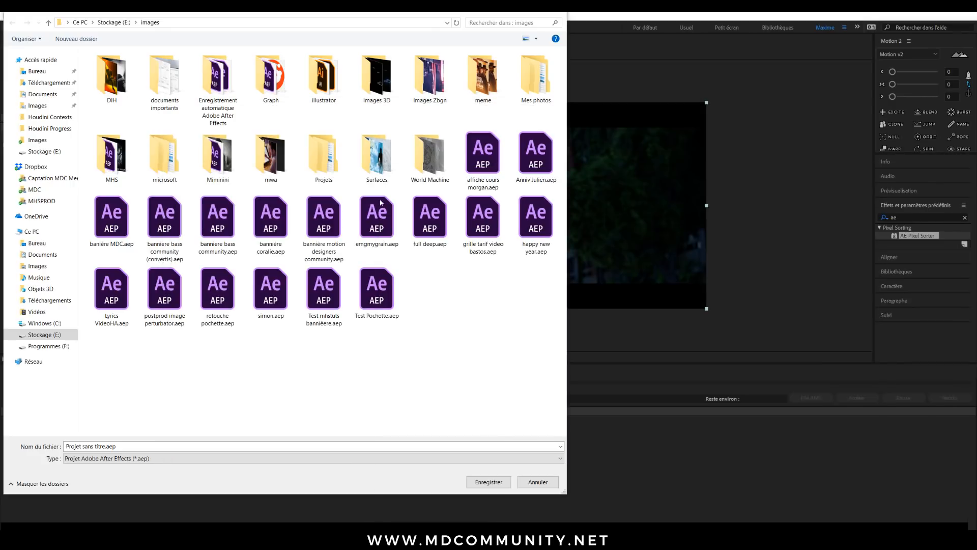
mouse_move(340, 382)
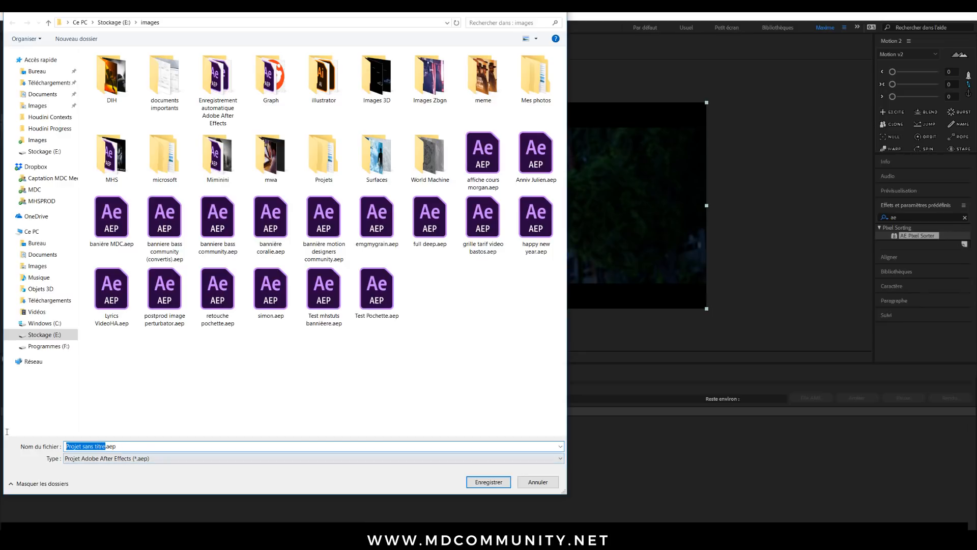
- Name the project file 'datamosh' and save it to start the render
text(datamosh.aep)
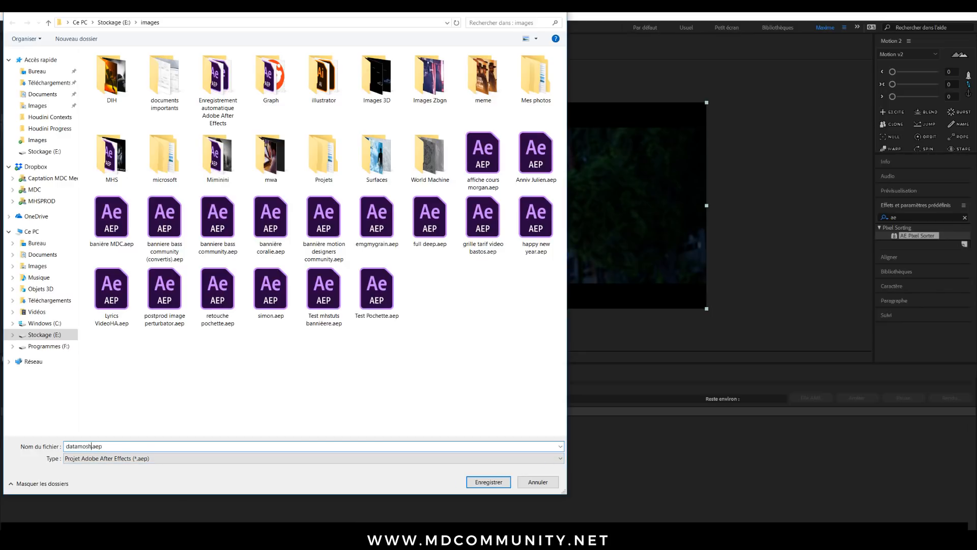
click(488, 481)
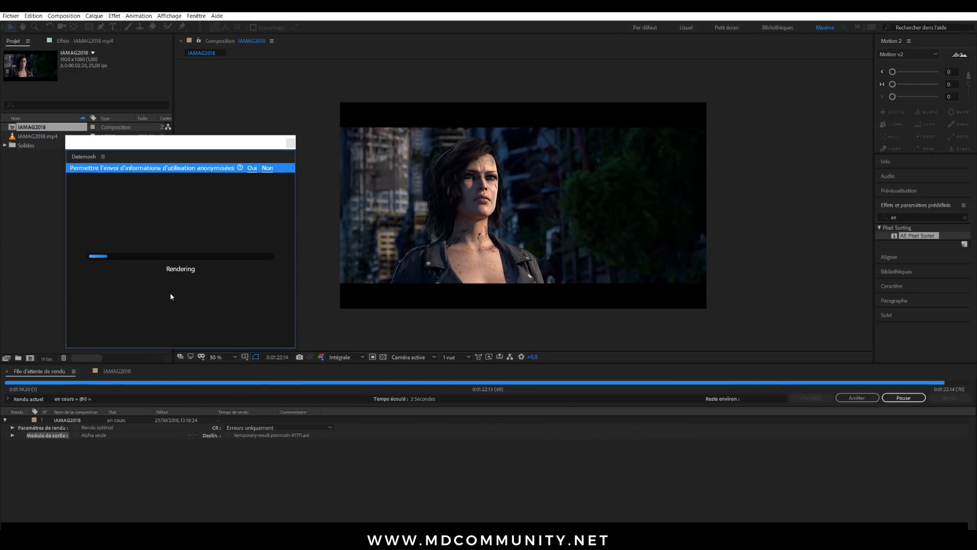
- Wait for Datamosh's Rendering and Importing progress bars to complete
click(268, 167)
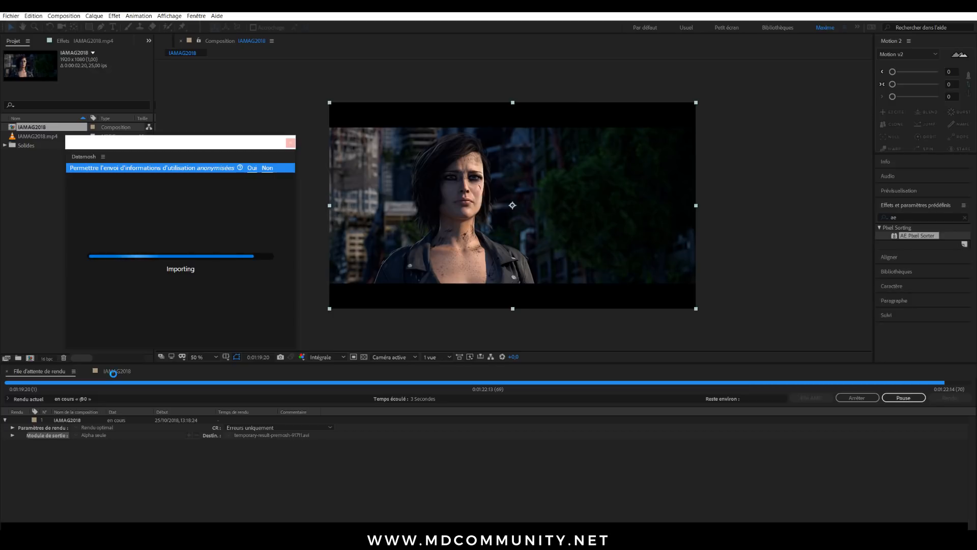
mouse_move(290, 145)
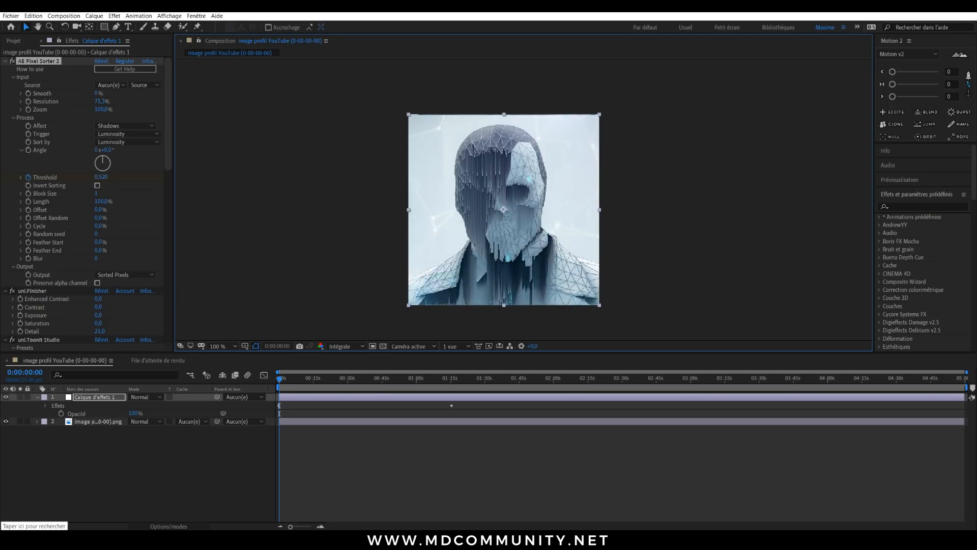
- Enter 'after' while returning to the start screen listing recent projects
text(after)
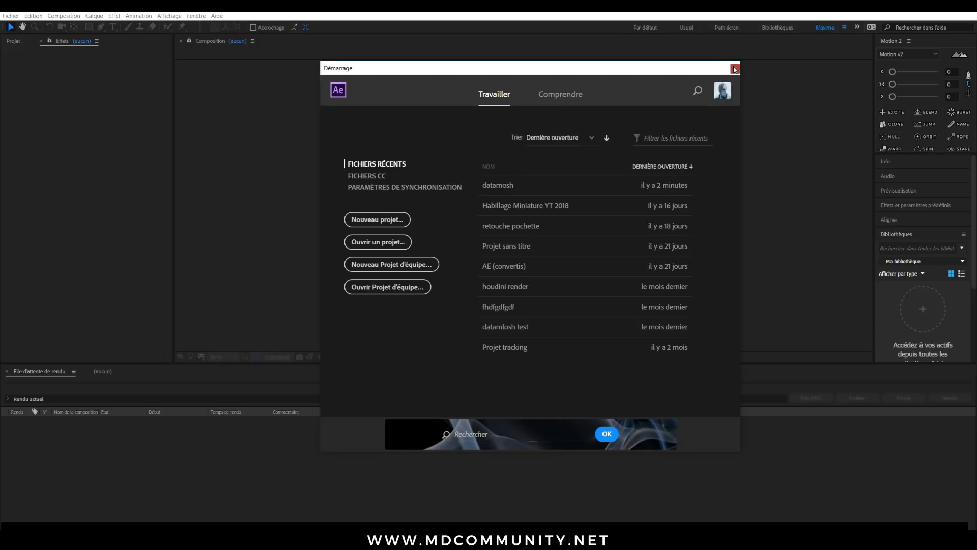
- Close the Démarrage screen, open the IAMAG2018 project, and jump to the woman's shot
click(735, 68)
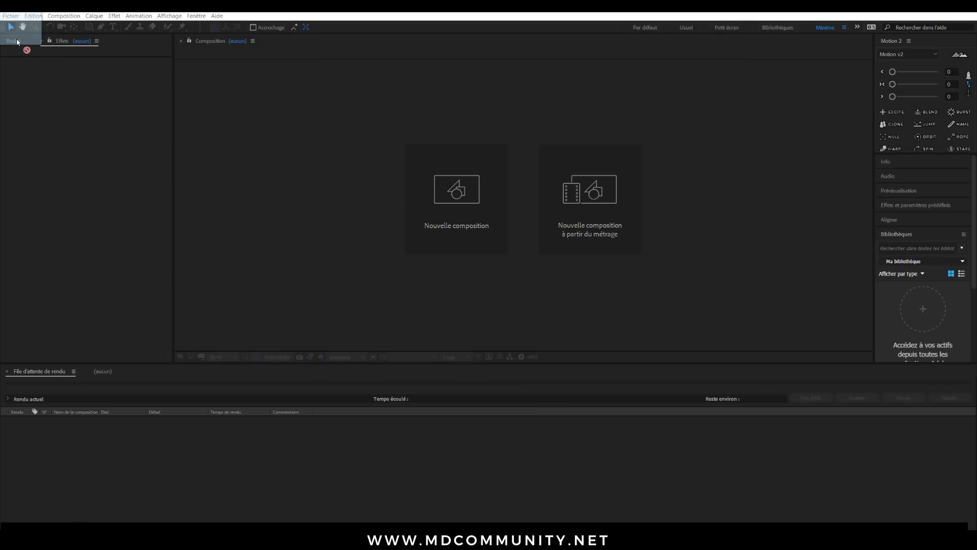
click(12, 41)
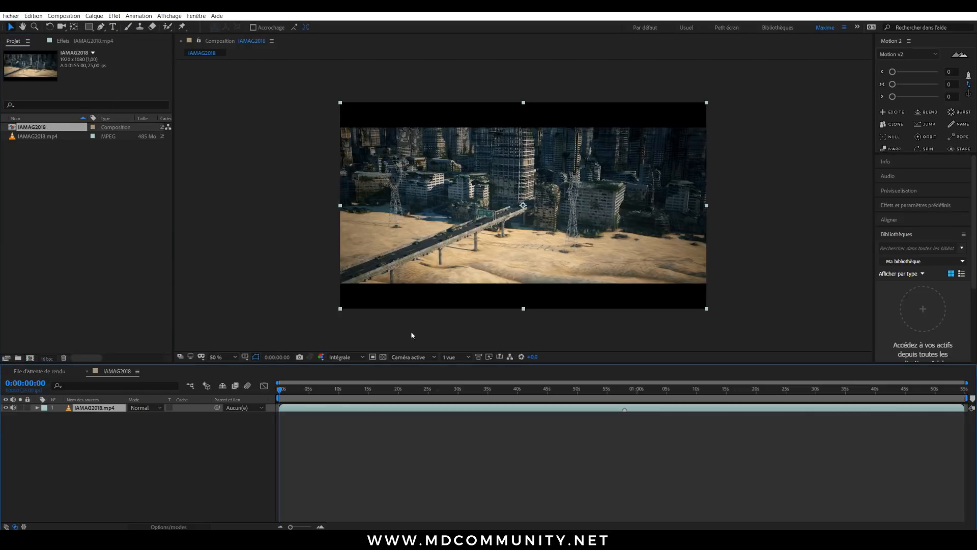
click(586, 389)
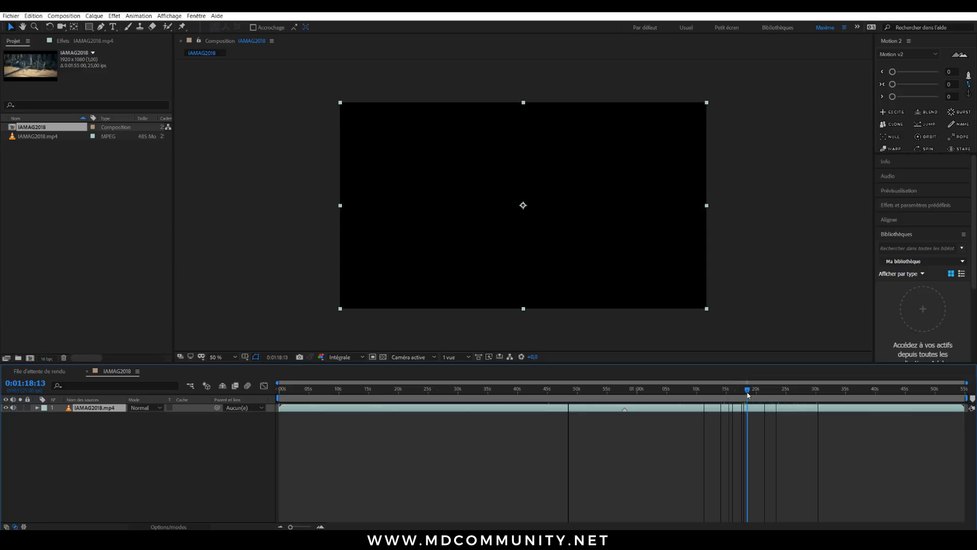
- Trim the composition to the work area around the close-up and select the IAMAG2018.mp4 layer
right_click(748, 396)
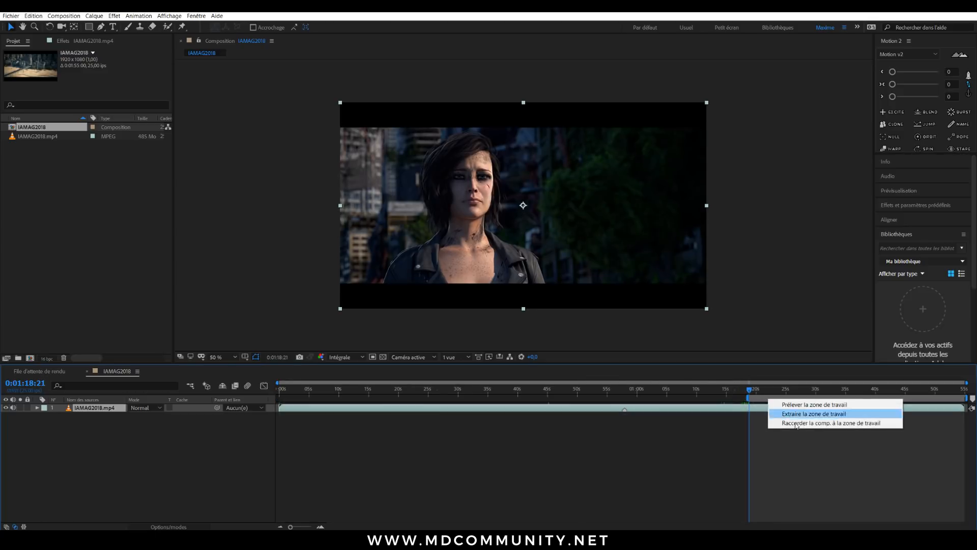
click(813, 413)
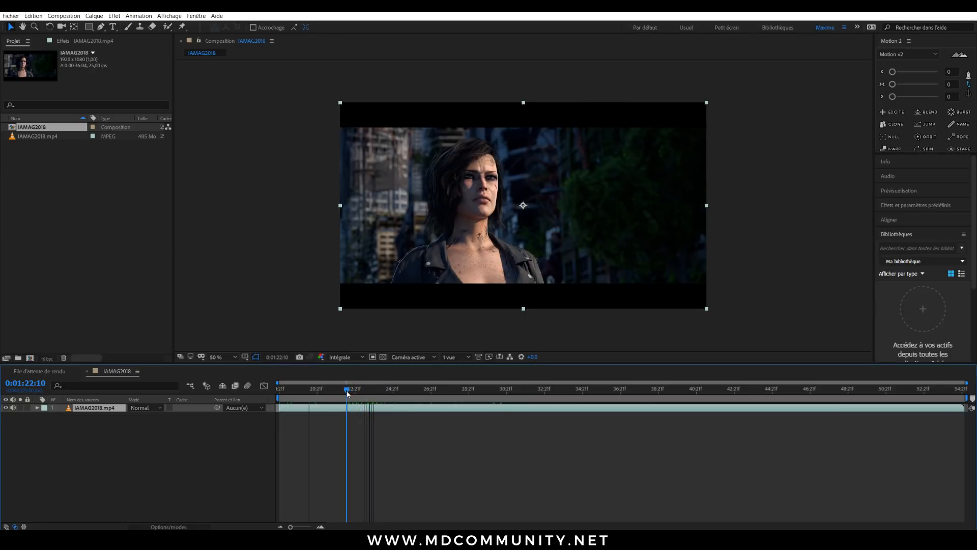
right_click(347, 393)
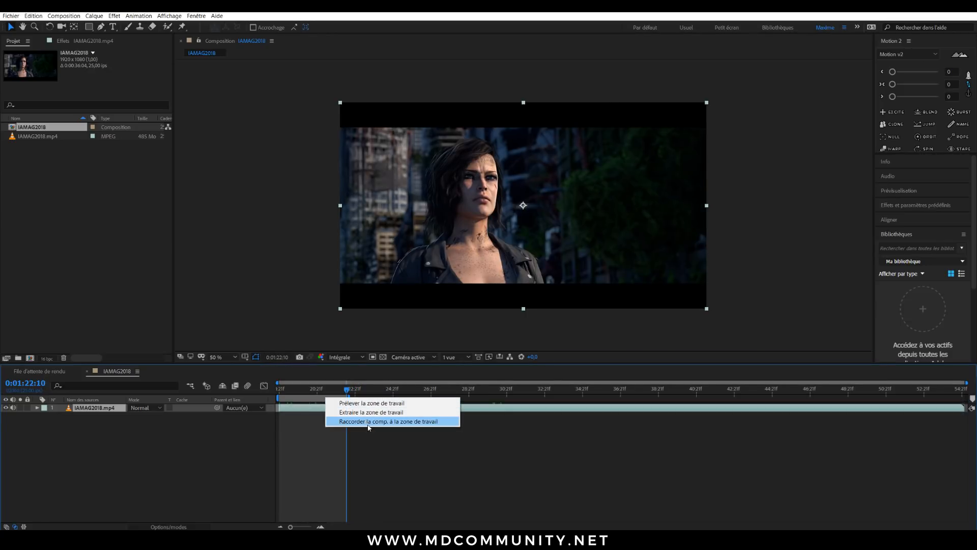
click(370, 421)
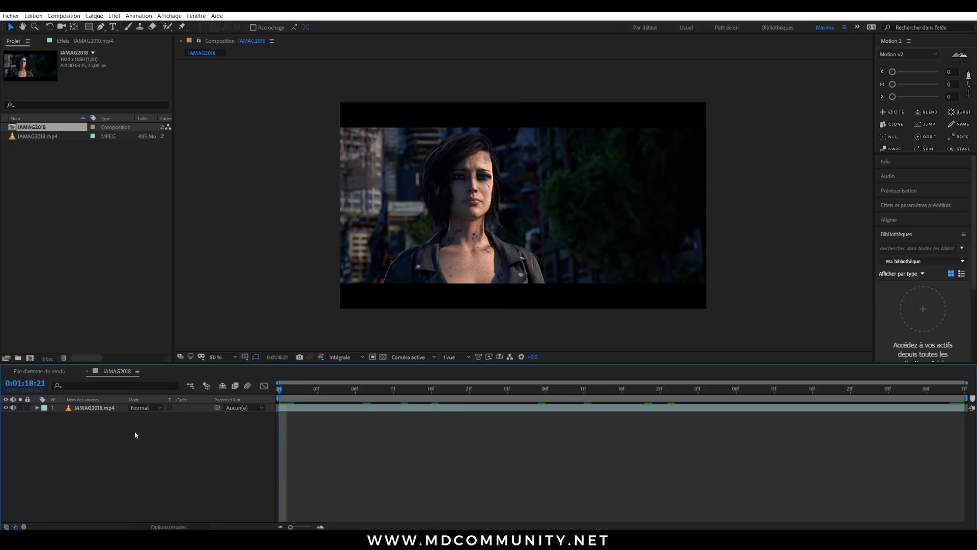
click(89, 408)
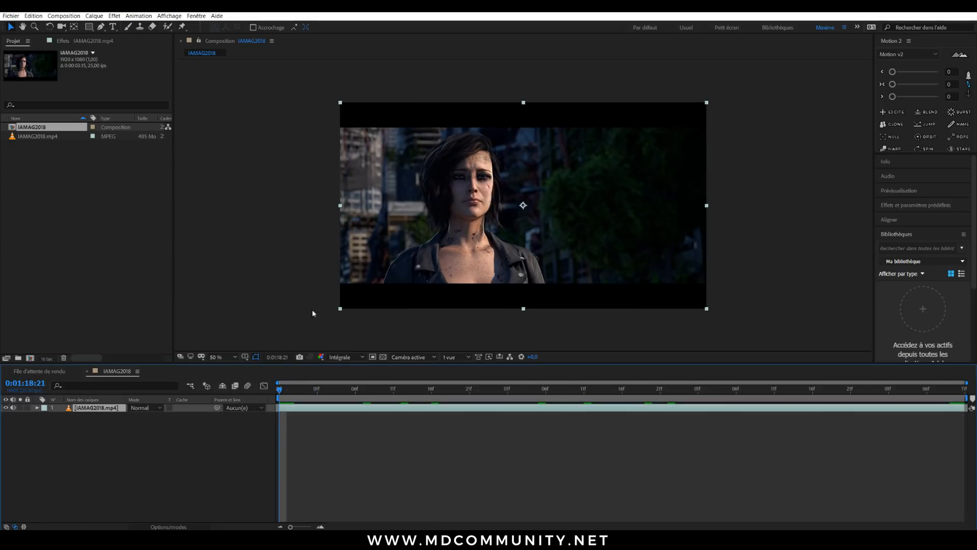
click(197, 15)
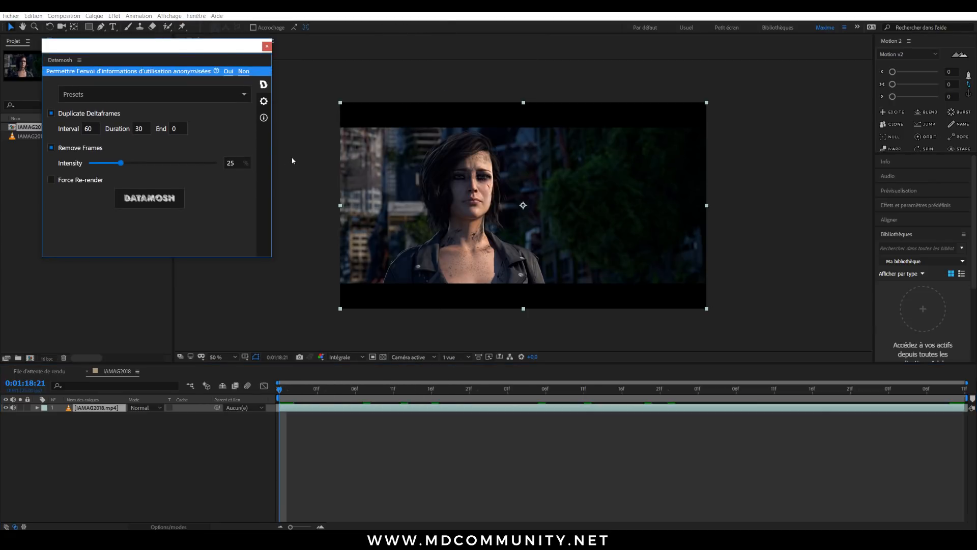
- Decline the Datamosh anonymous usage prompt and open the extension's settings
click(153, 94)
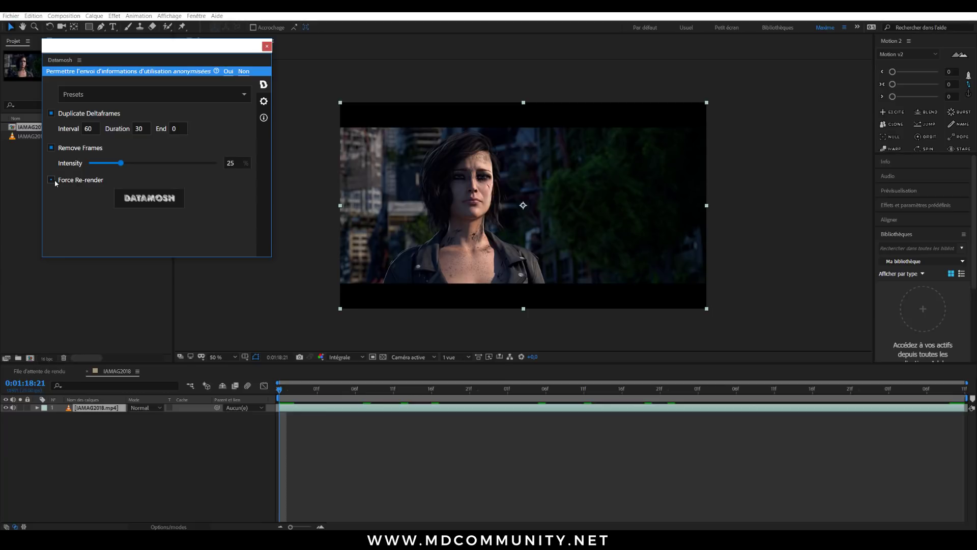
click(50, 179)
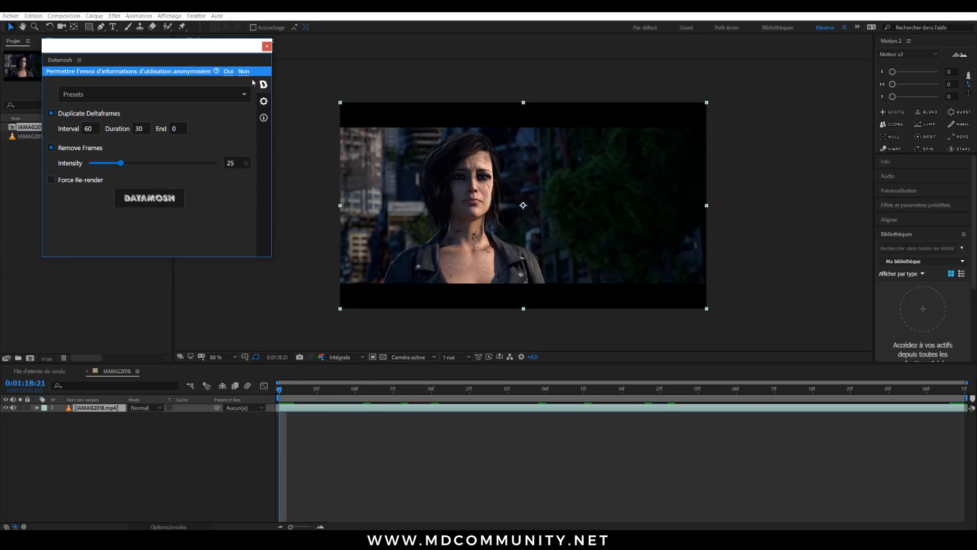
click(243, 71)
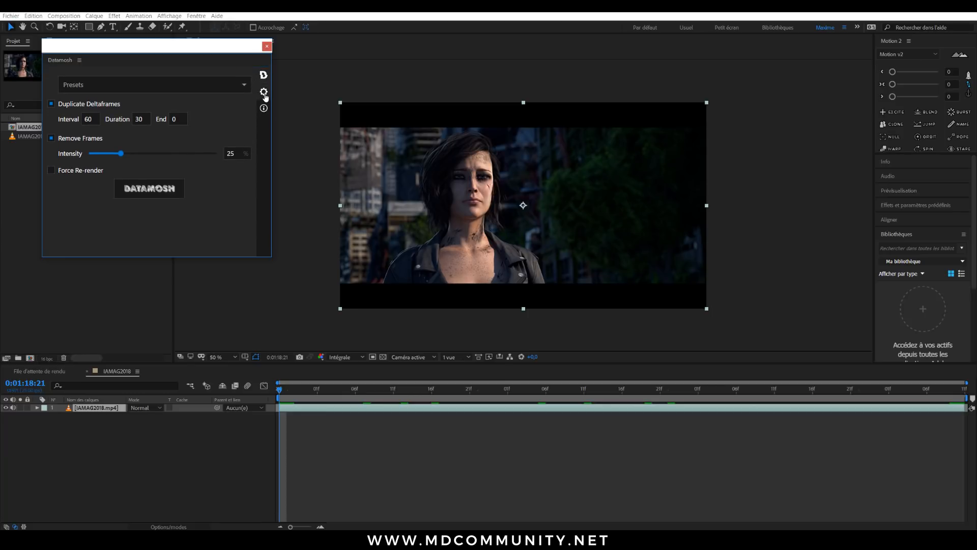
click(264, 92)
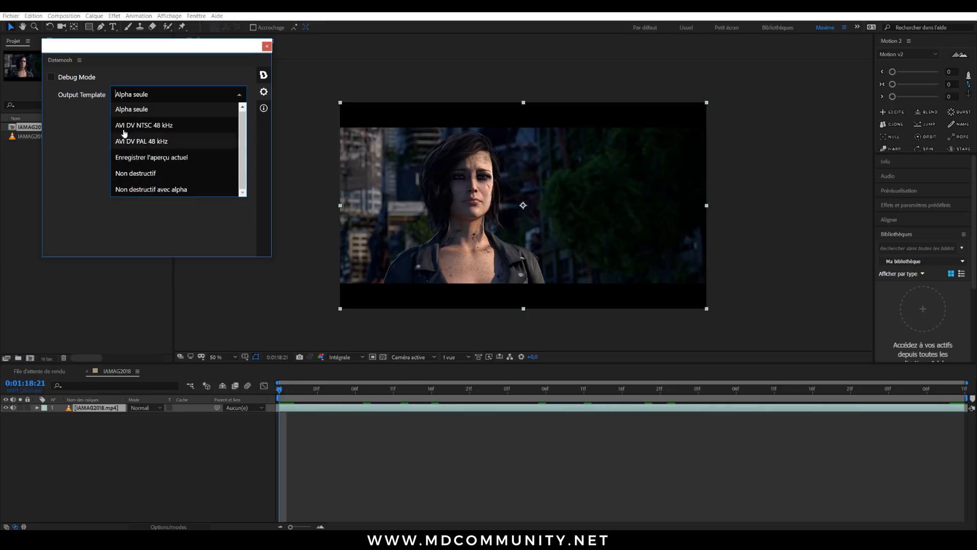
mouse_move(152, 157)
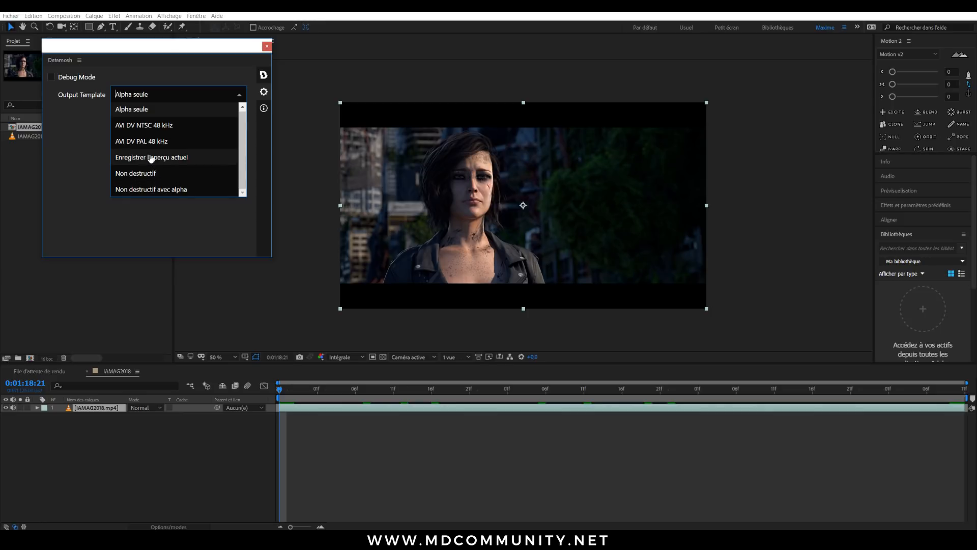
- Set Output Template to 'Enregistrer l'aperçu actuel' and enable Debug Mode
click(263, 108)
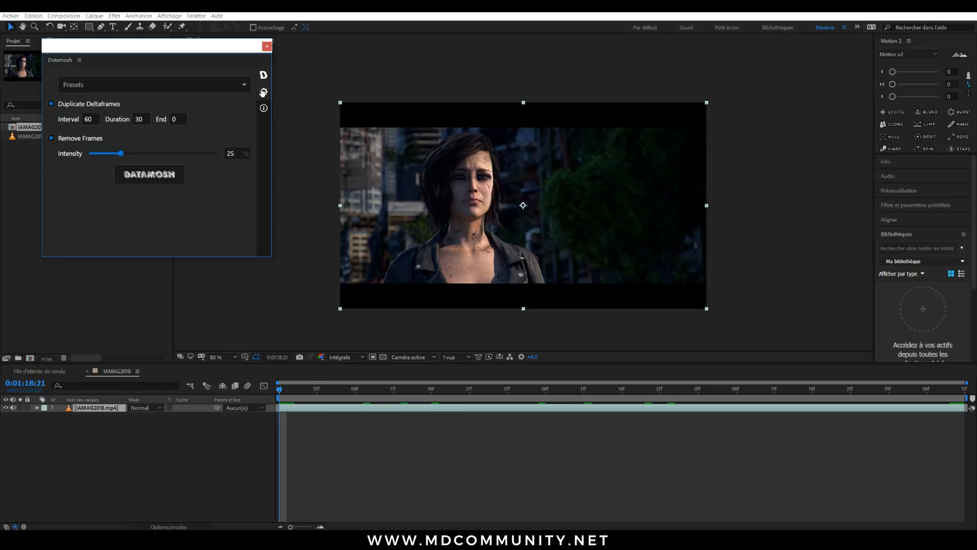
click(264, 92)
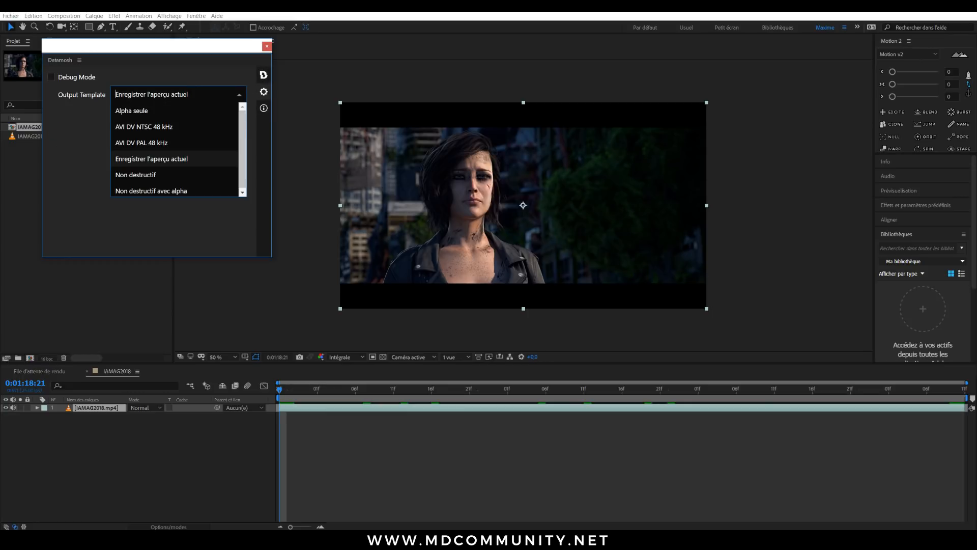
click(152, 158)
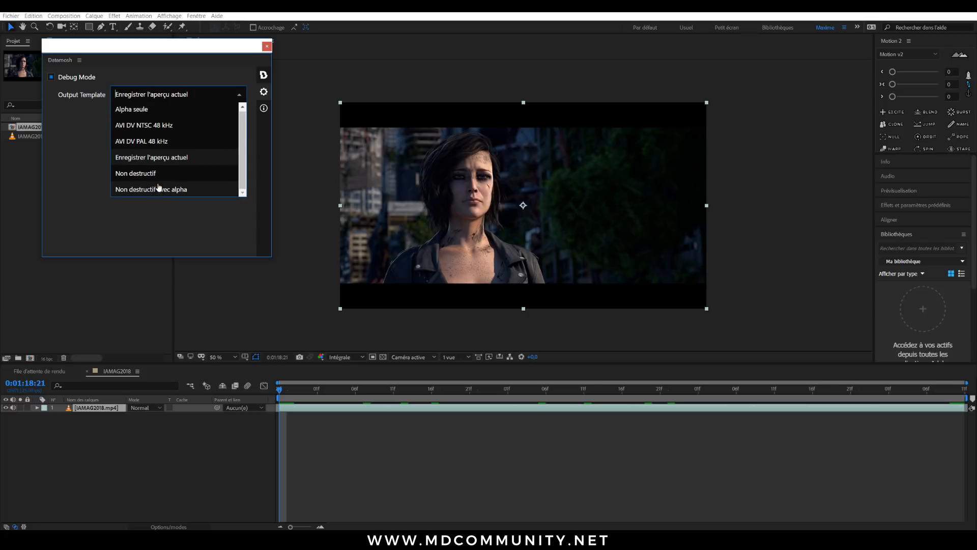
mouse_move(160, 126)
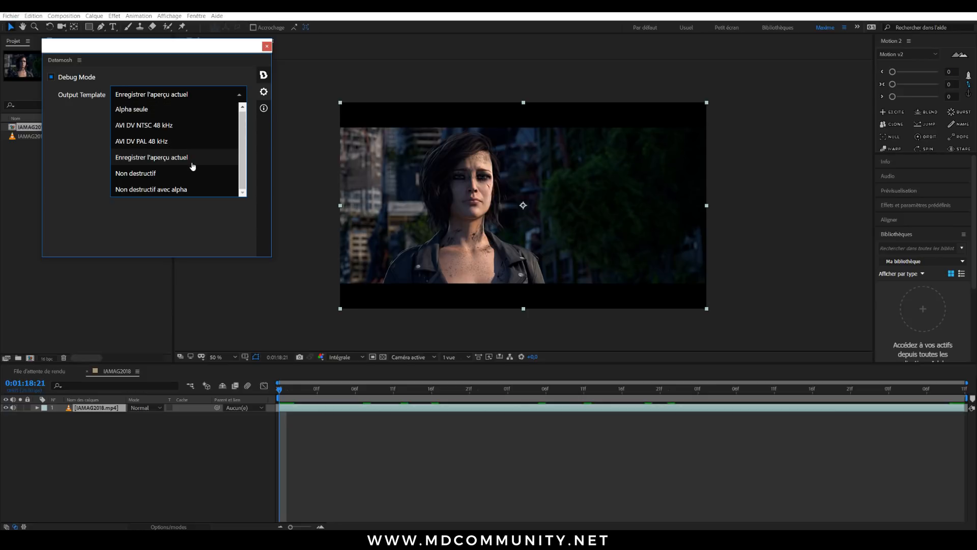
click(152, 157)
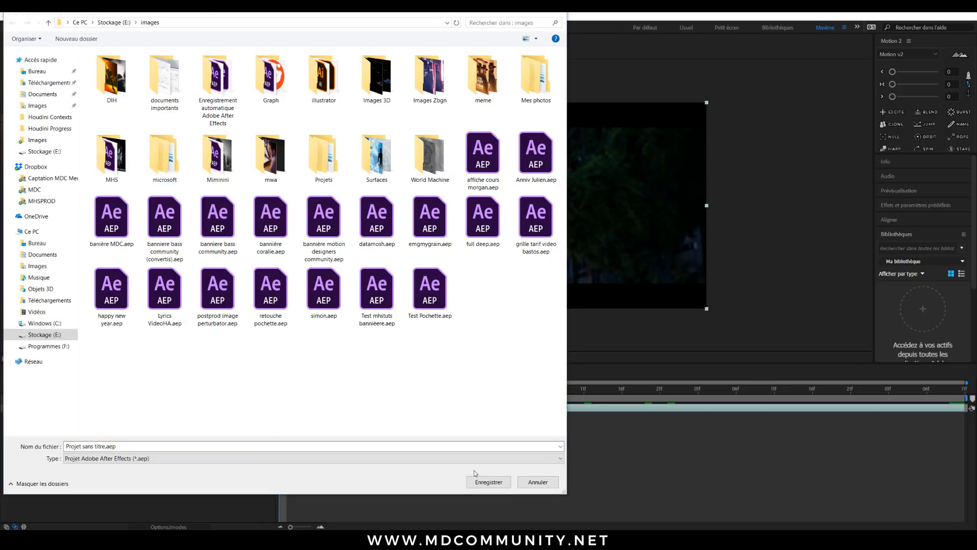
- Save the untitled project into Stockage (E:) > images
click(489, 481)
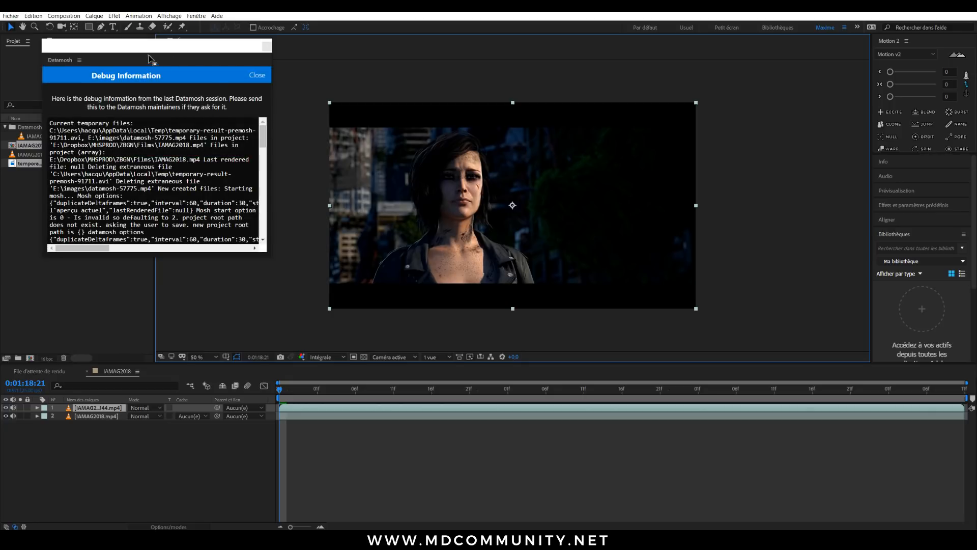
- Close the Datamosh debug report once the moshed IAMAG2018 layer is imported
click(257, 75)
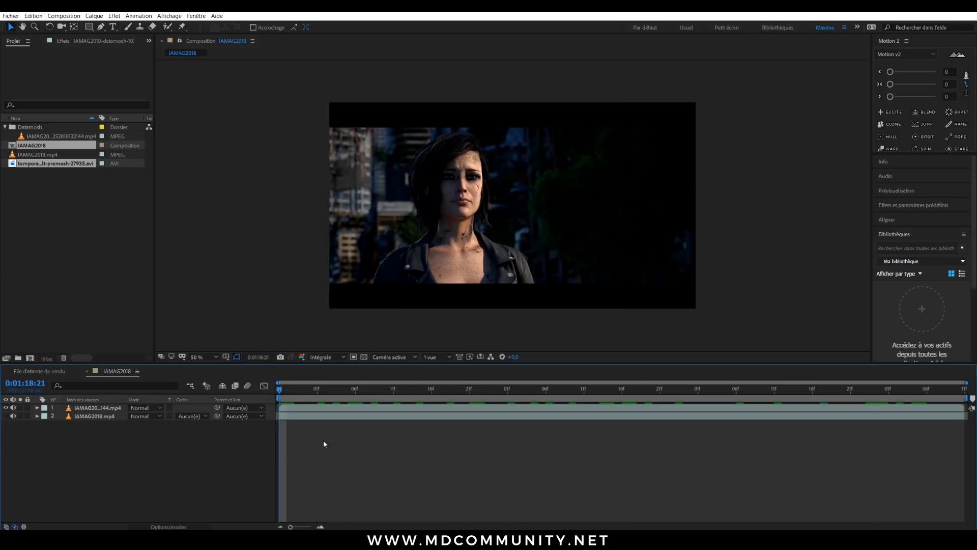
- Scrub through the moshed IAMAG2018 clip to preview the smeared face, then open the datamosh composition
click(849, 402)
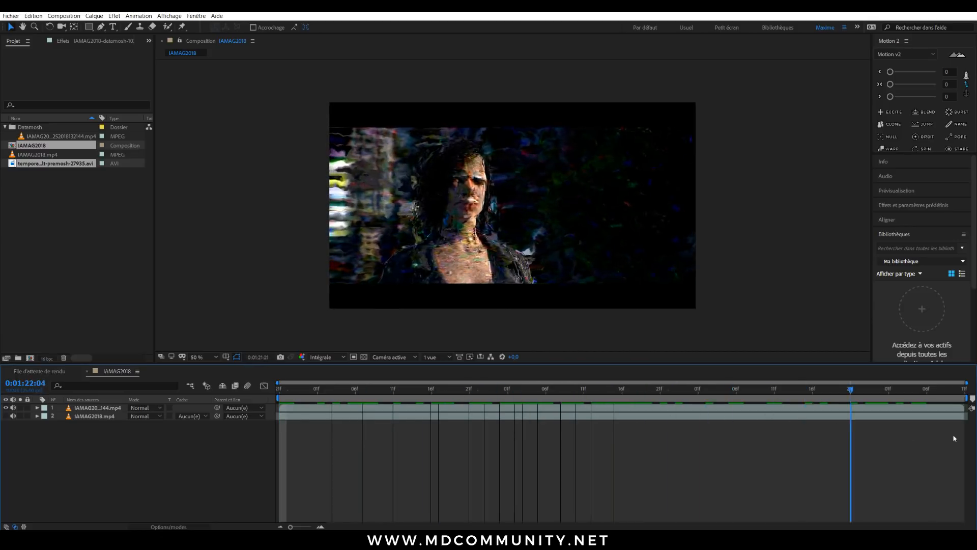
click(553, 389)
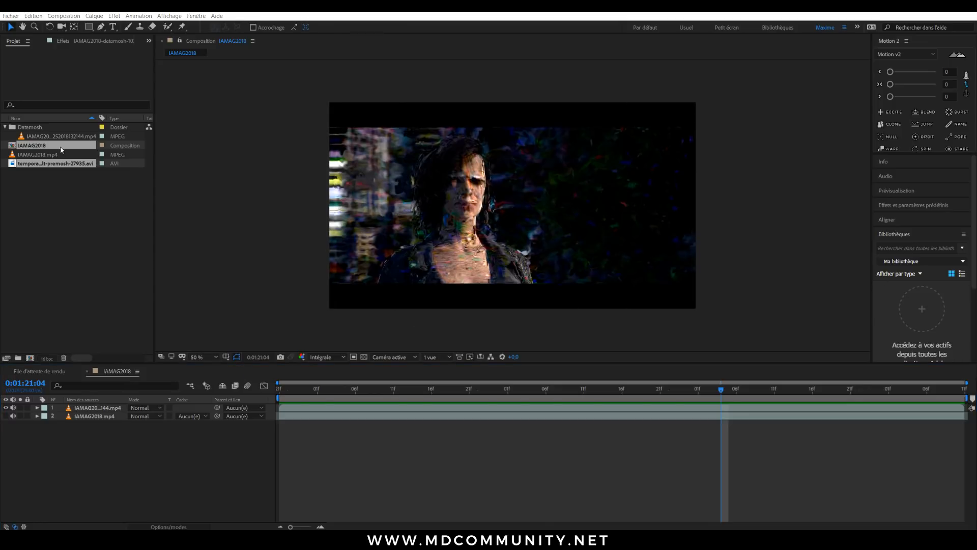
click(51, 136)
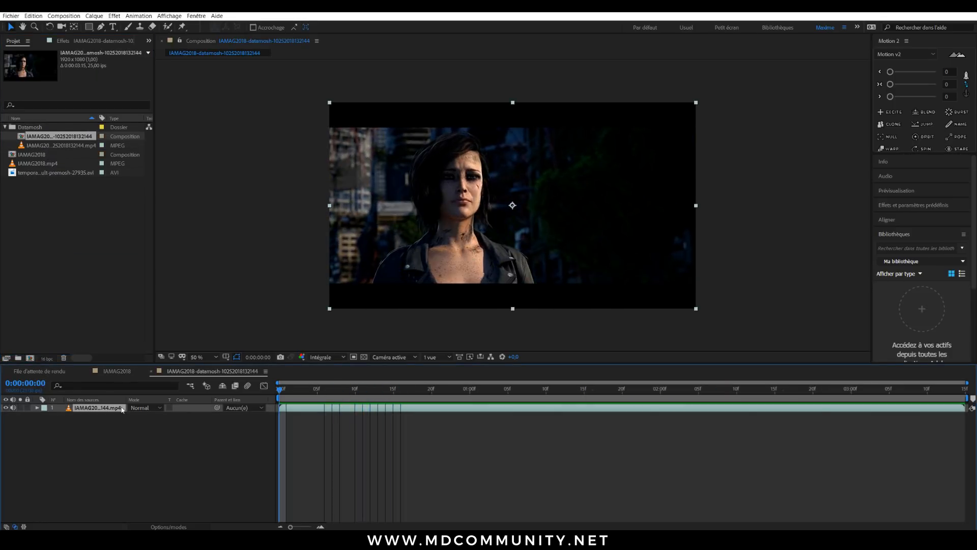
- Open the IAMAG2019 composition and select its IAMAG2018.mp4 layer
click(34, 163)
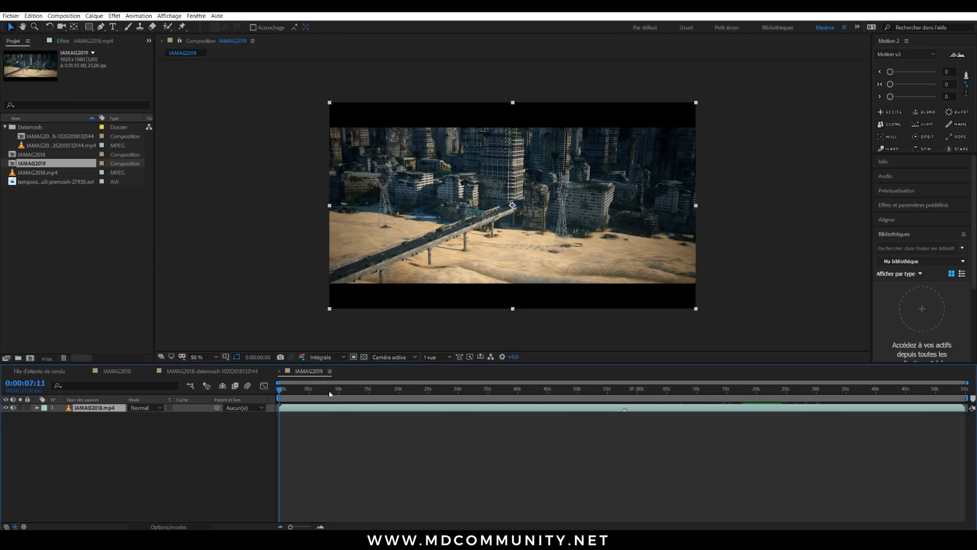
click(389, 388)
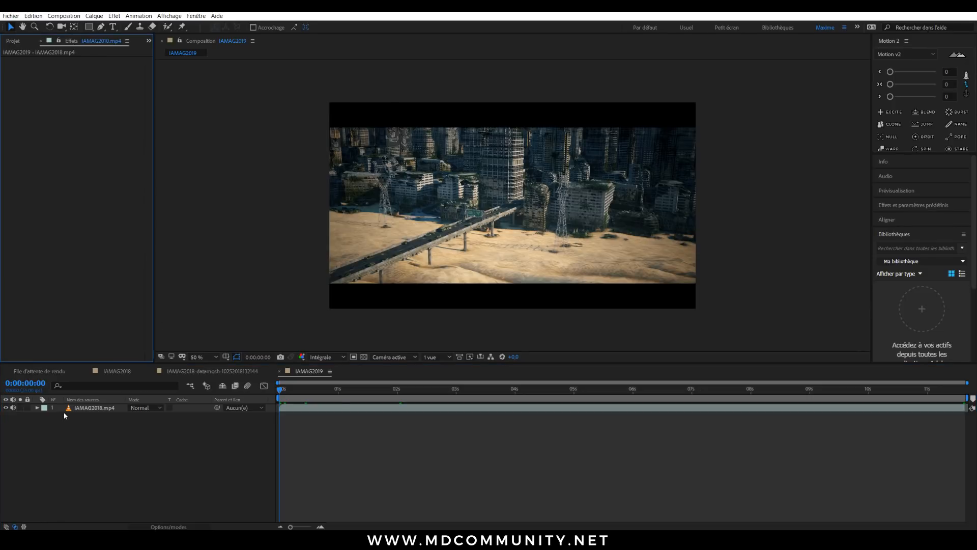
- Load the OG Kush Datamosh preset for the city shot and review the output template options
click(196, 16)
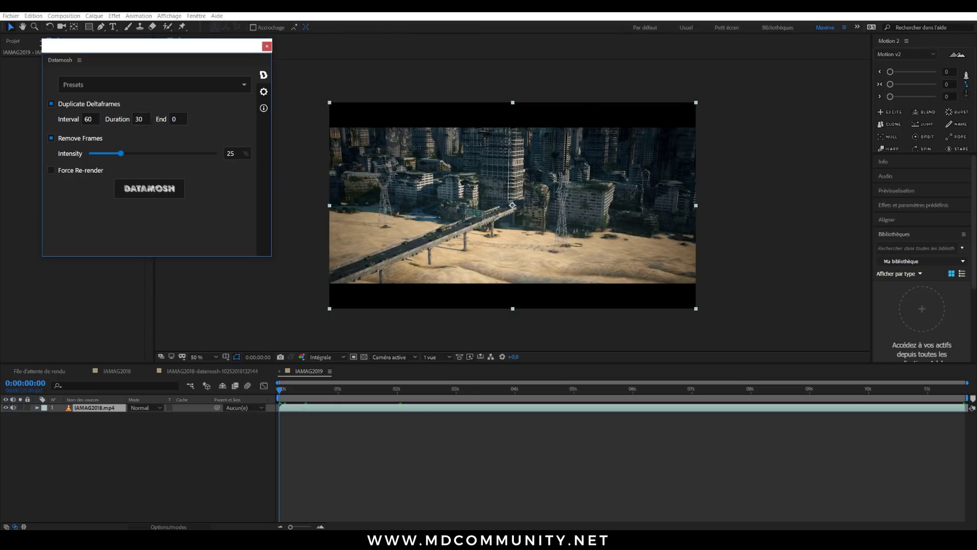
click(152, 84)
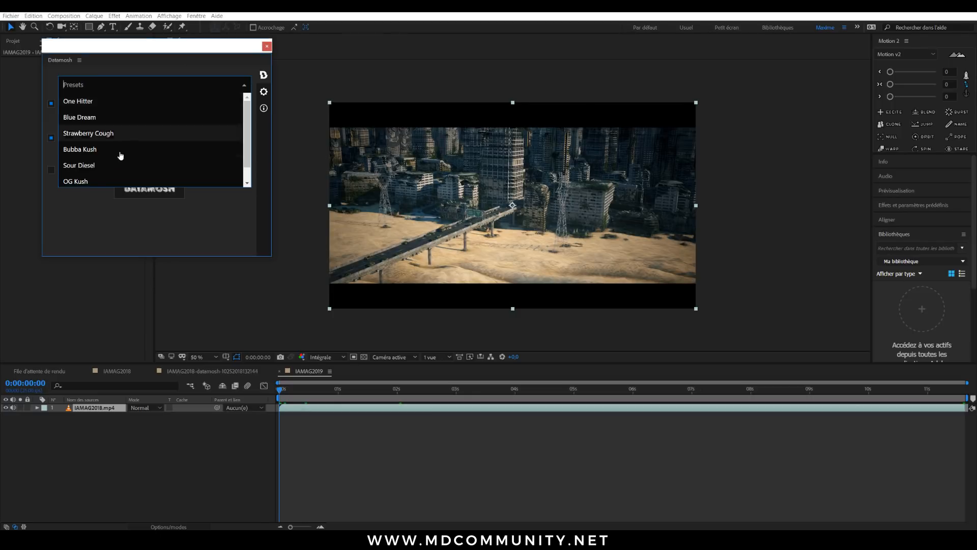
click(75, 181)
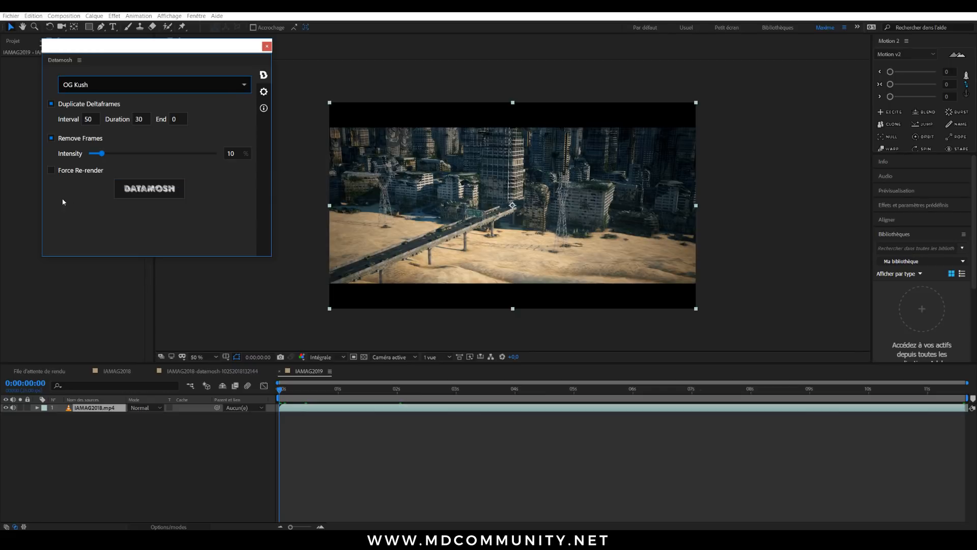
click(263, 92)
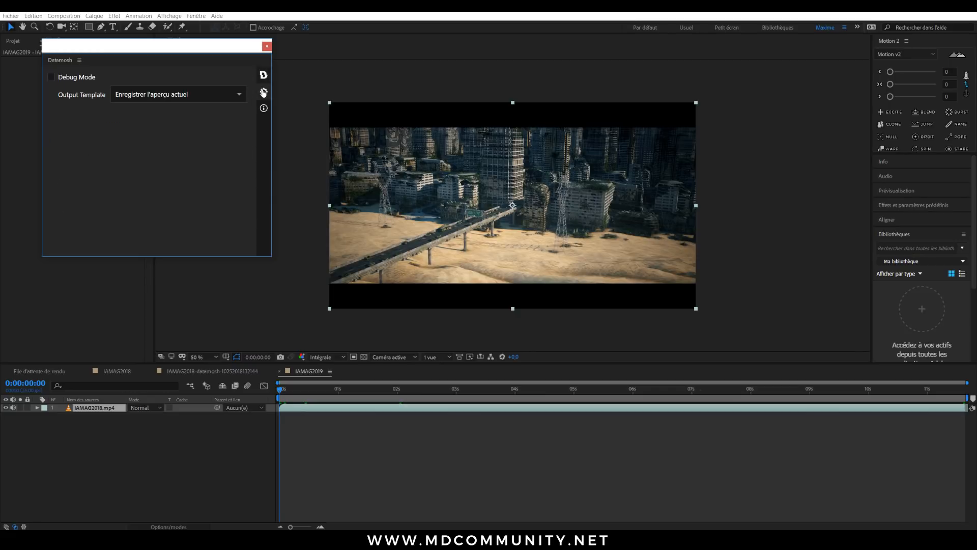
click(178, 94)
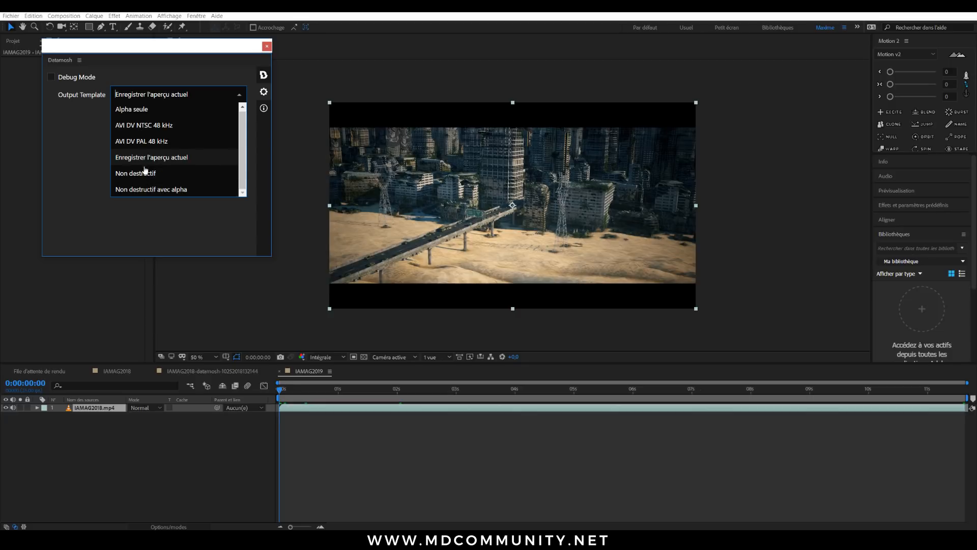
mouse_move(147, 152)
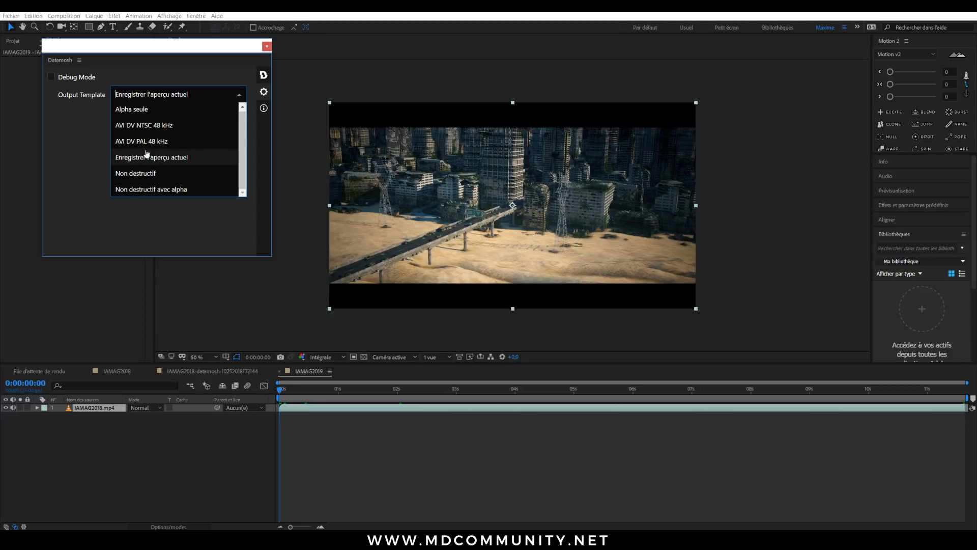
- Keep the current-preview output template and run the Datamosh render on the city shot
click(146, 125)
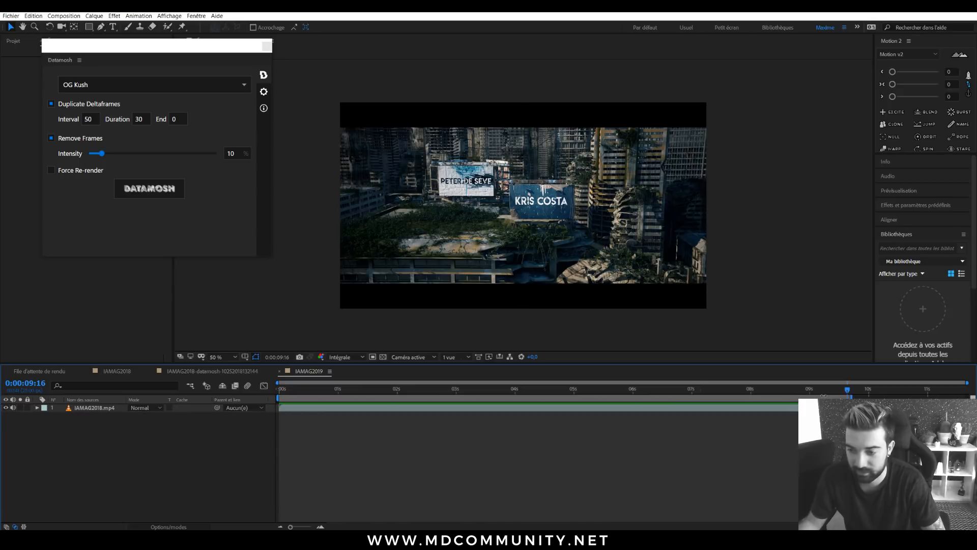
click(149, 188)
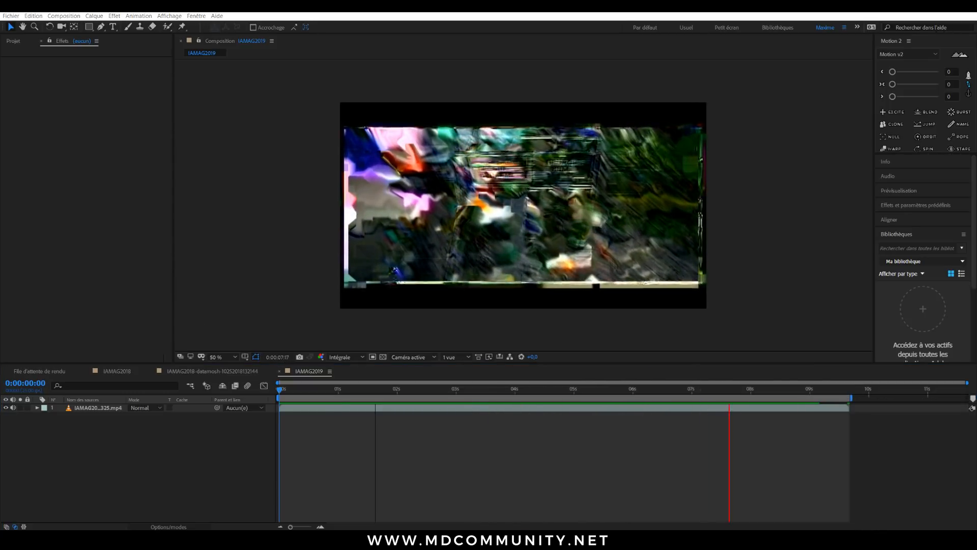
- Open the Hunt It Down composition showing the dark forest shot with title text
click(280, 388)
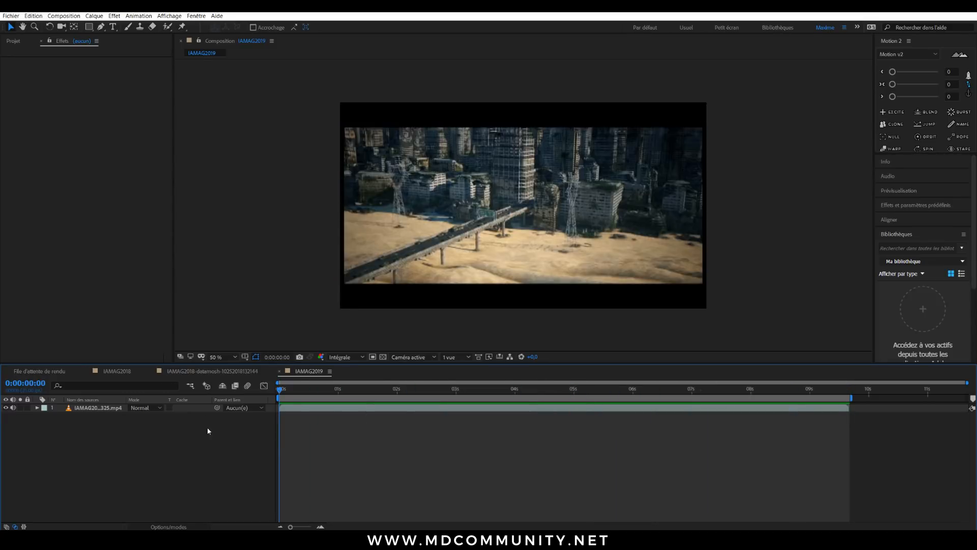
click(12, 40)
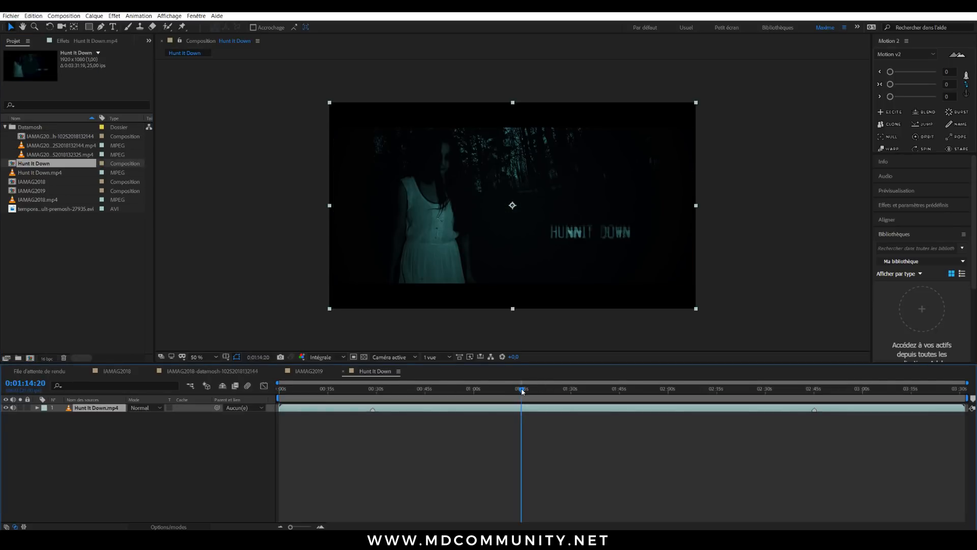
- Move to the pig-mask shot at 1:22:04 and add a Universe Glitch adjustment layer
click(560, 389)
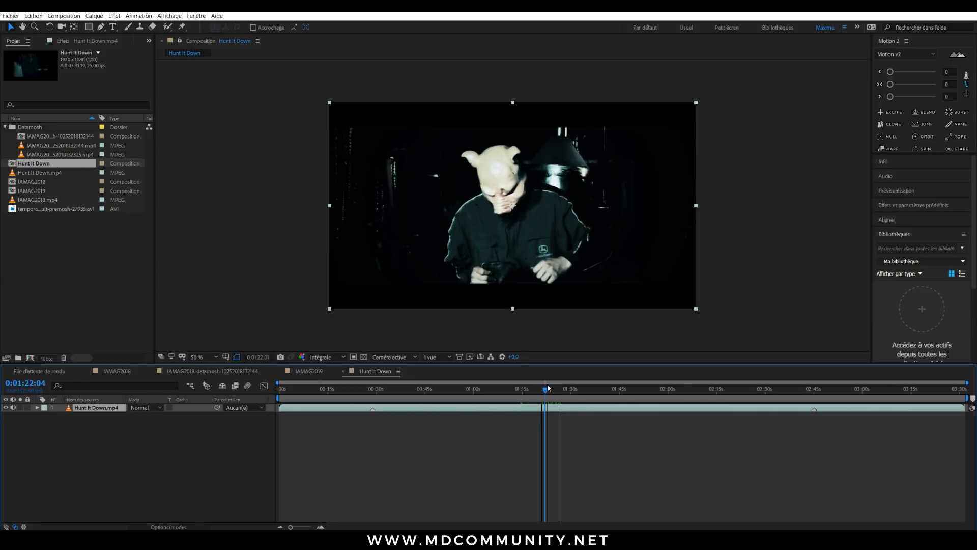
click(545, 390)
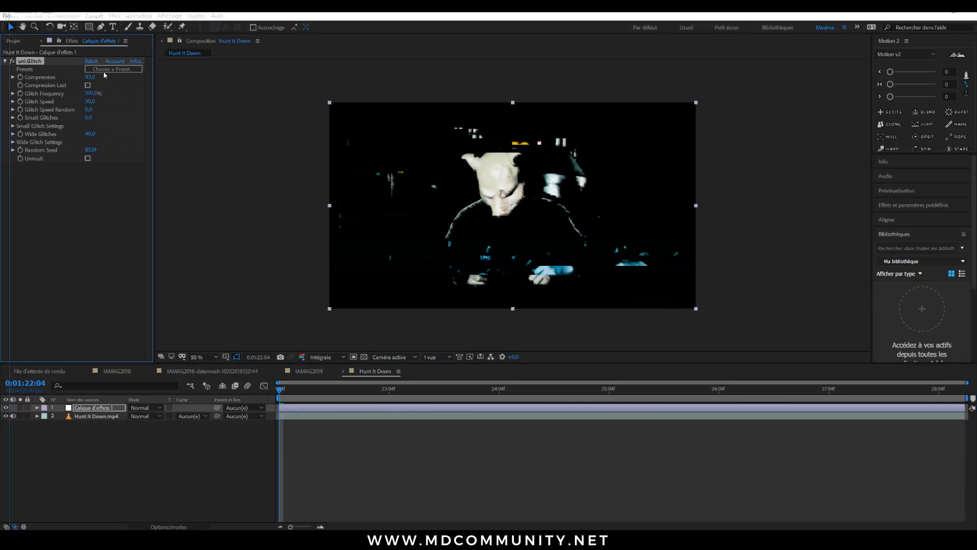
- Set uni.Glitch to Compression 69, Frequency 81%, Speed 5, Speed Random 7, Wide Glitches 100
click(114, 69)
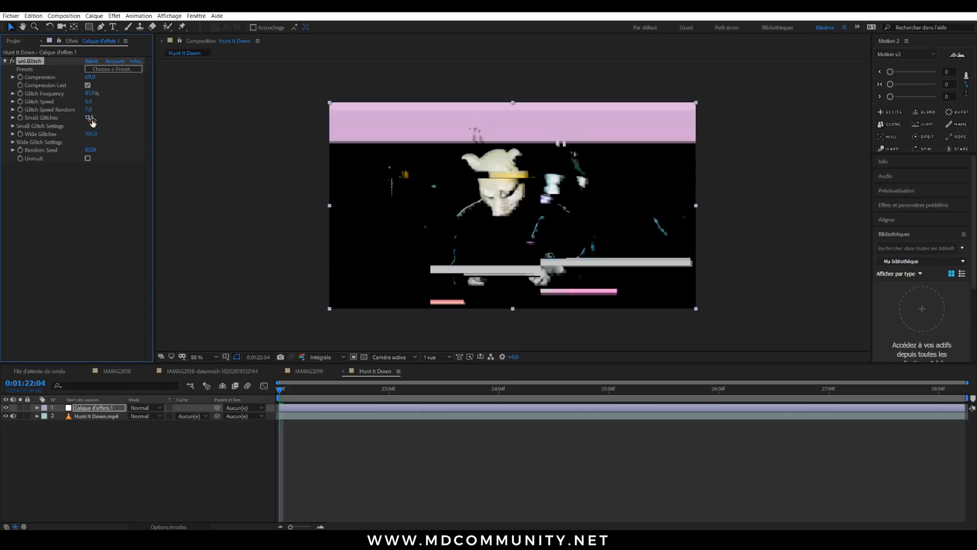
- Set small glitch blending to None with Saturation 0, and wide glitch blending to Exclusion
click(12, 126)
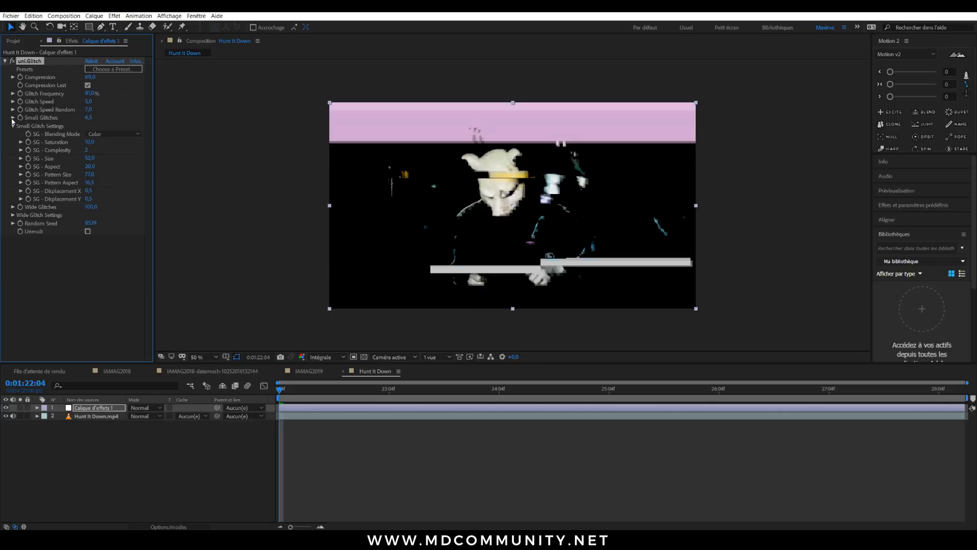
click(12, 117)
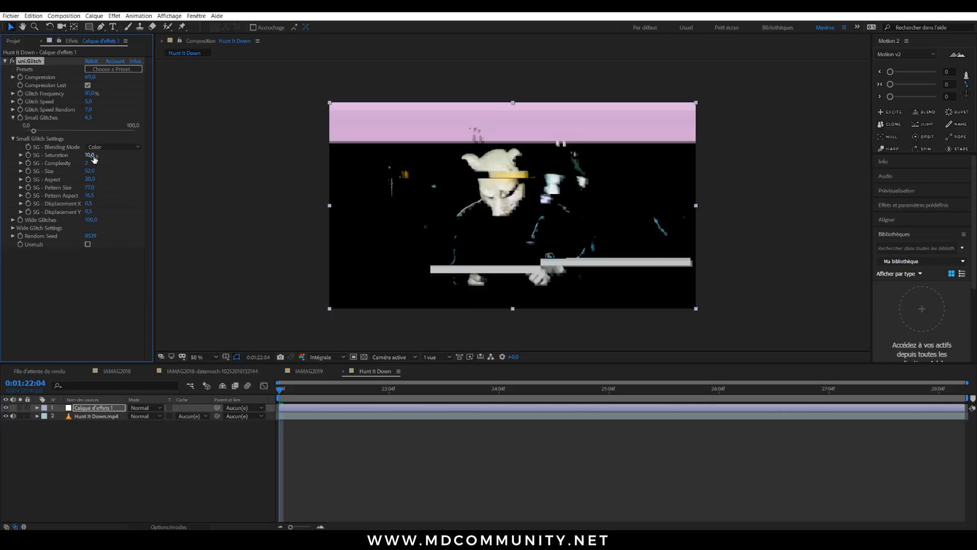
click(113, 146)
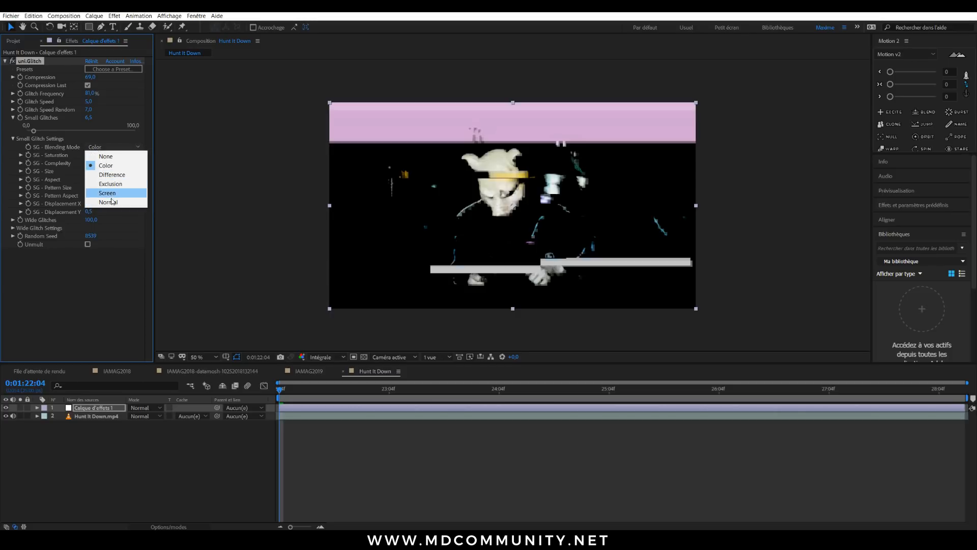
click(106, 156)
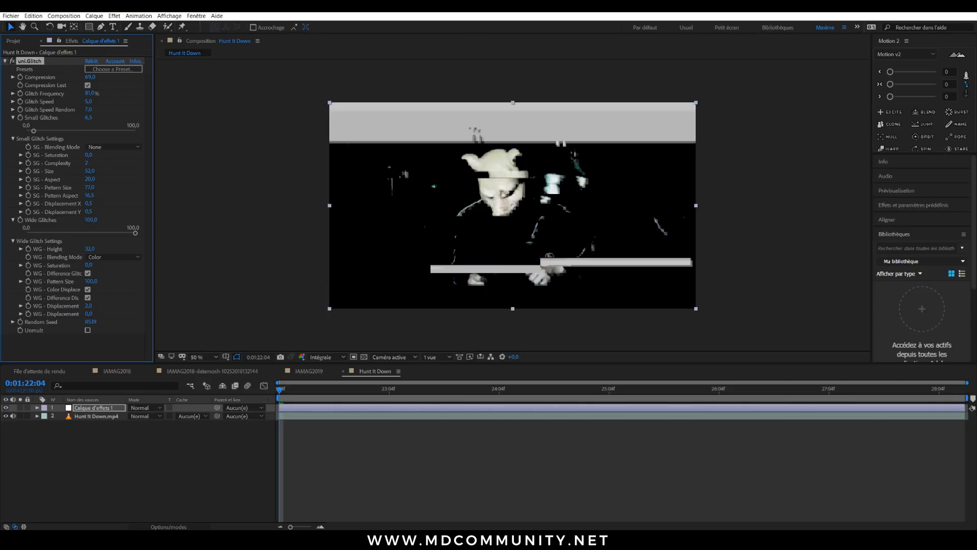
click(113, 257)
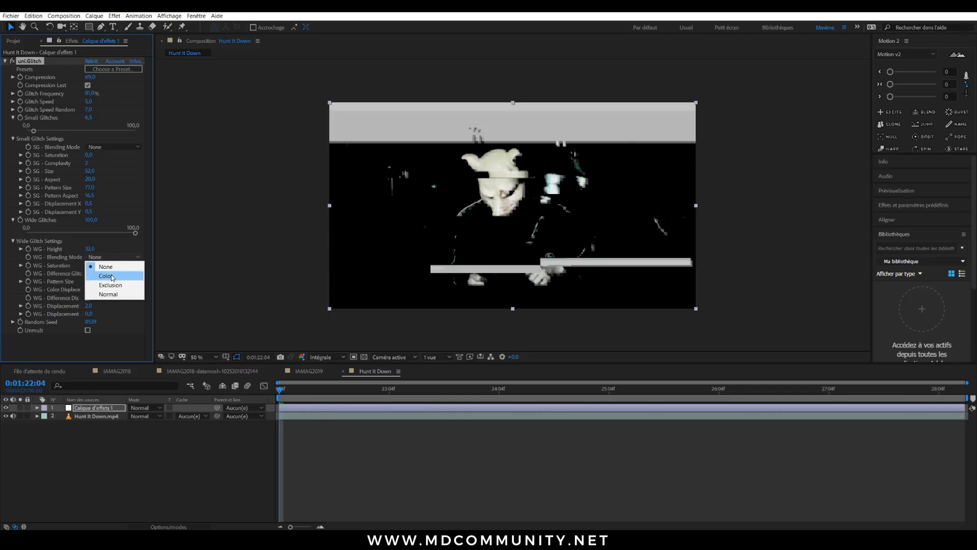
click(110, 285)
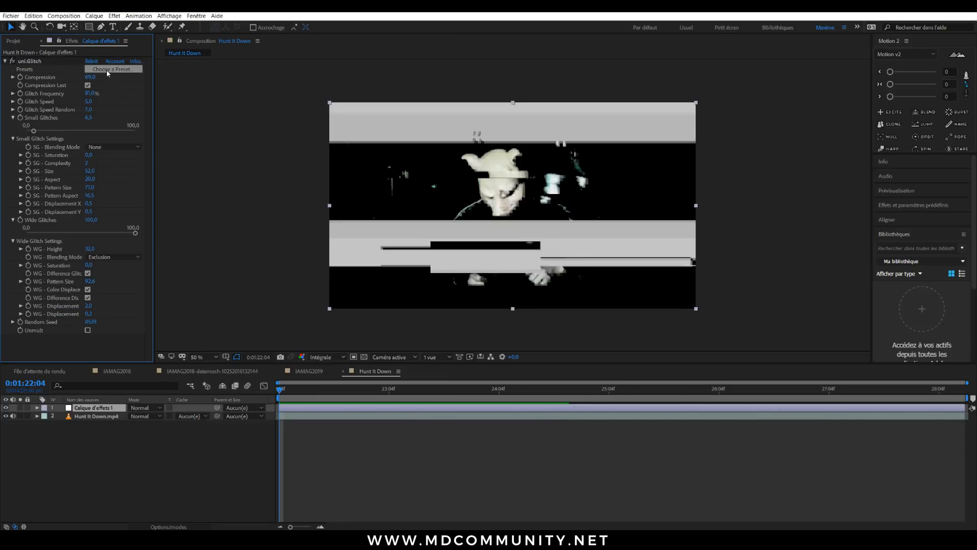
- Apply a glitch preset, set the adjustment layer to 20% opacity and Glitch Frequency 20
click(113, 69)
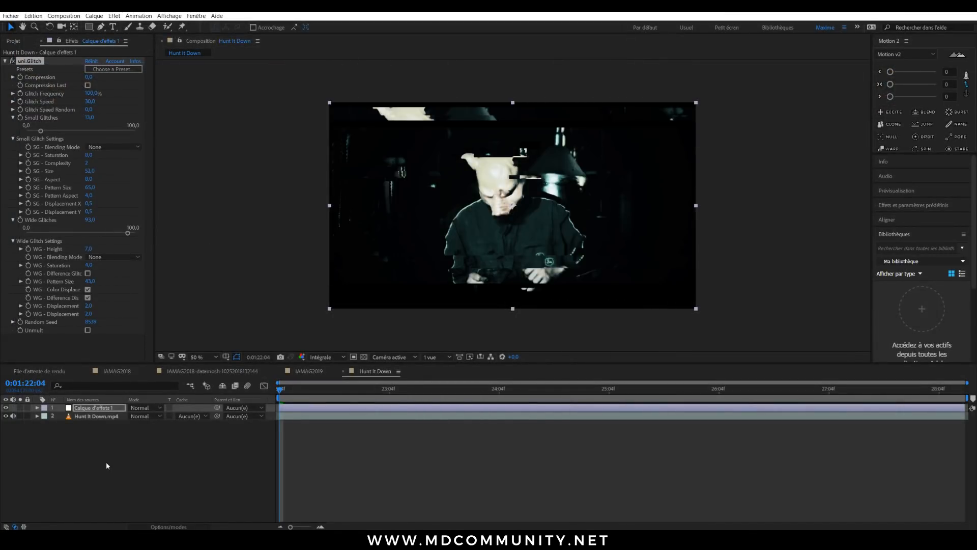
click(43, 407)
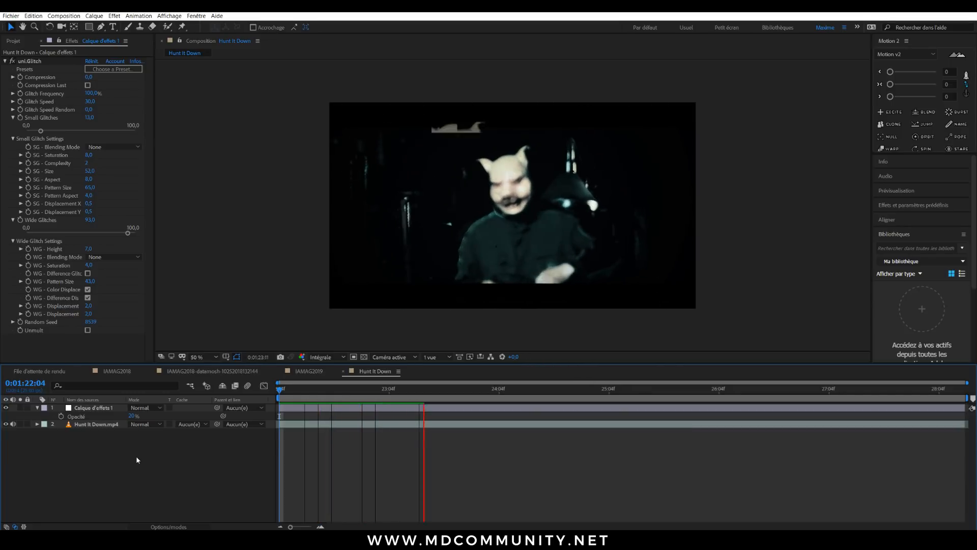
click(464, 388)
text(20)
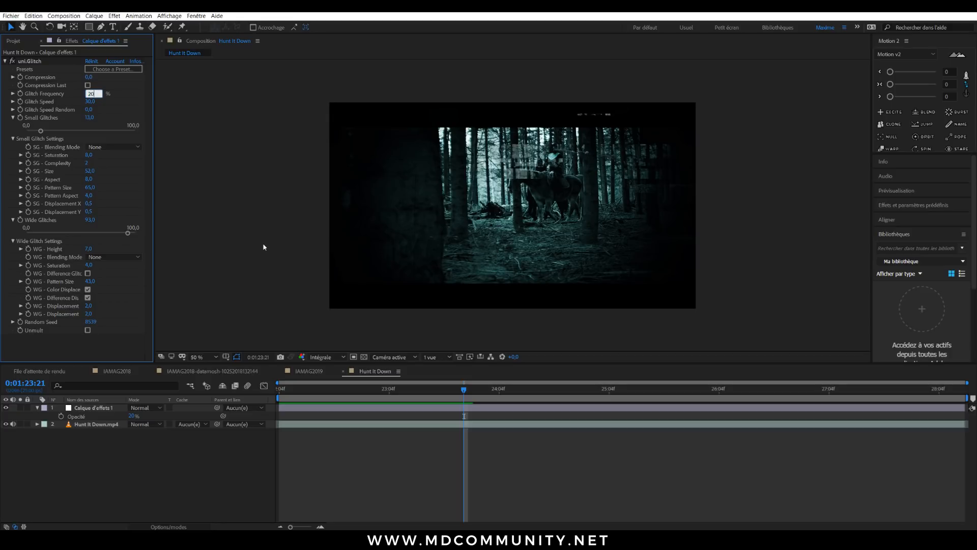
key(Enter)
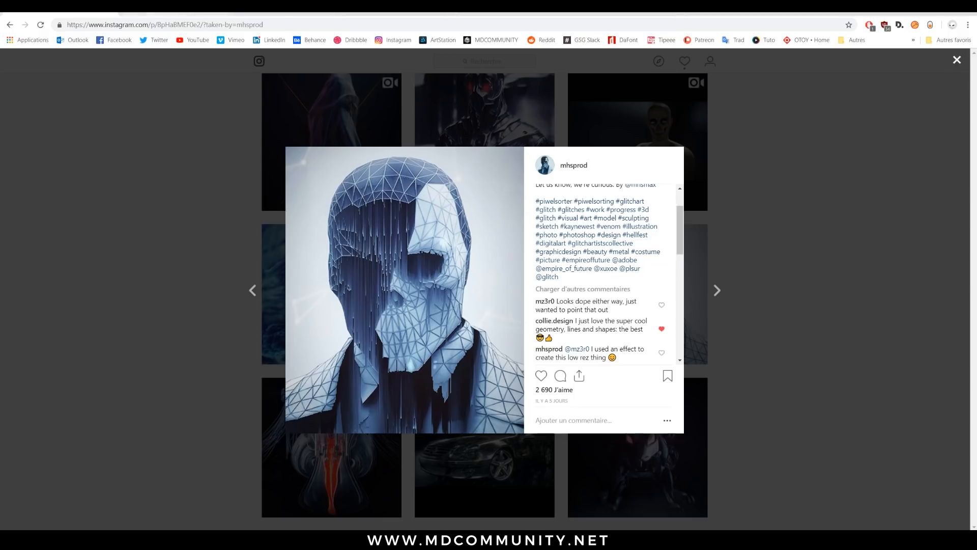
- Search Instagram for 'eduard' and open the eduard_ov glitch artist profile
click(957, 59)
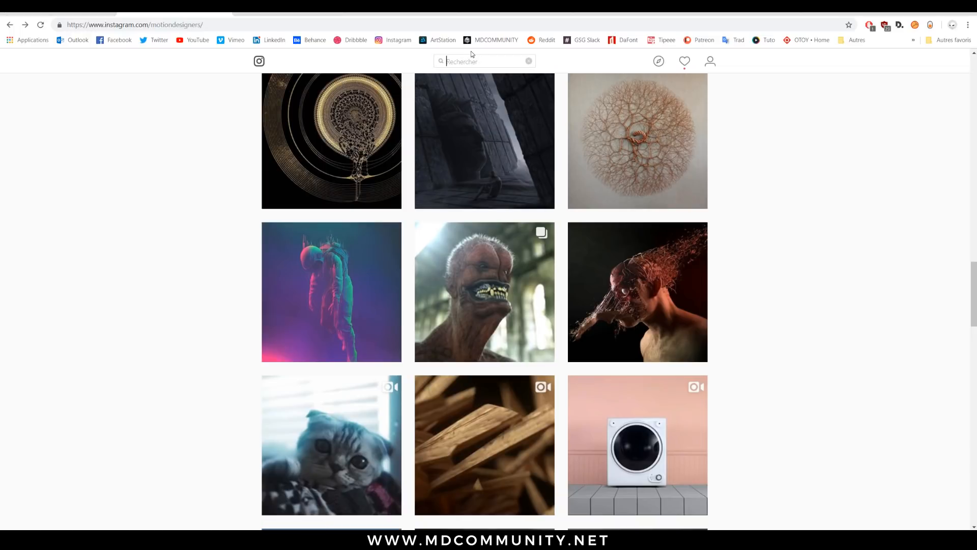
text(eduard)
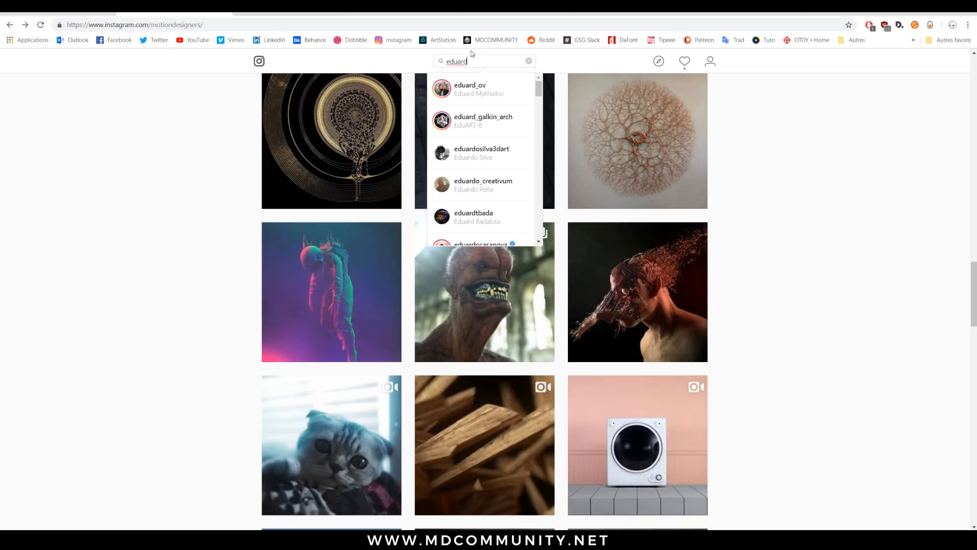
click(470, 89)
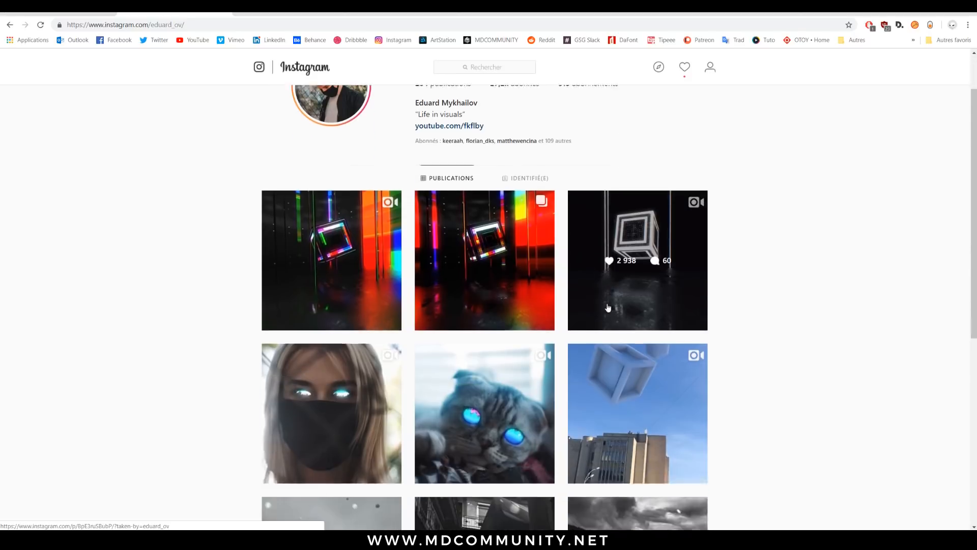
scroll(down, 3)
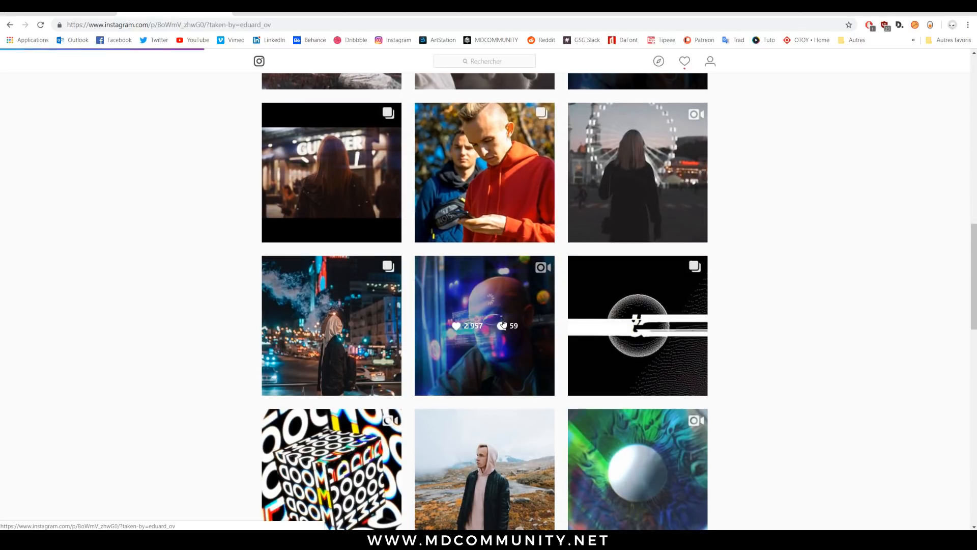
click(484, 326)
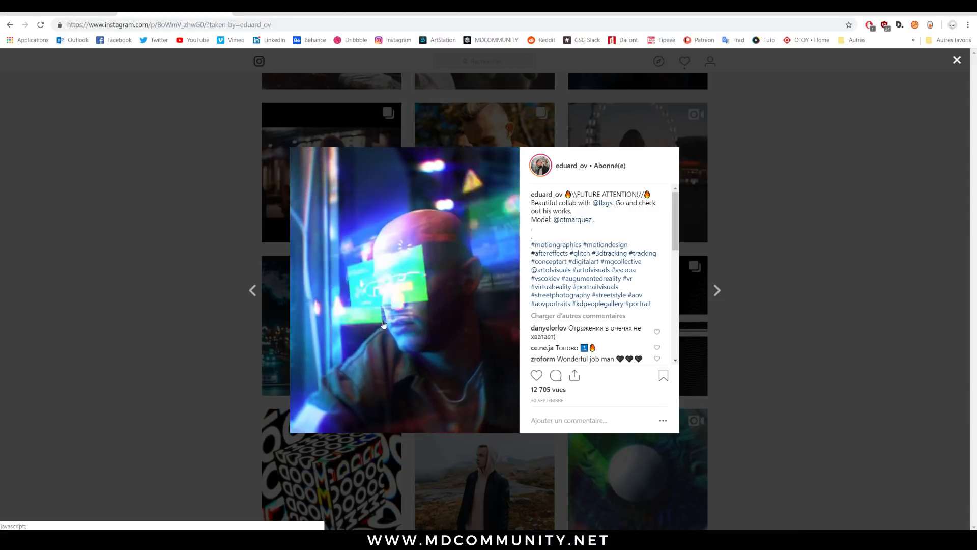
click(953, 60)
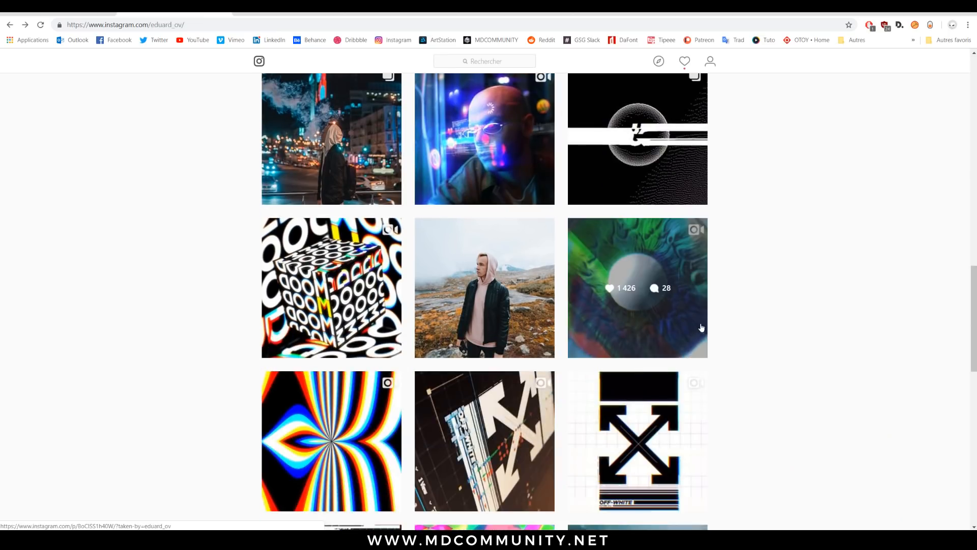
scroll(down, 3)
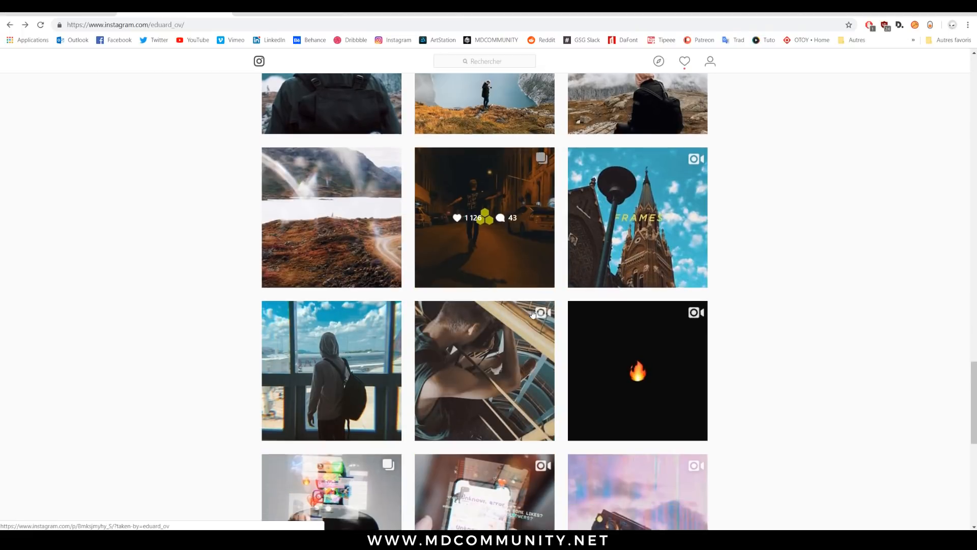
scroll(down, 3)
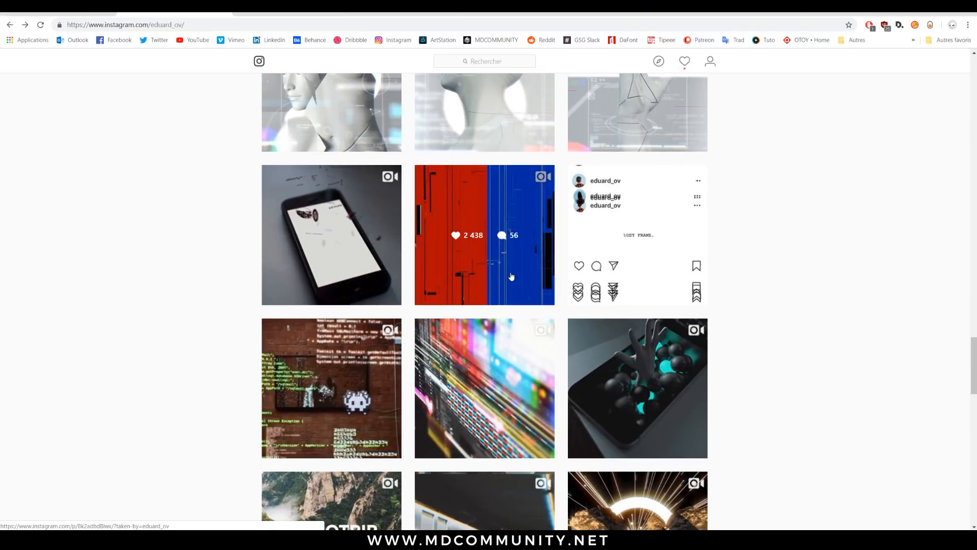
mouse_move(828, 39)
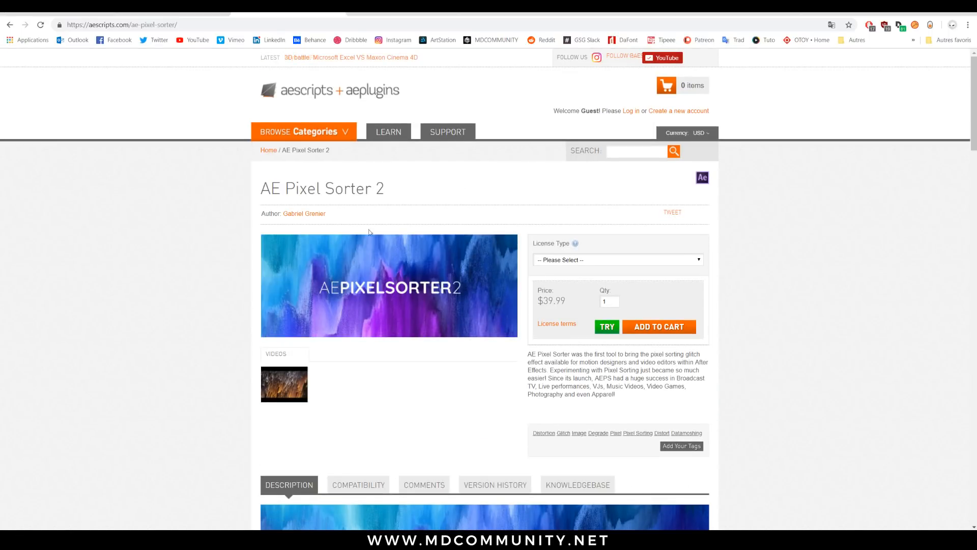
- Browse the Tools grid on the redgiant.com/products/universe page
click(388, 131)
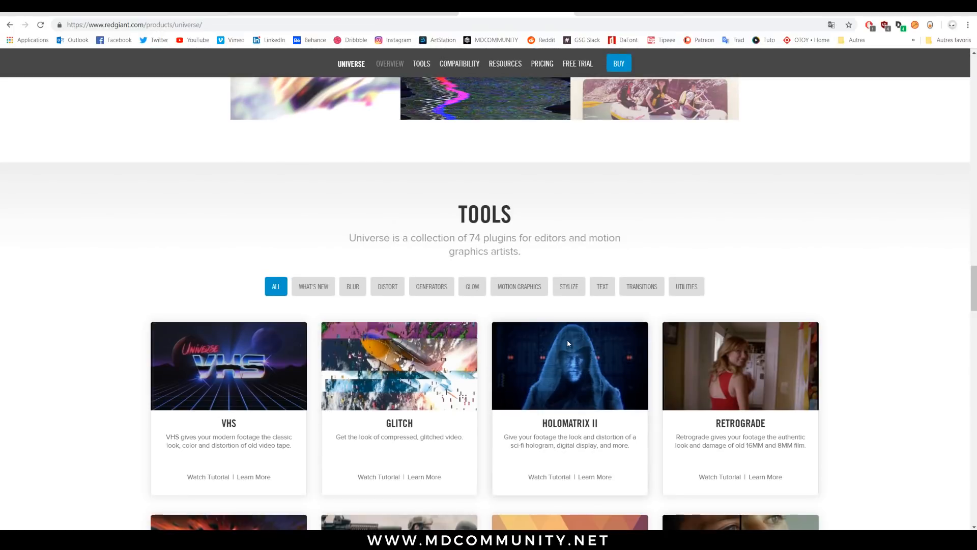
scroll(down, 3)
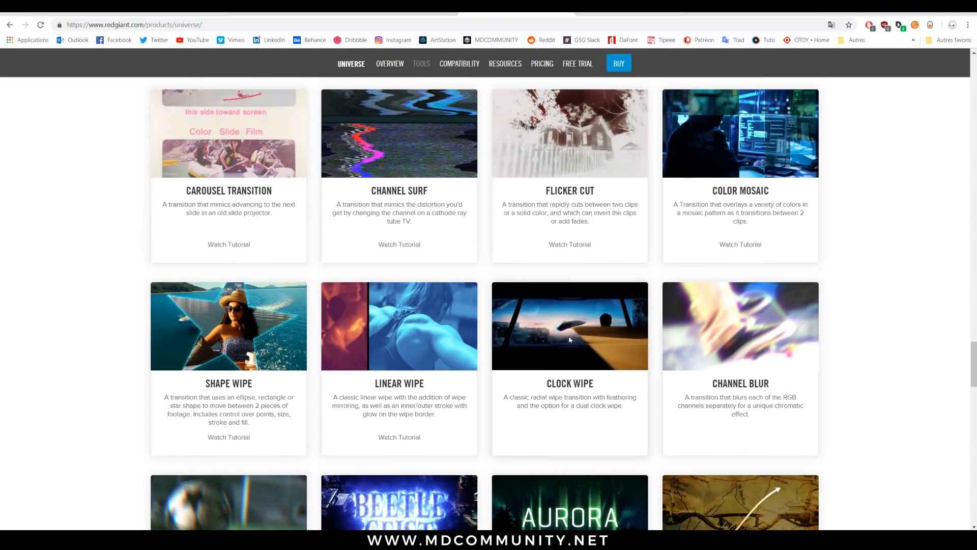
scroll(down, 3)
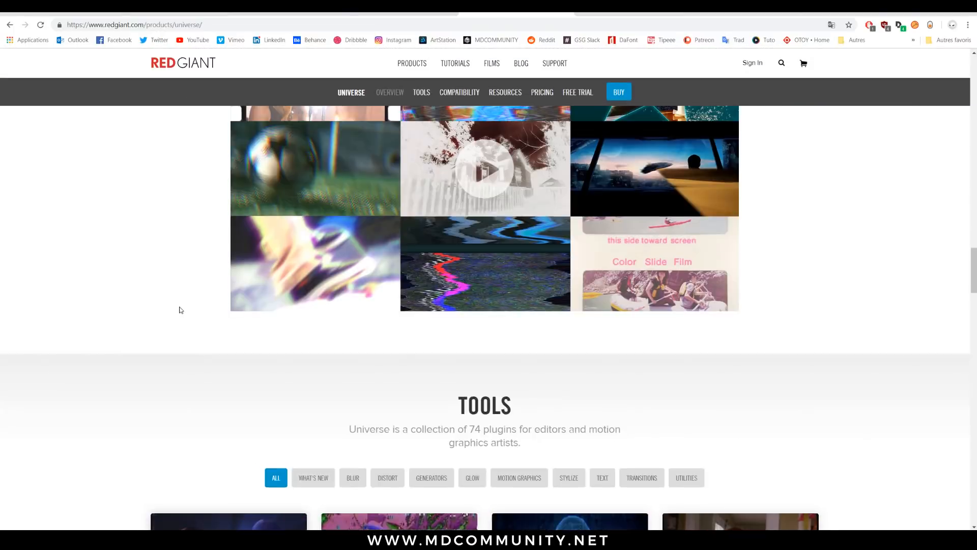